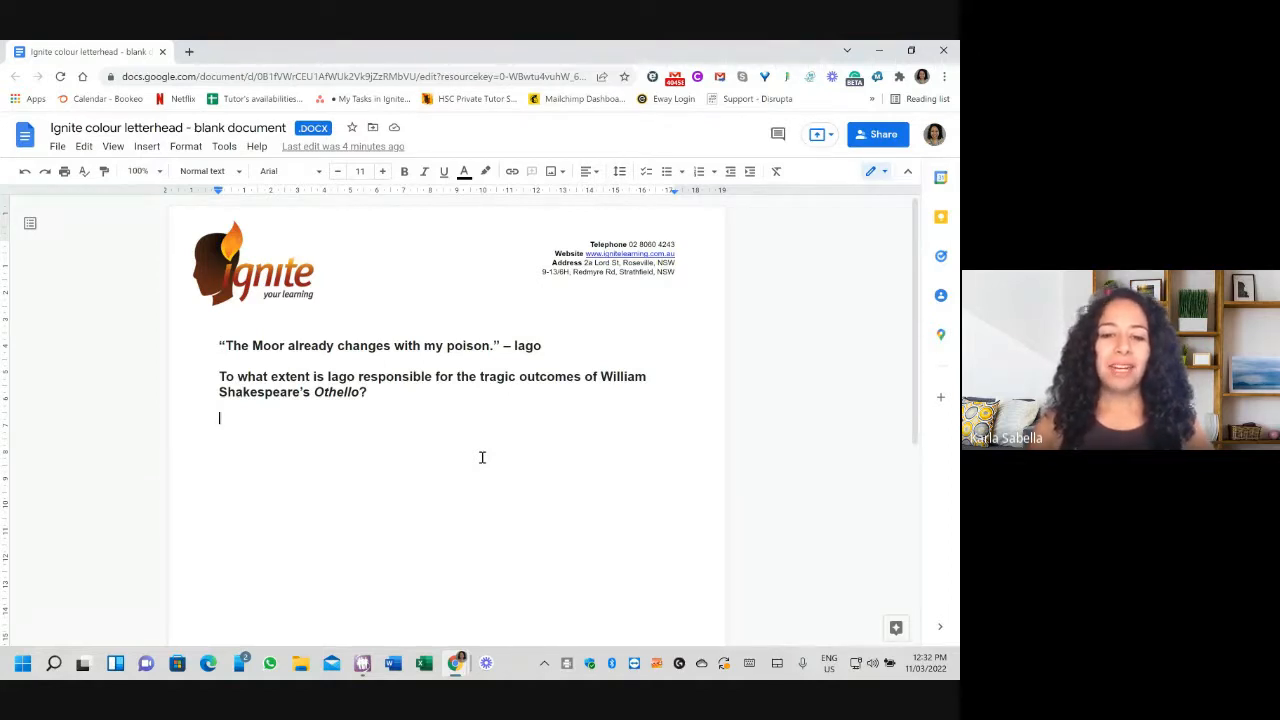
mouse_move(770, 466)
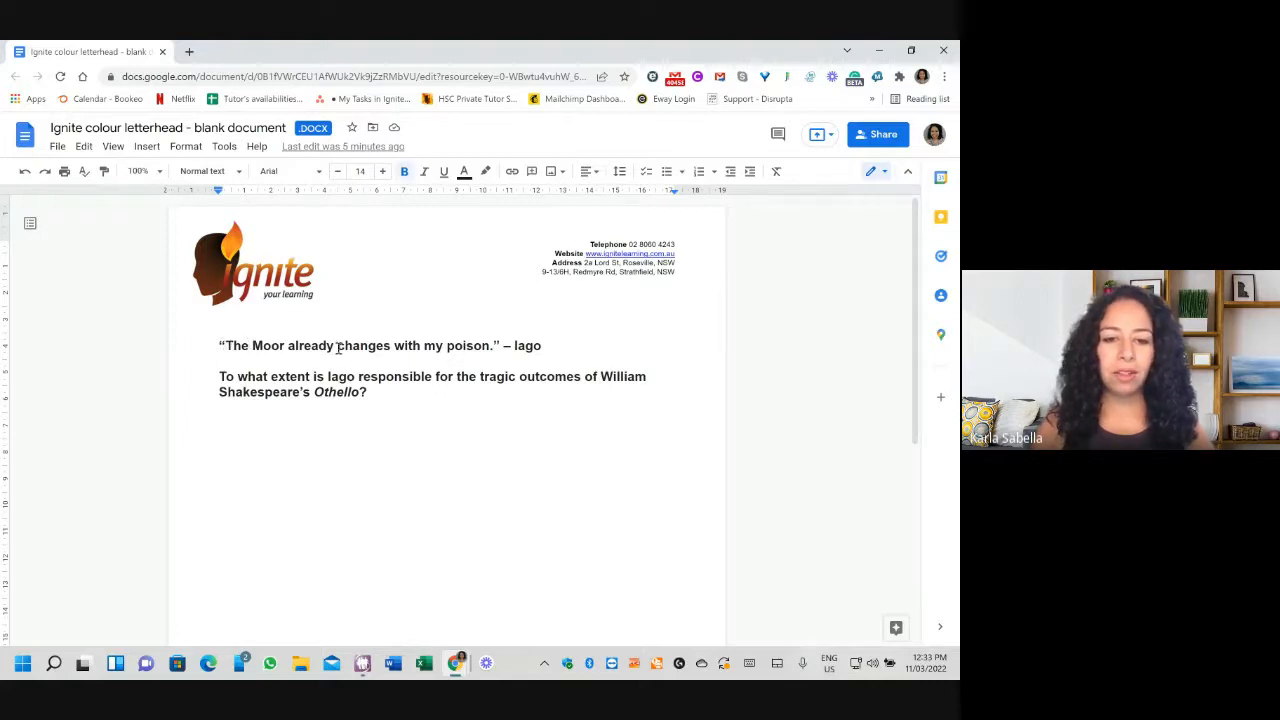
- Select 'already' in the quote, abandon commenting on it, and move to 'my poison' instead
double_click(312, 344)
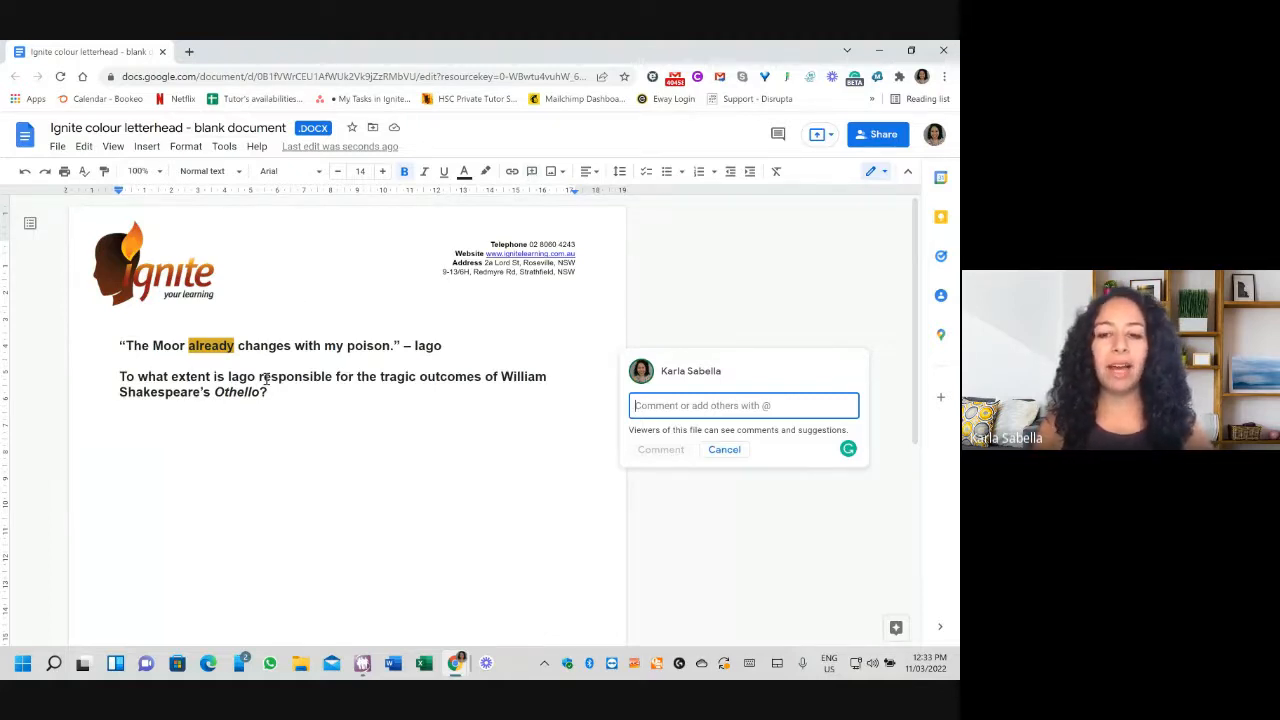
left_click(724, 448)
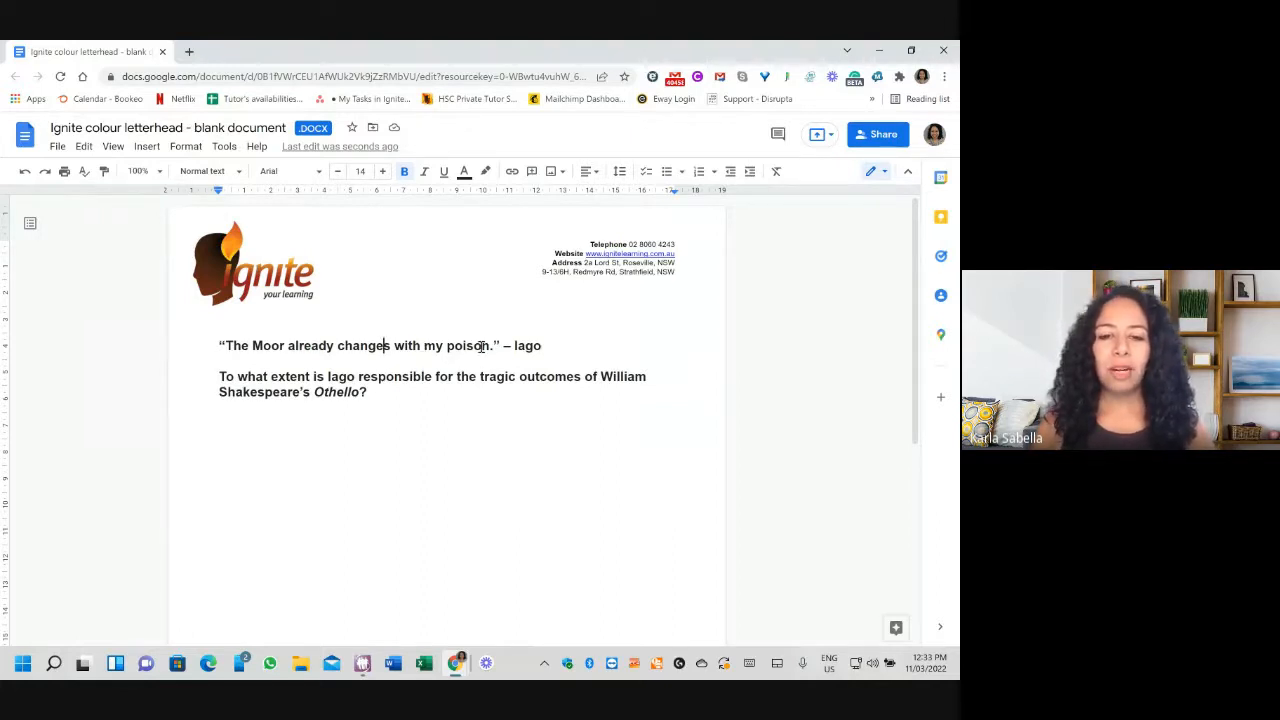
right_click(436, 344)
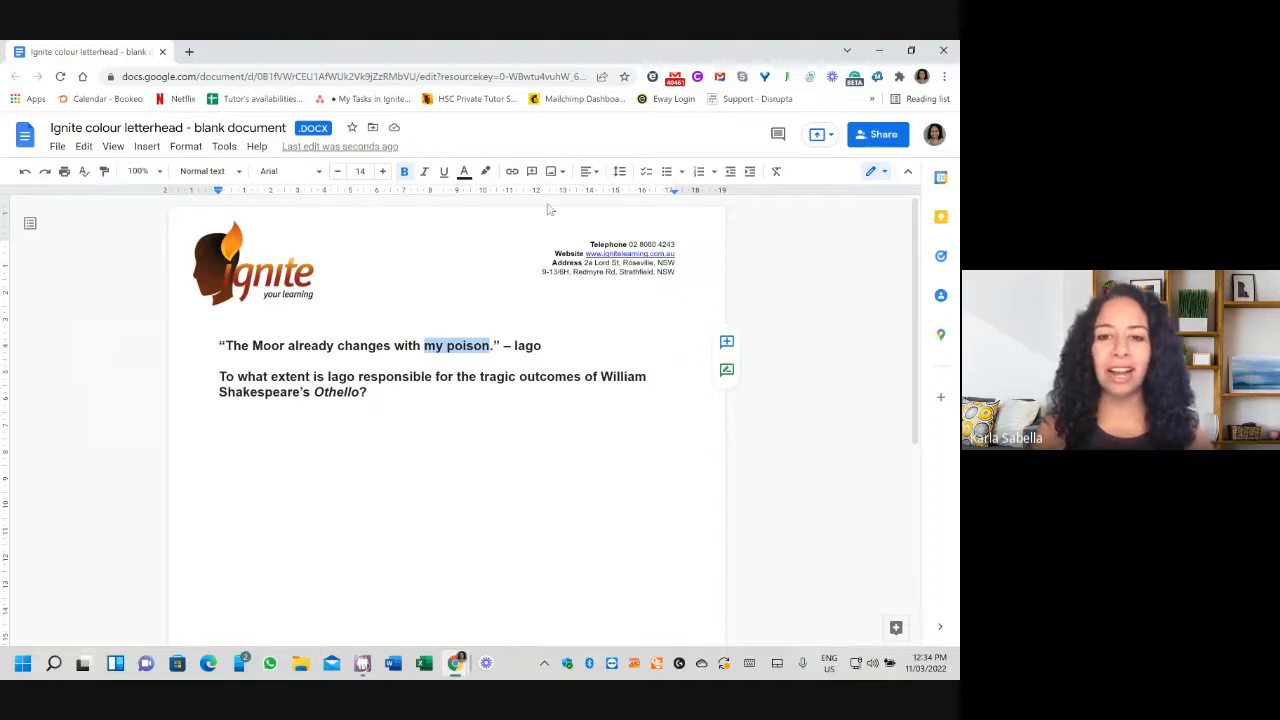
mouse_move(532, 172)
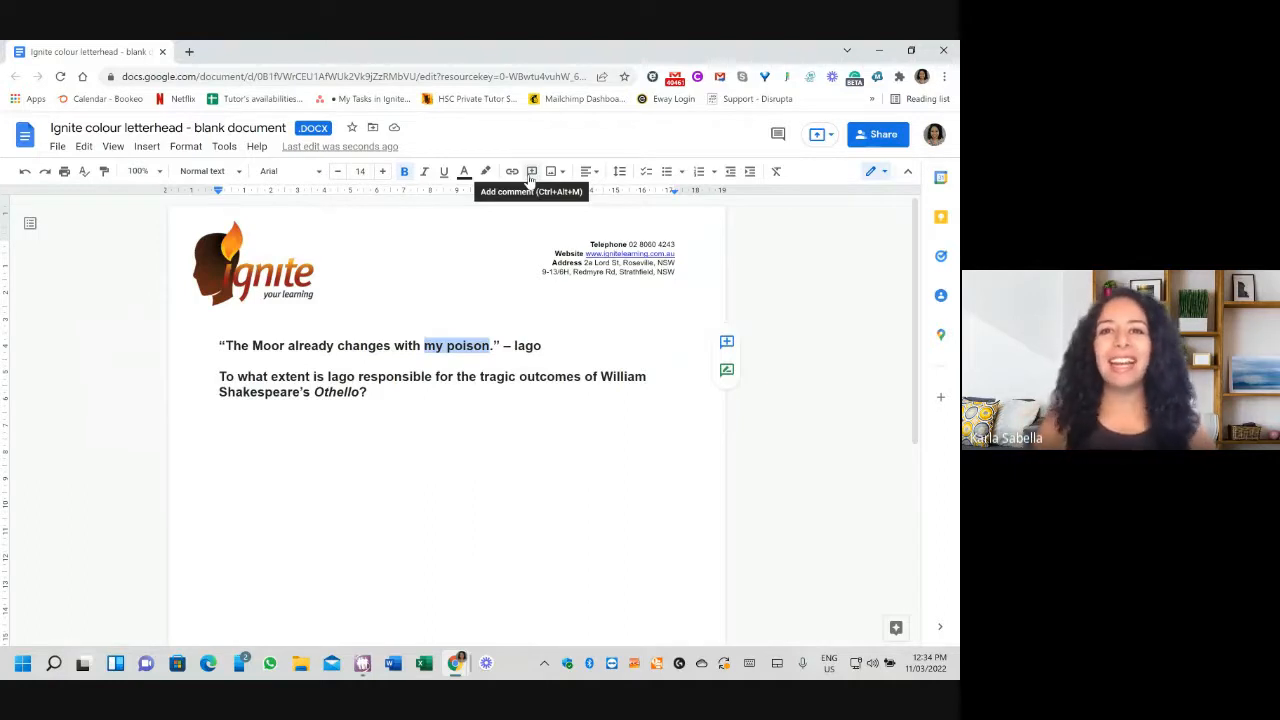
- Draft a comment on 'my poison': metaphor comparing Iago's villainous actions to something harmful, fatal (ie 'poison')
left_click(532, 172)
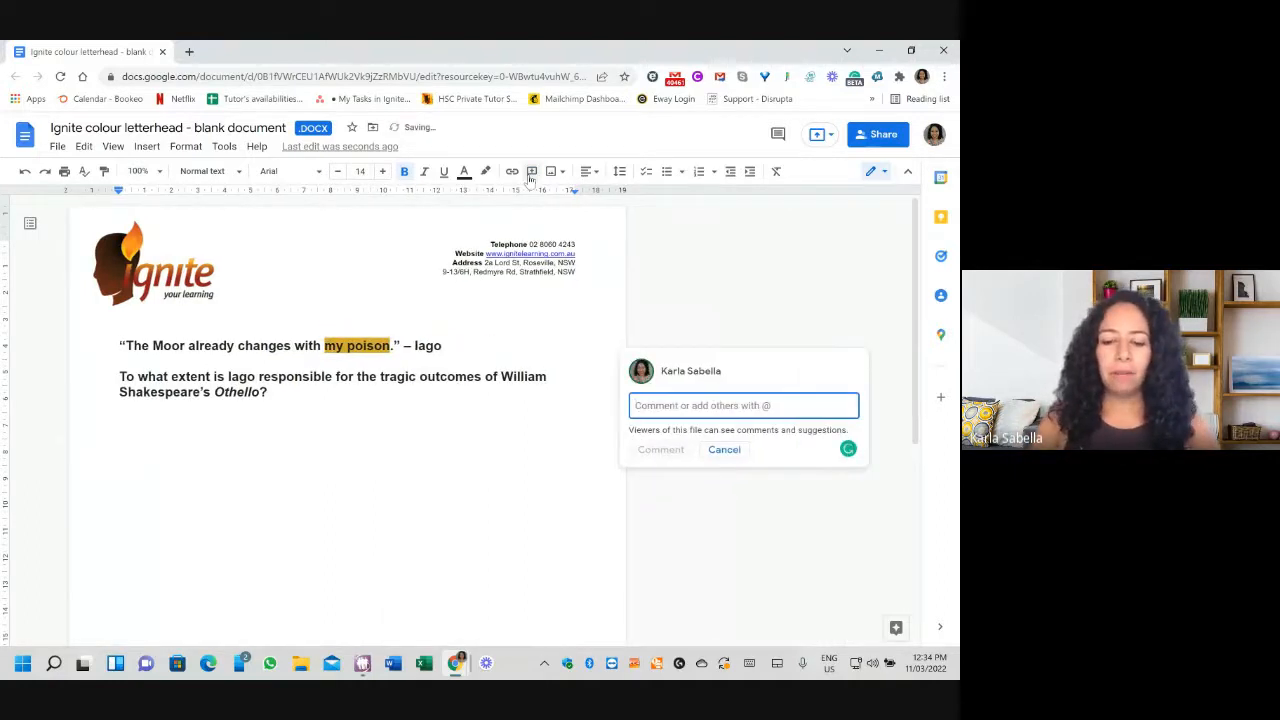
type("Metaphor -")
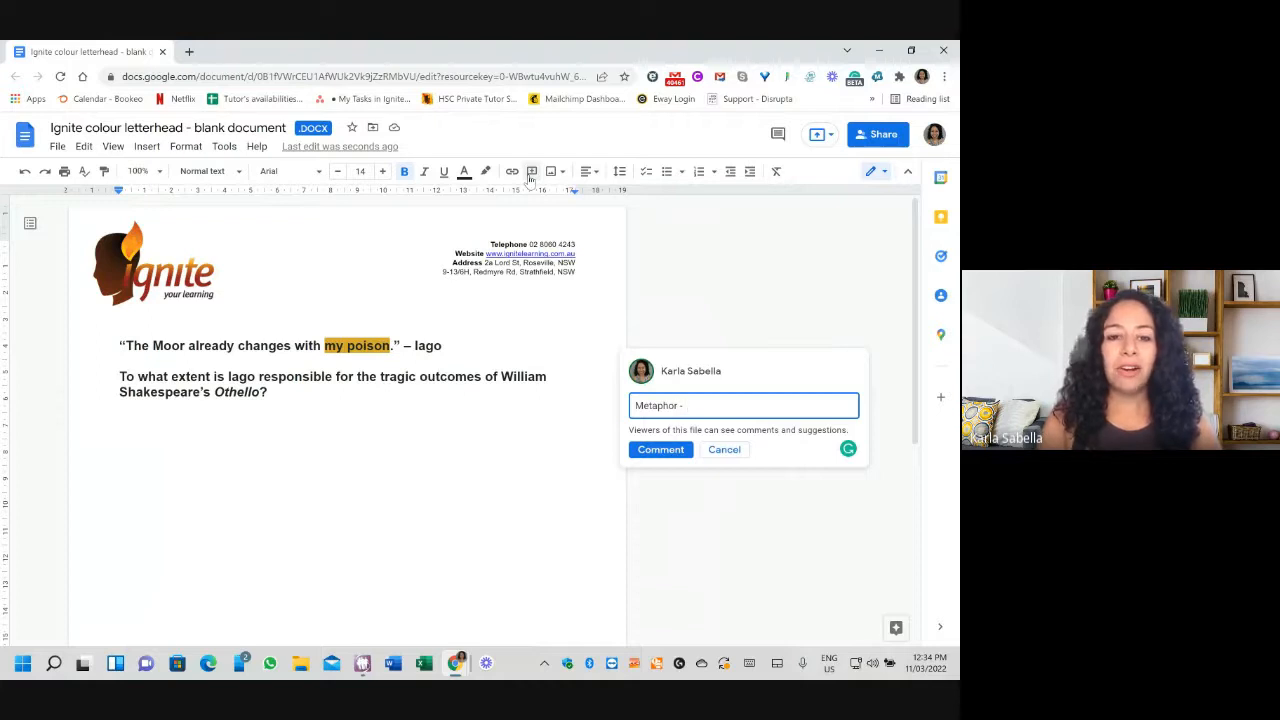
left_click(744, 404)
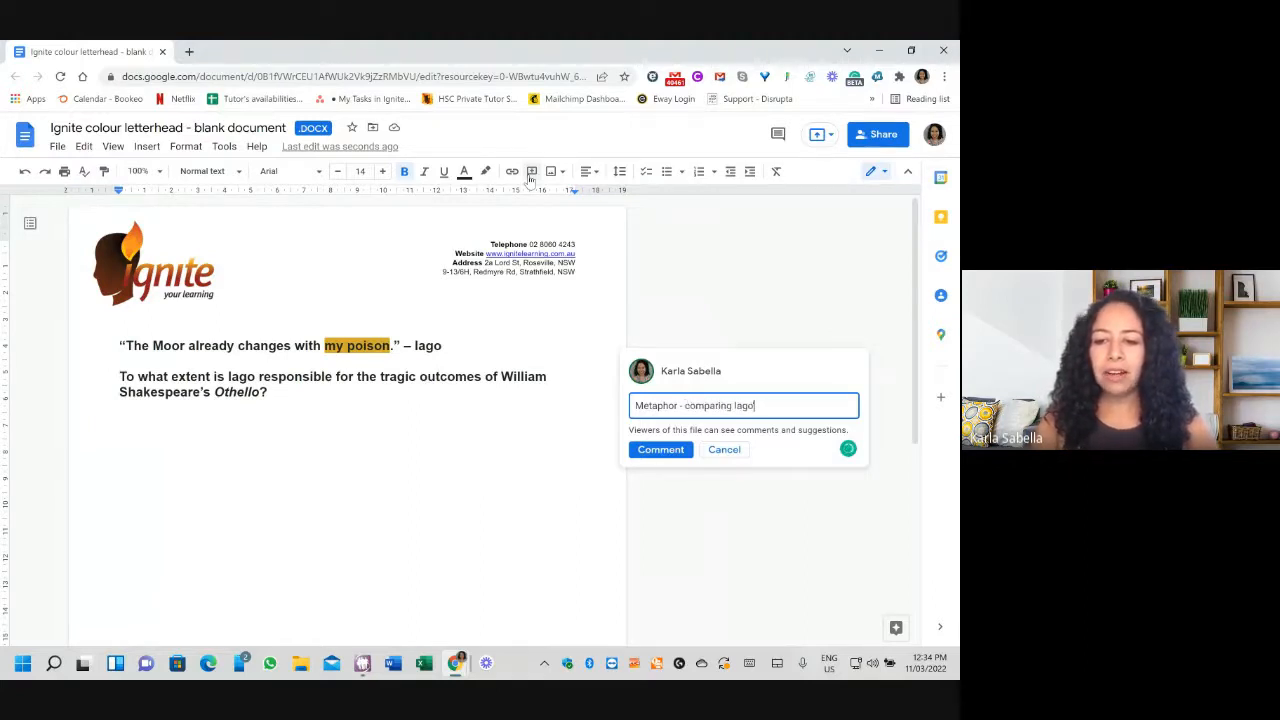
type("'s villainess a")
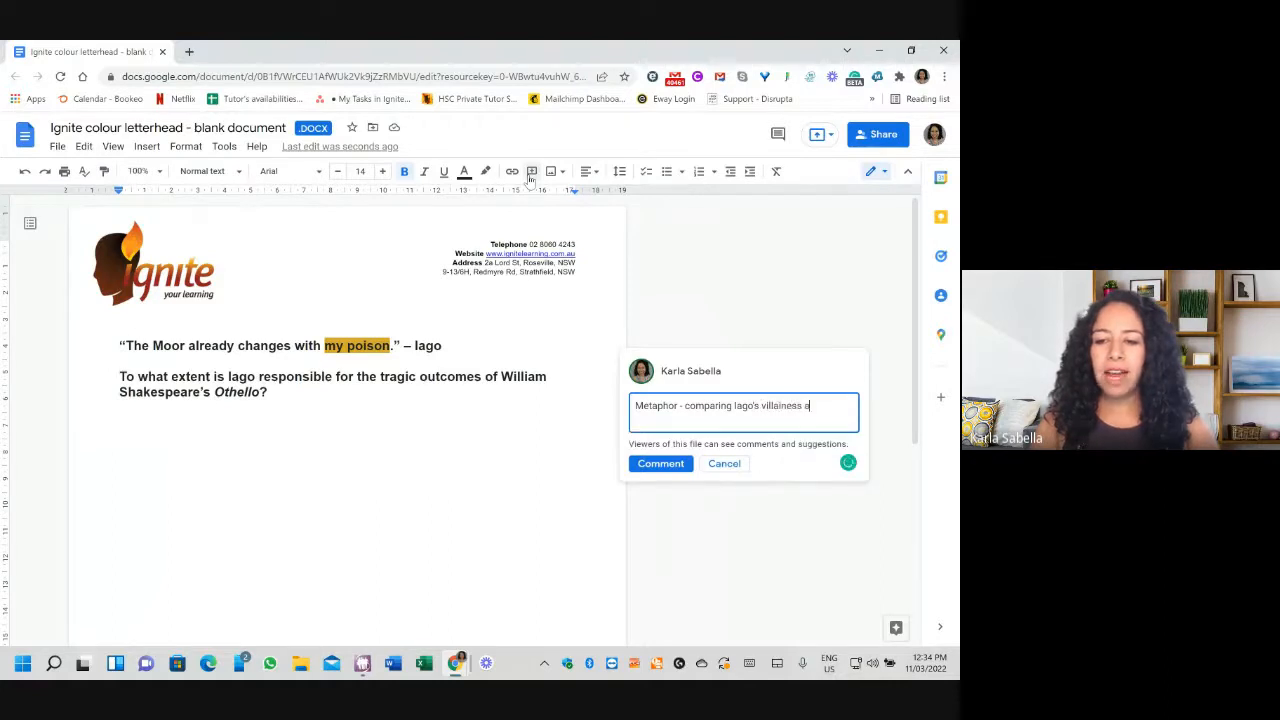
type("actions to")
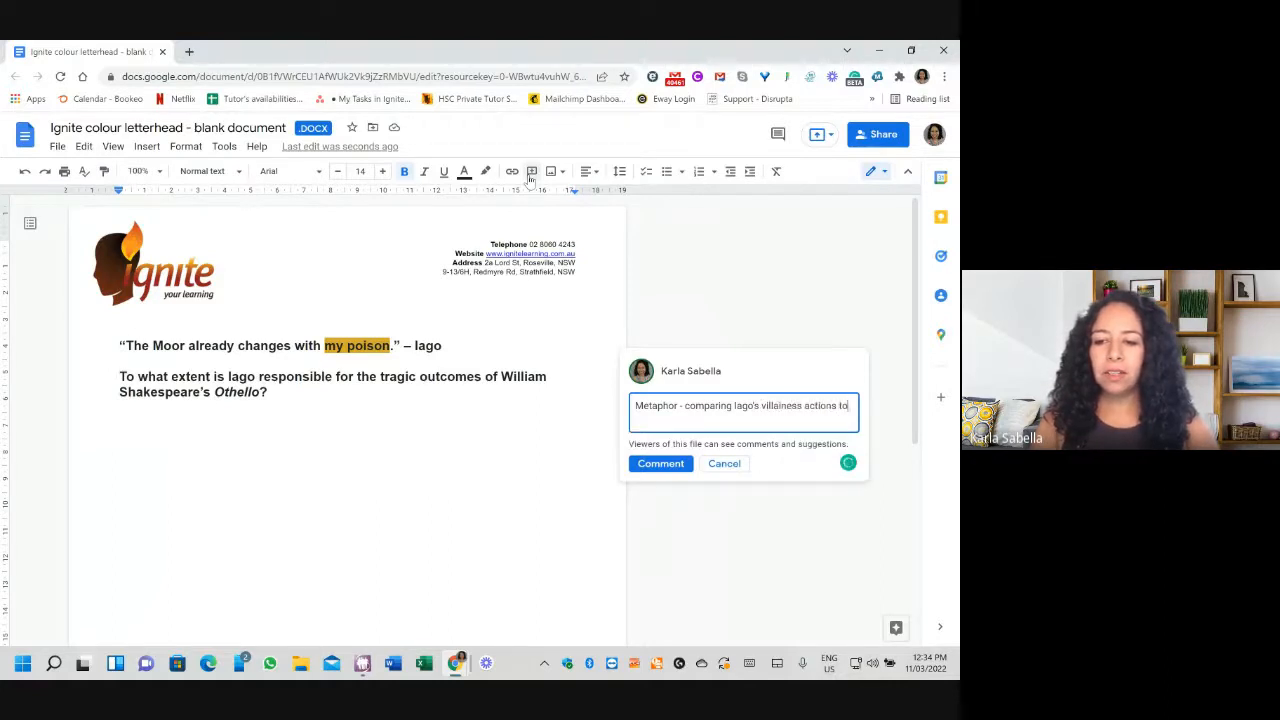
type("something harmful, detrimental or even")
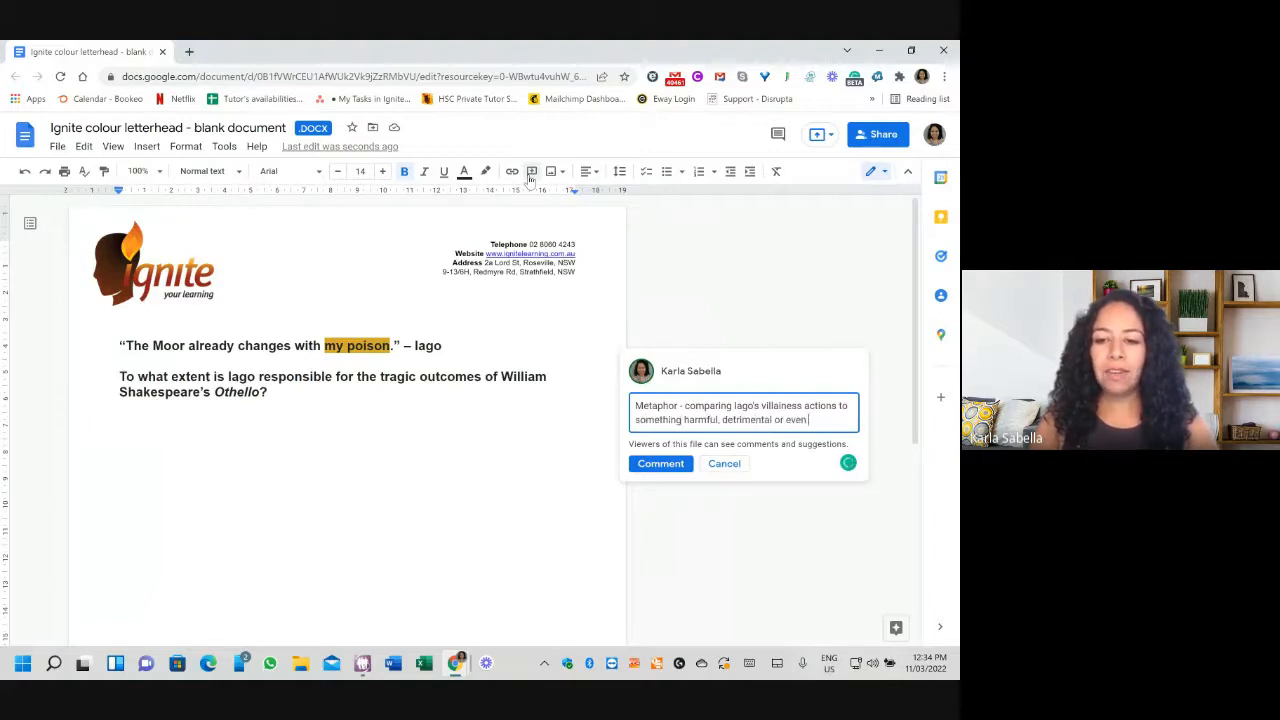
type("fatal!")
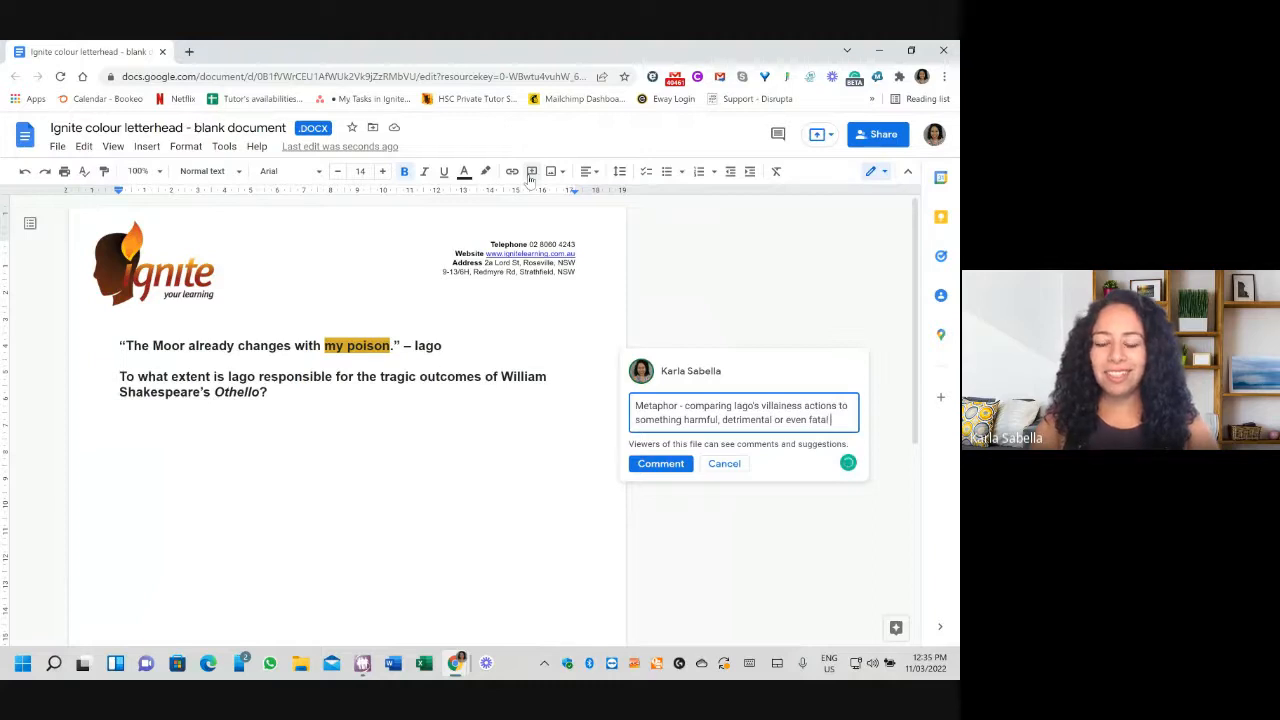
type("(ie")
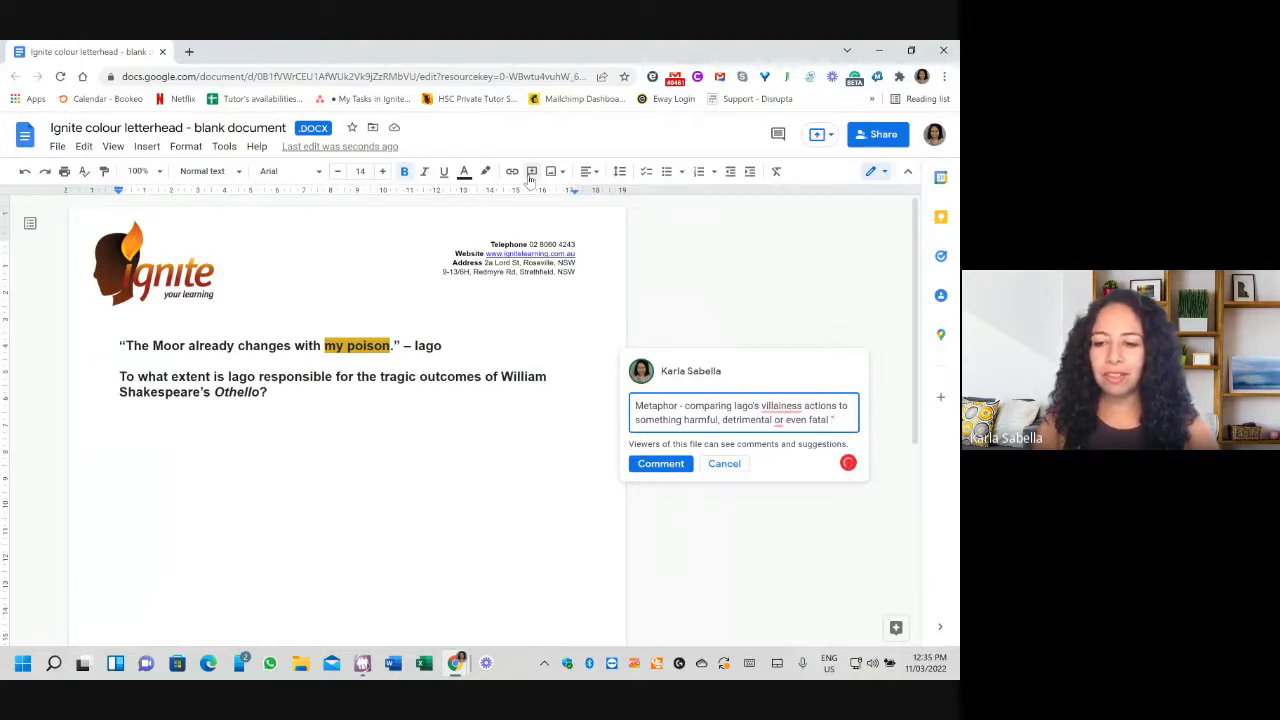
type("'poison'")
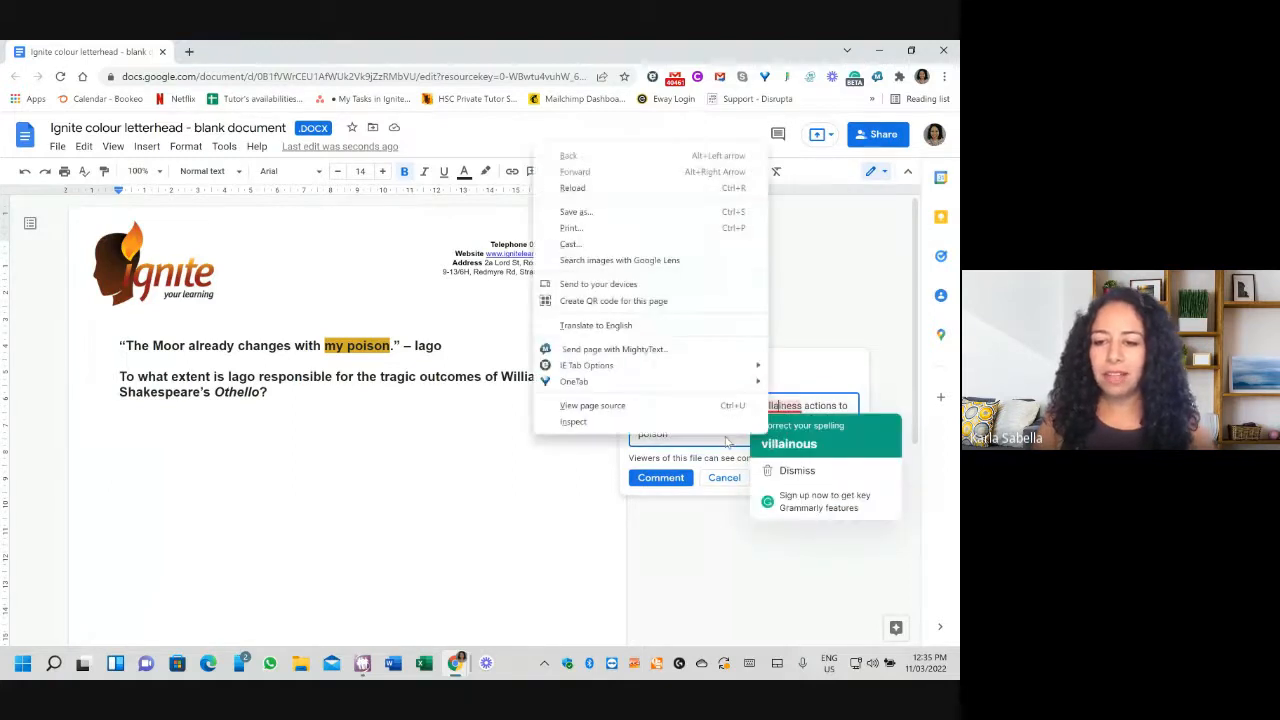
- Accept the spelling fix for 'villainous' and post the comment, returning to the question text
left_click(660, 476)
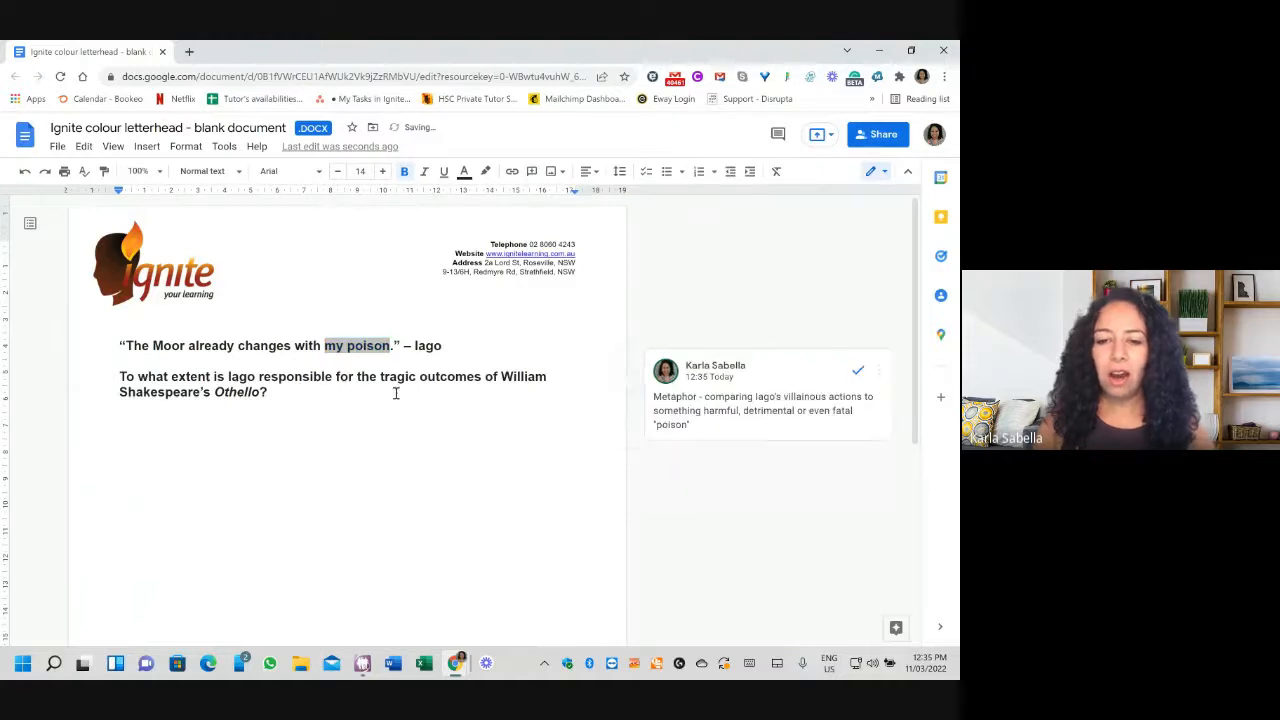
left_click(132, 376)
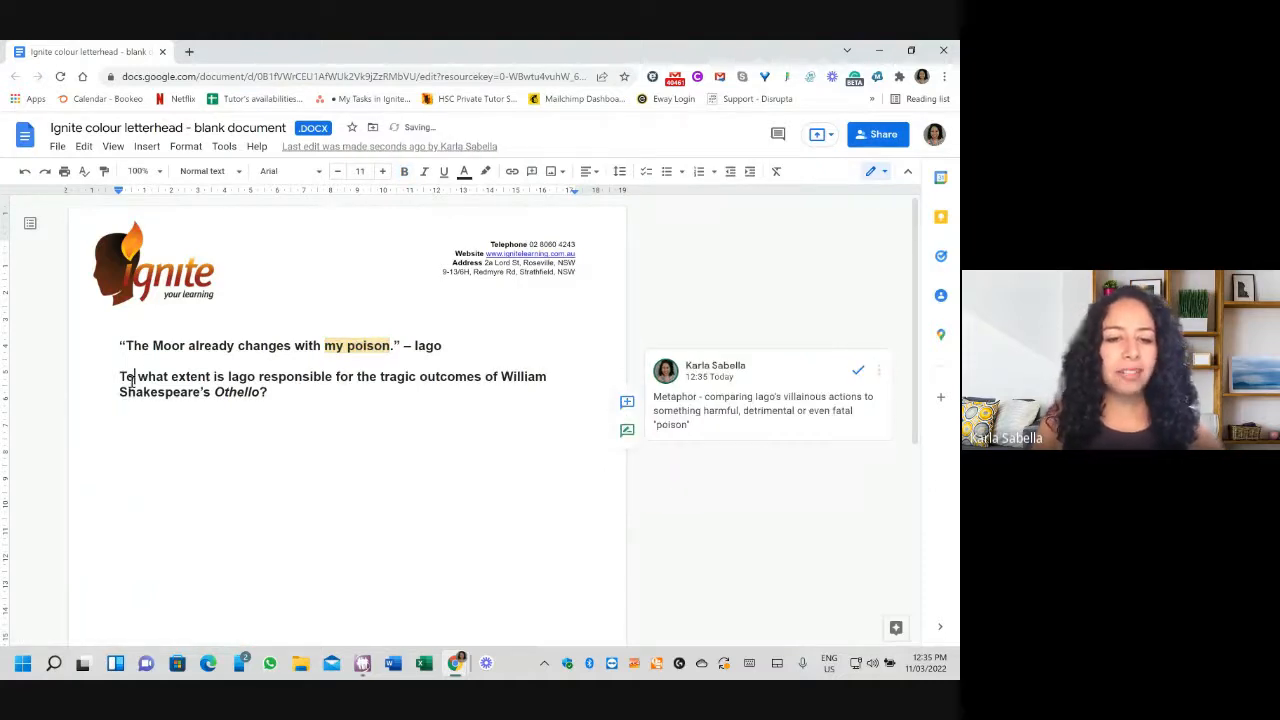
- Post a 'How much?' comment on 'extent', then select 'responsible' for the next comment
double_click(190, 376)
type("How mu")
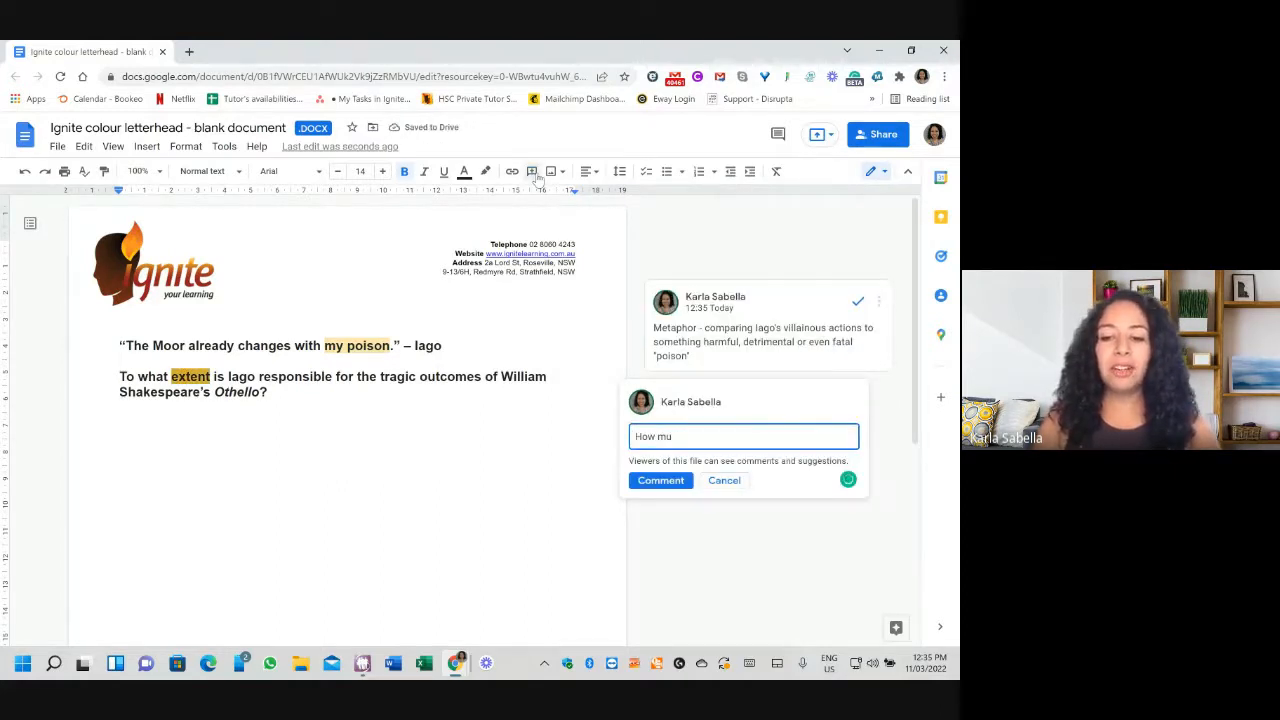
type("ch?")
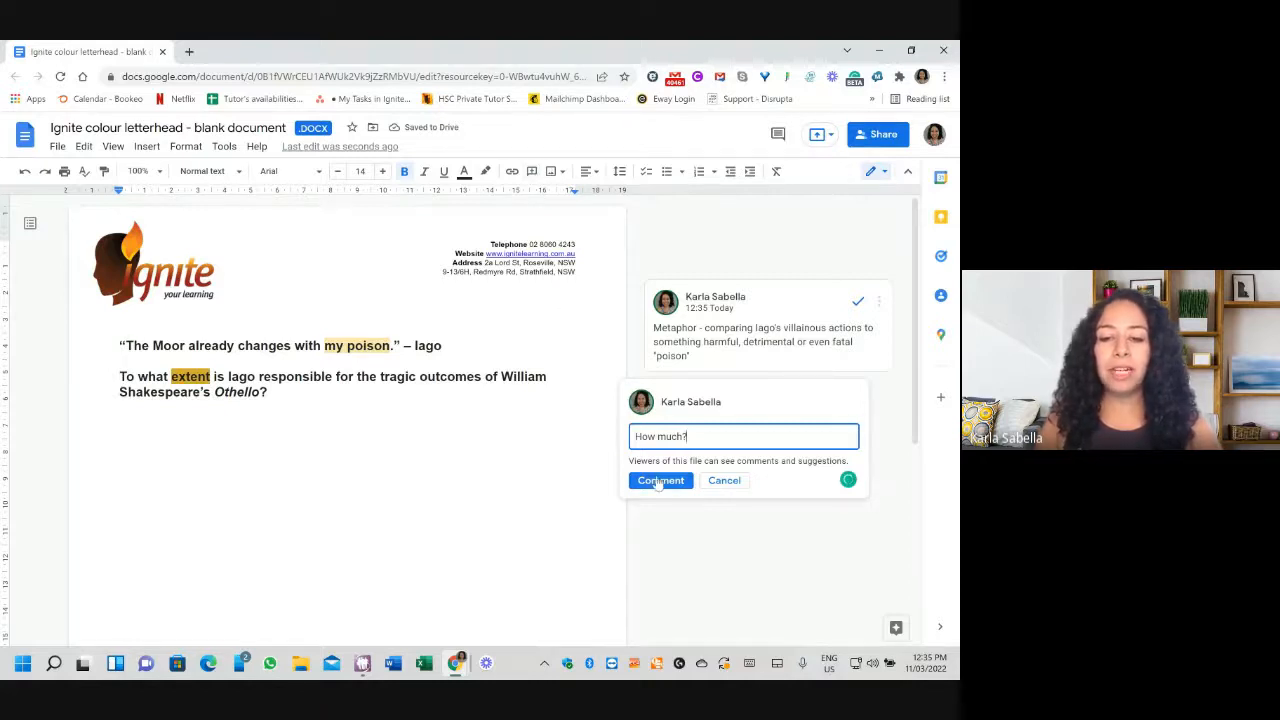
left_click(660, 480)
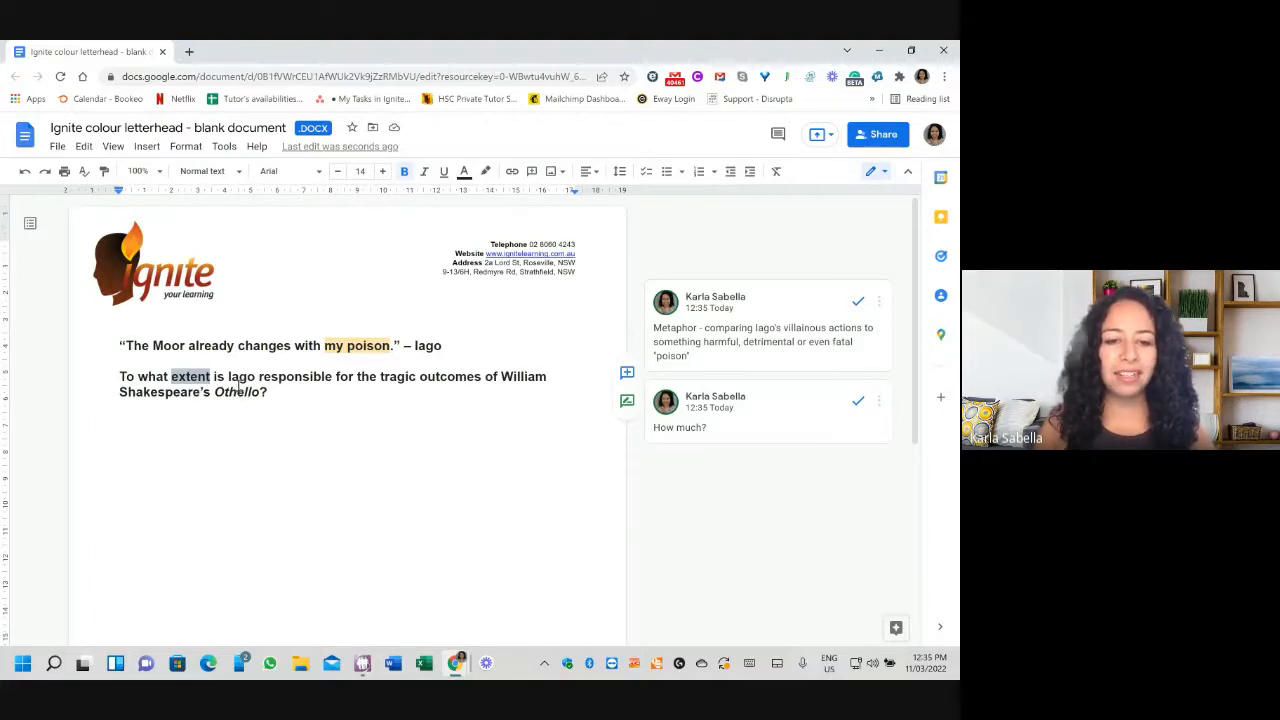
double_click(294, 376)
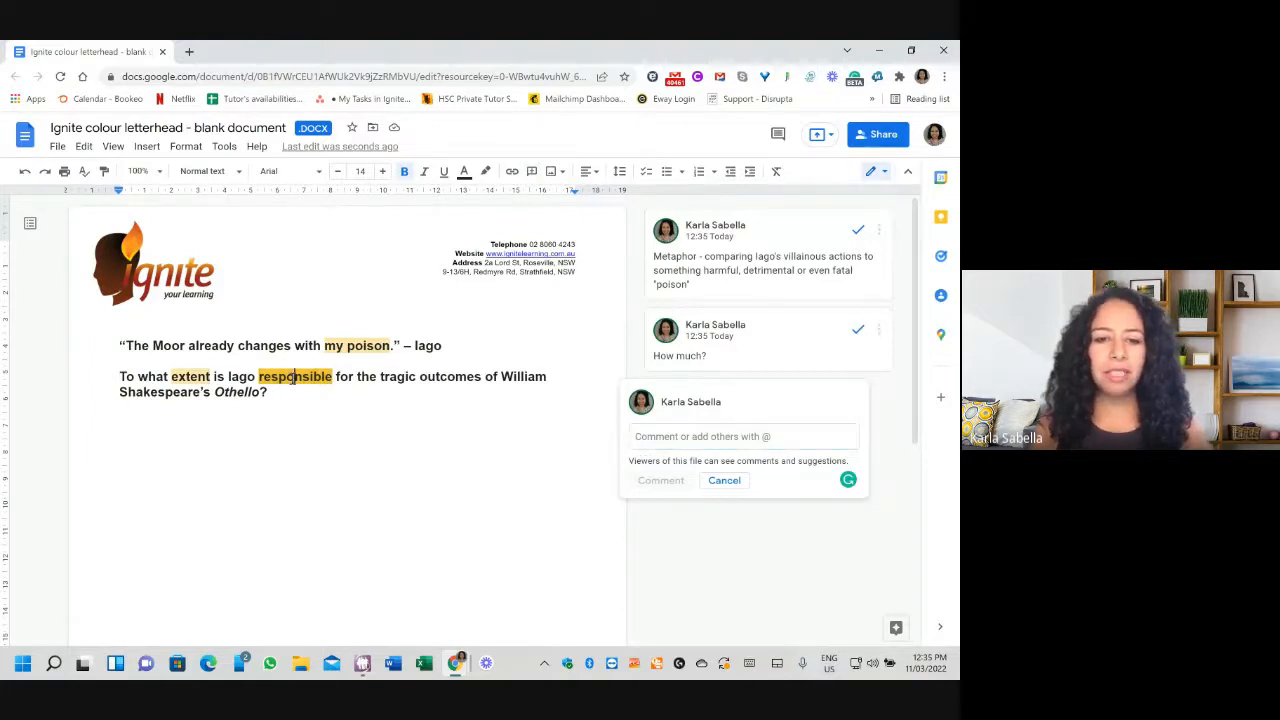
- Cancel the empty draft comment on 'responsible'
left_click(724, 480)
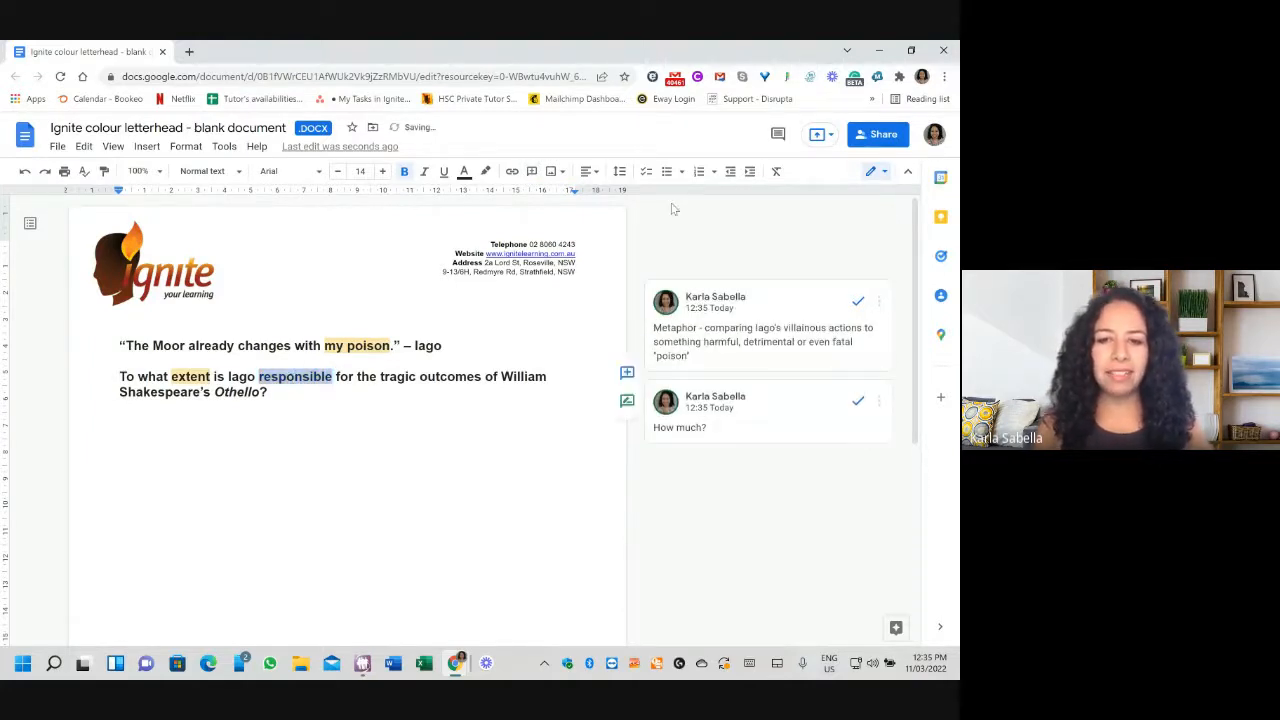
mouse_move(188, 52)
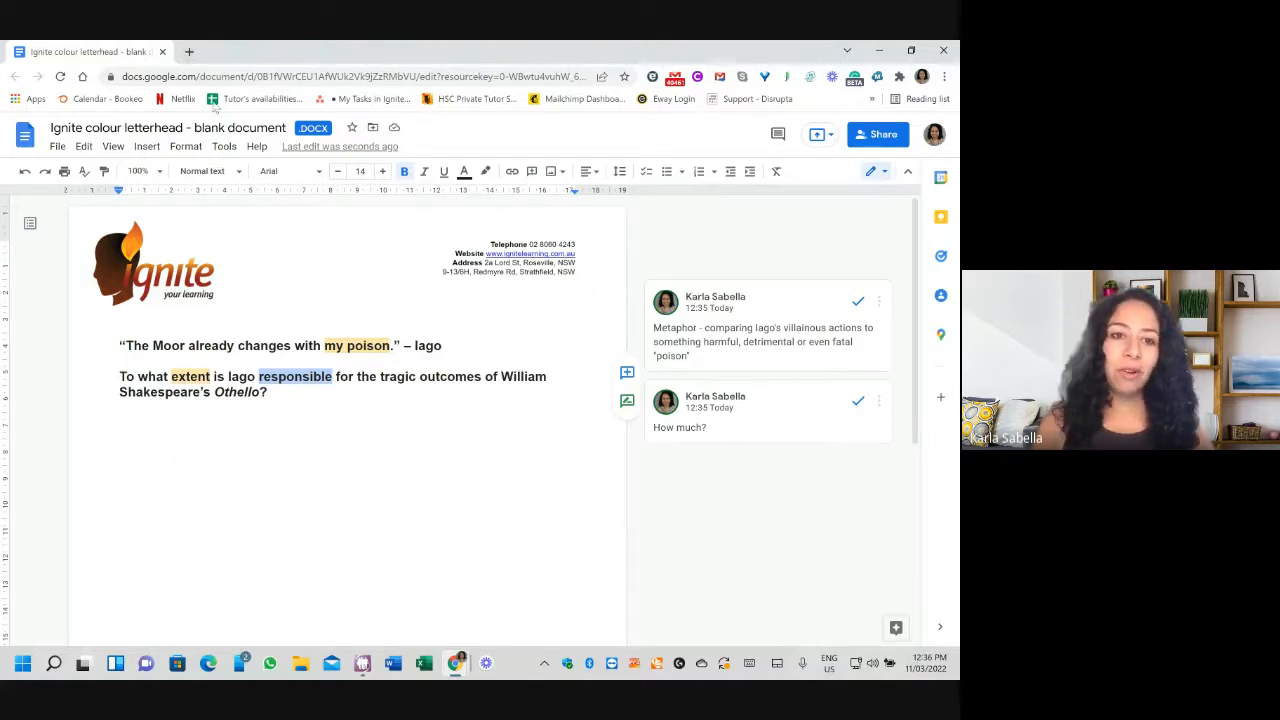
- Search Google for 'responsible synonym' in a new tab and return to the essay document
left_click(188, 52)
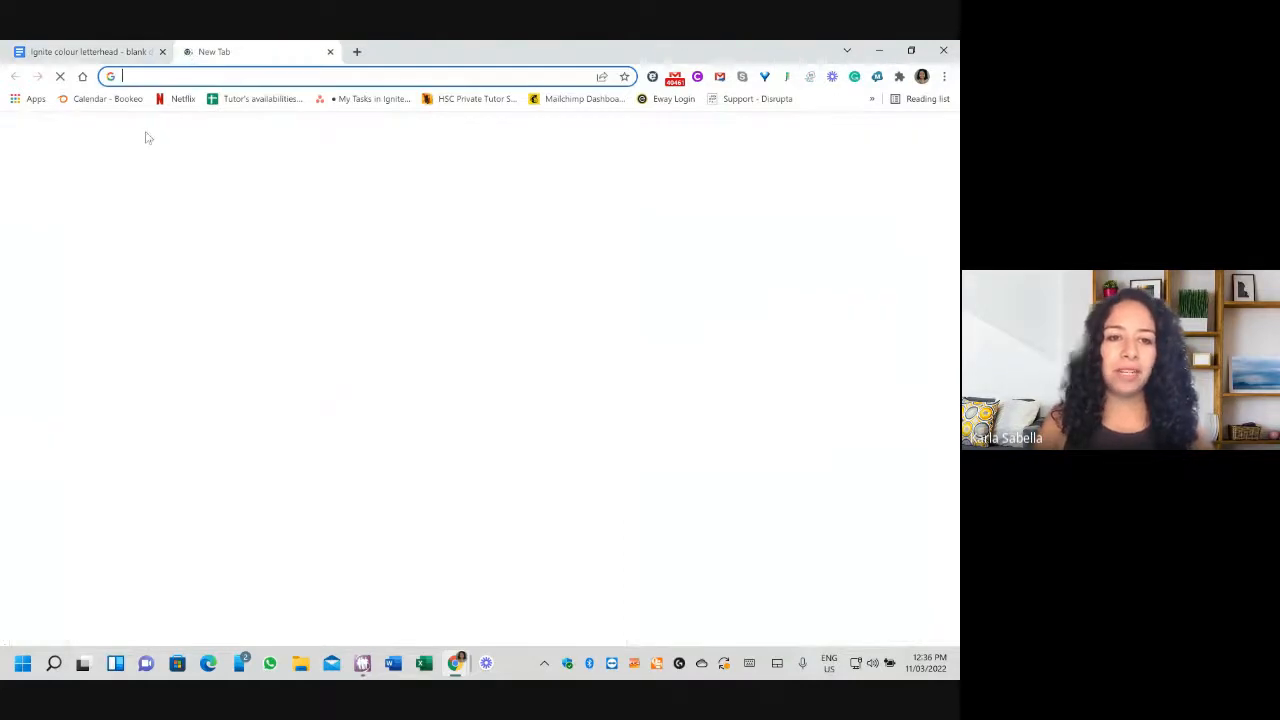
type("responsible synonym")
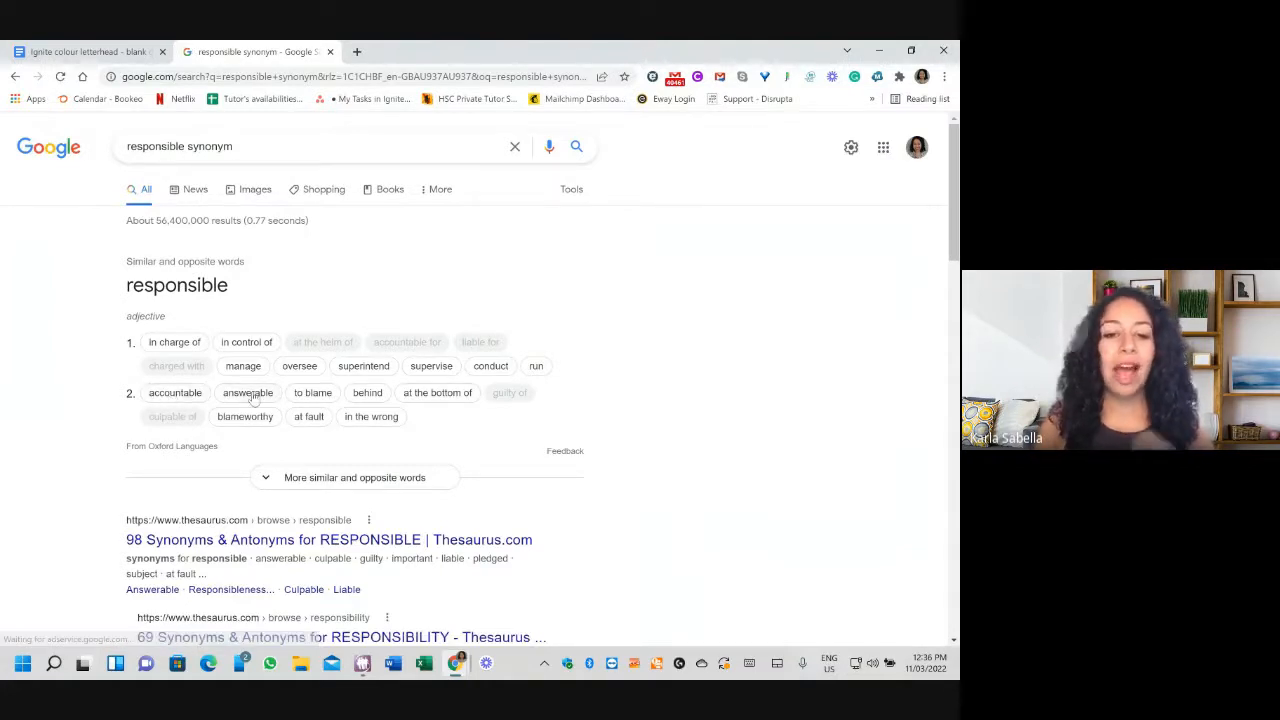
left_click(84, 52)
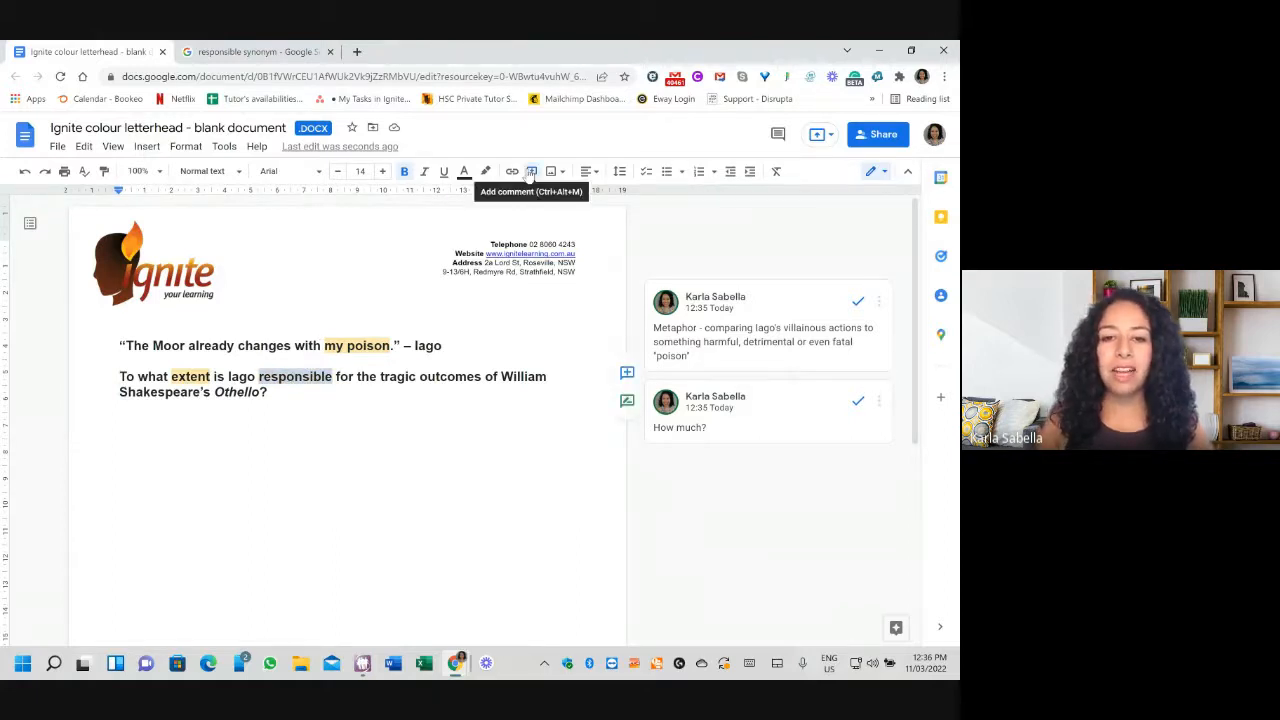
- Post the comment 'To blame, accountable for, at fault' on 'responsible'
left_click(532, 172)
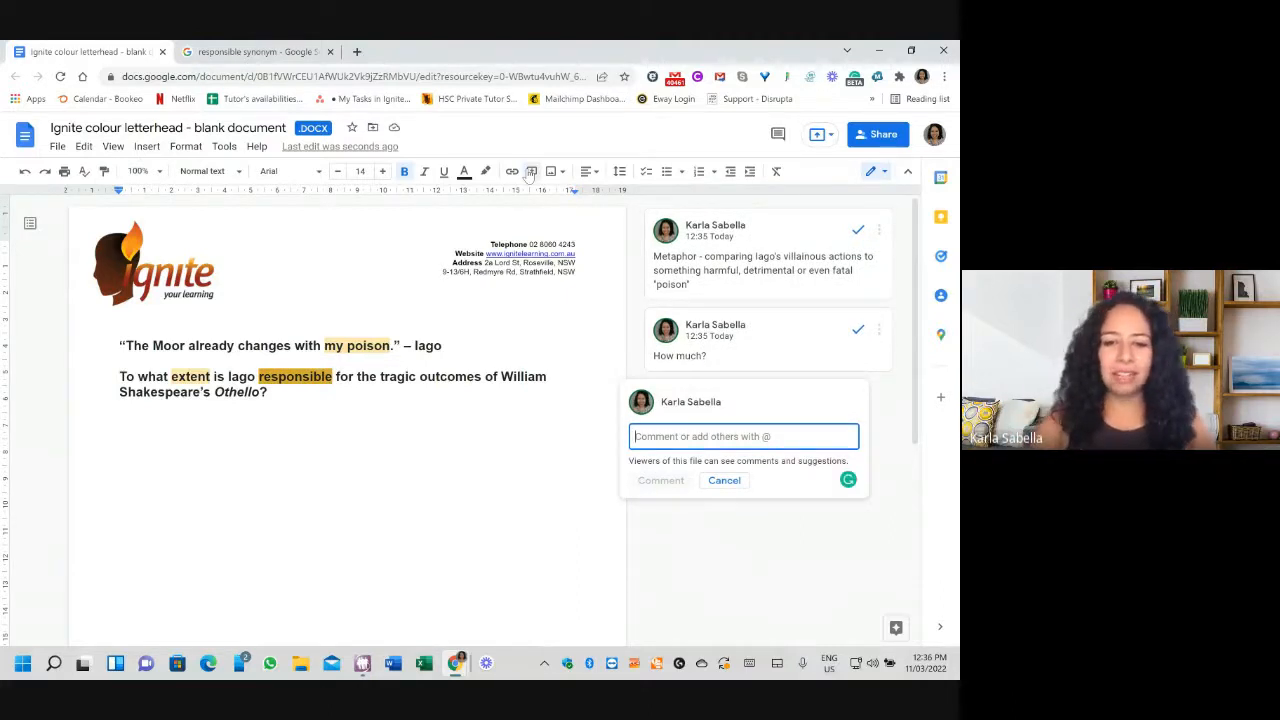
type("To blam")
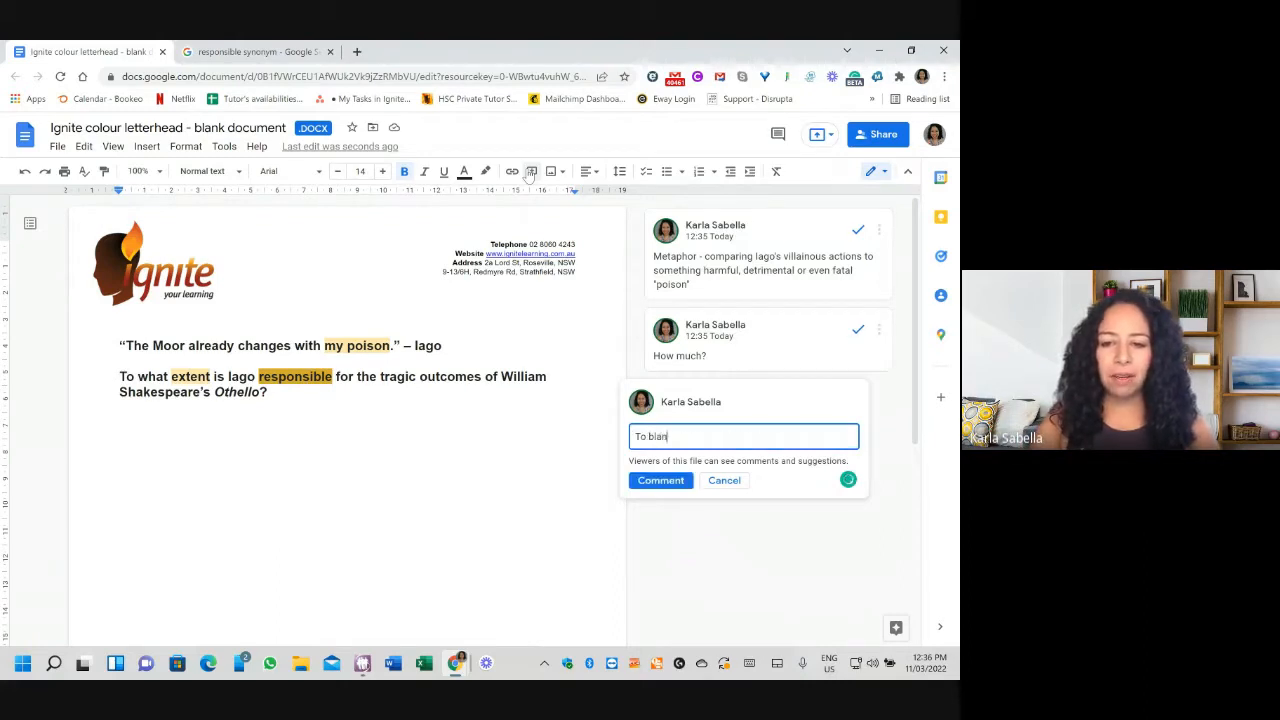
type("e, accountabl")
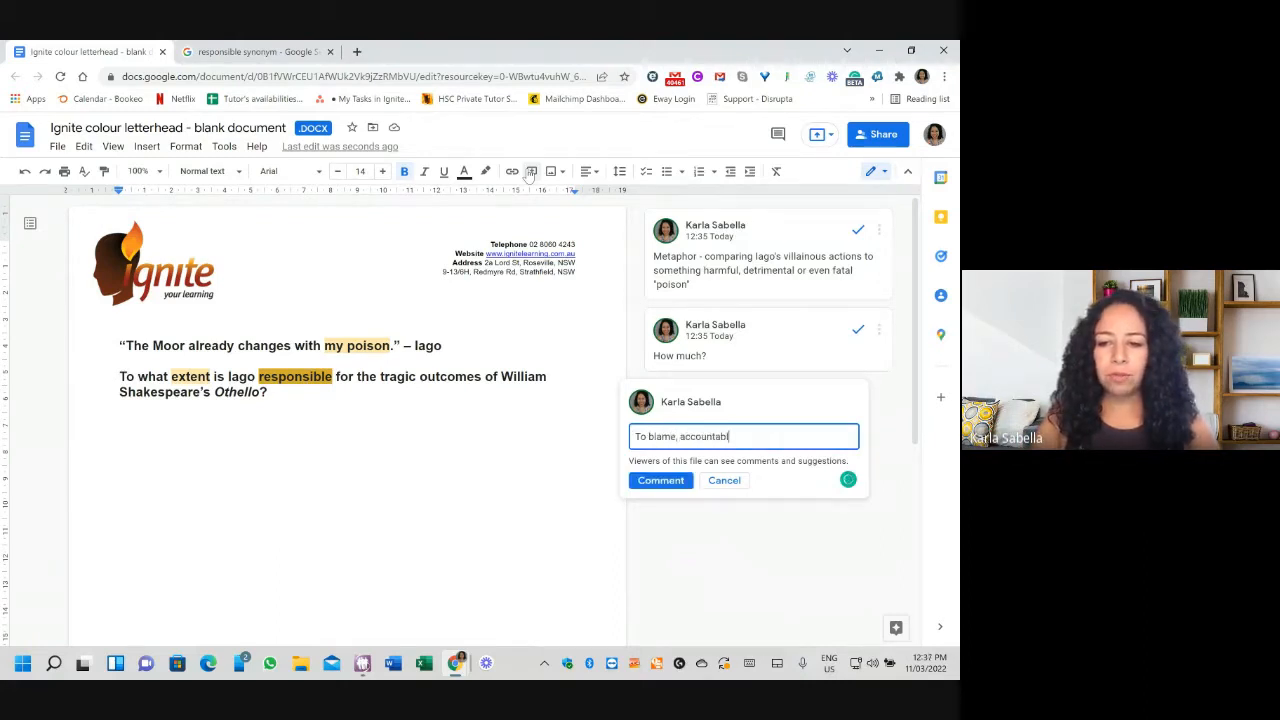
type("le for, at")
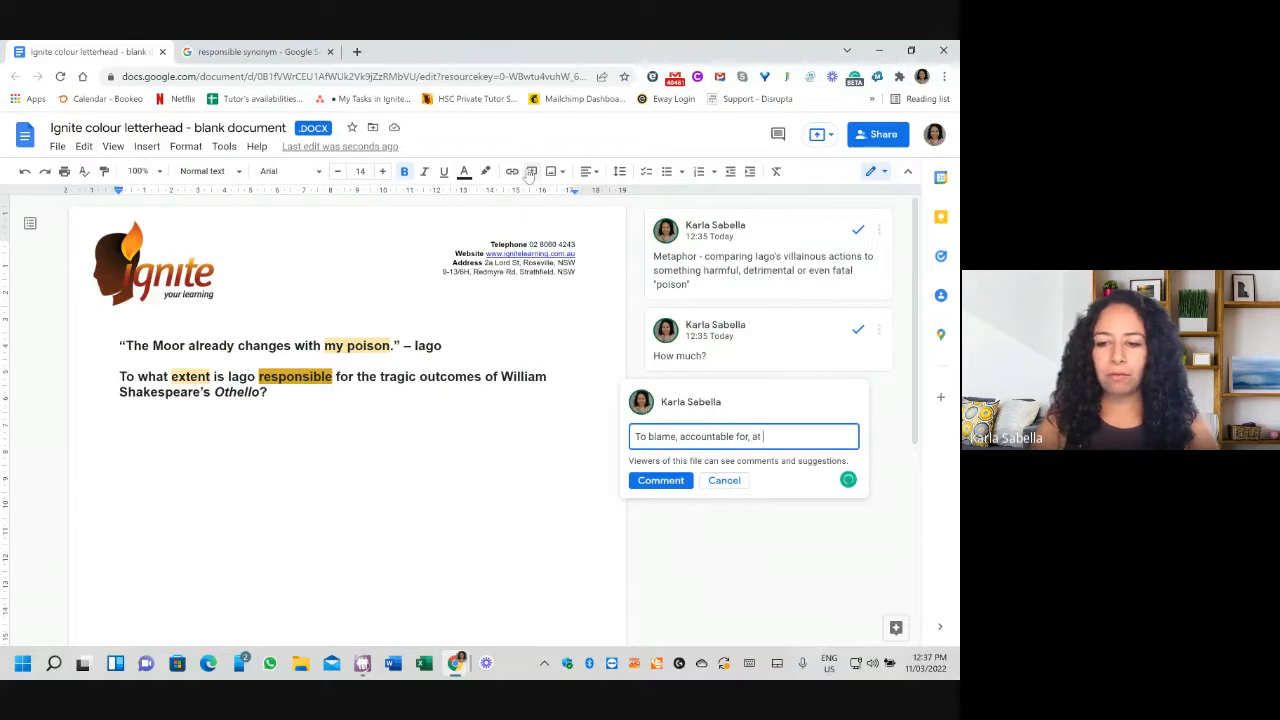
type("fault")
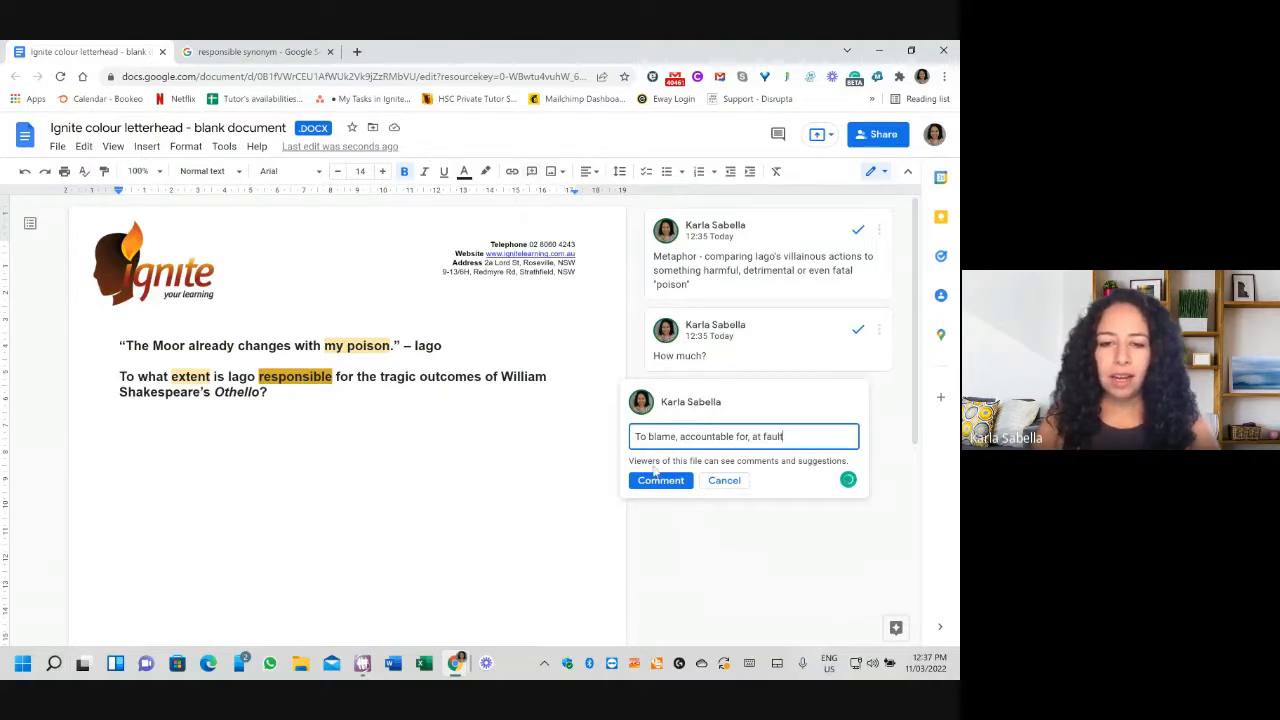
left_click(660, 480)
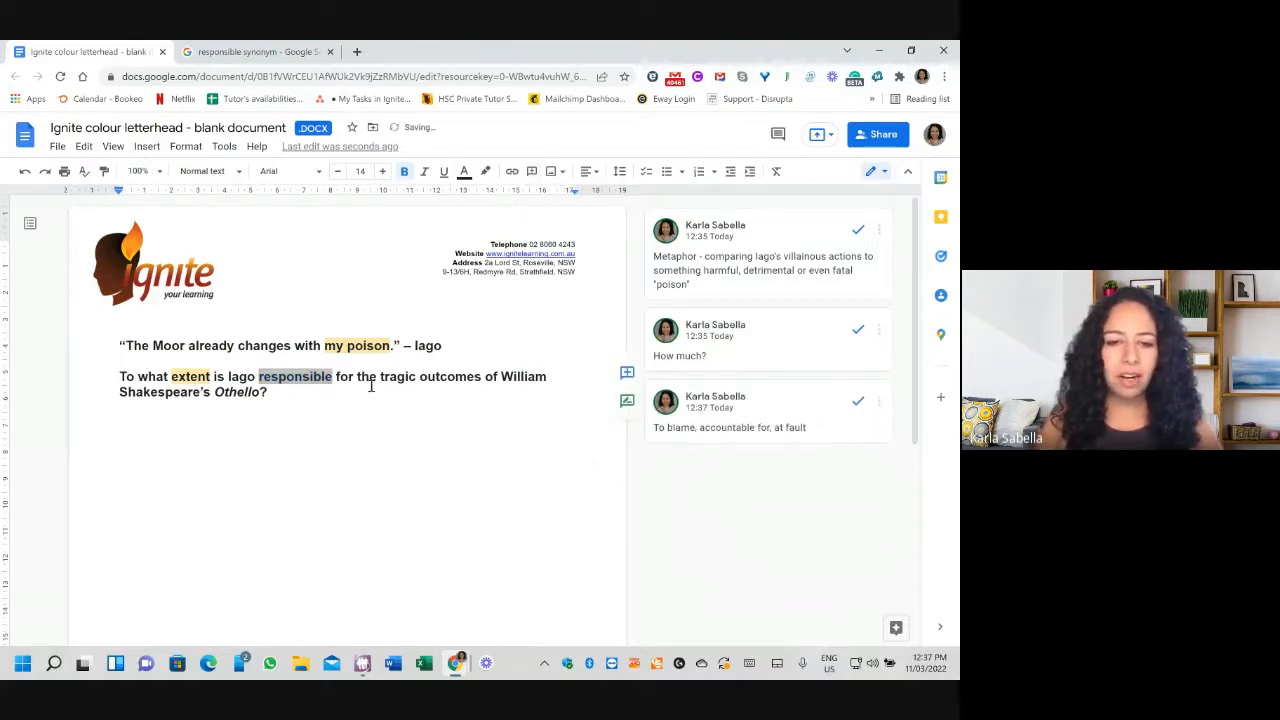
- Draft a comment on 'tragic' listing terrible, downfall, death
double_click(396, 376)
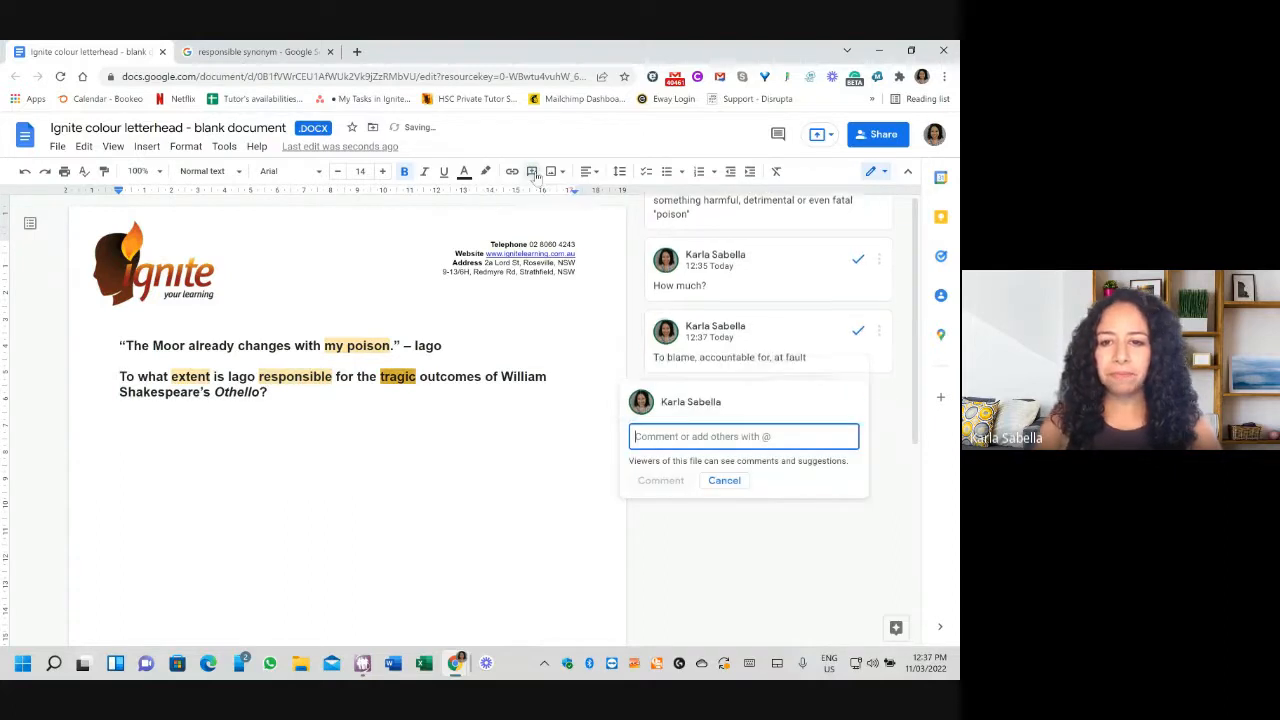
type("terrible,")
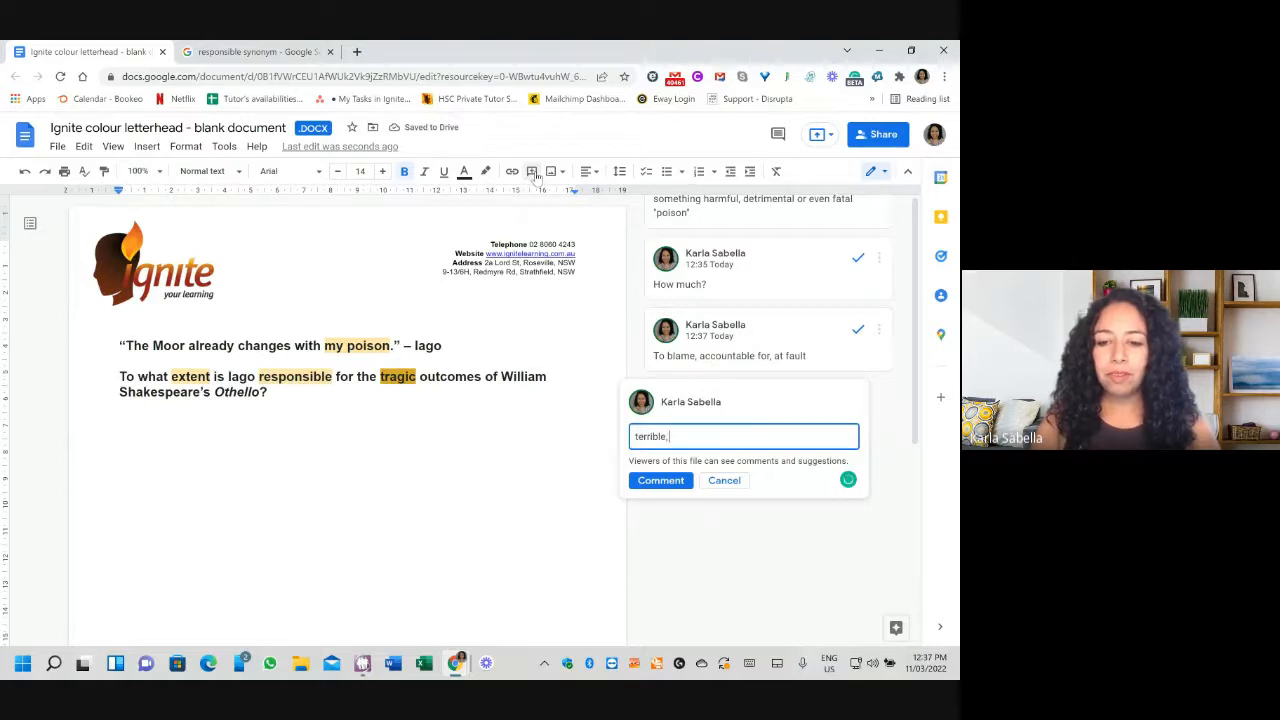
type("down")
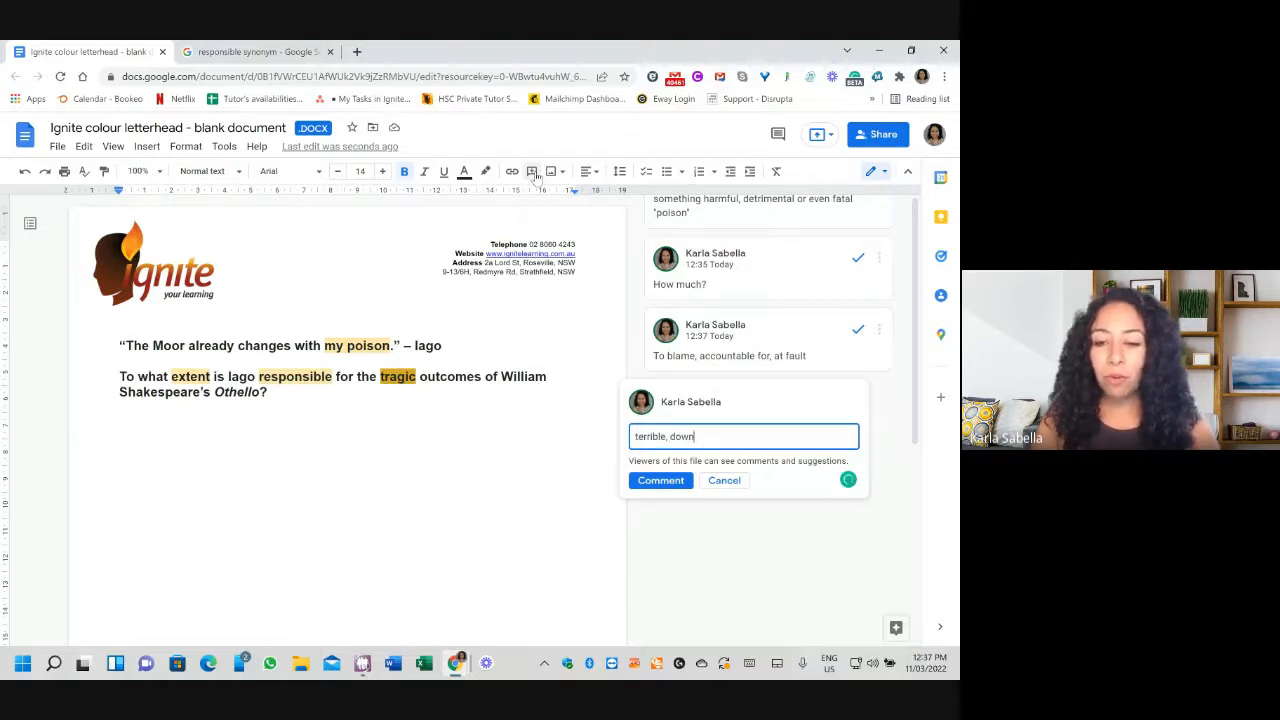
type("fall")
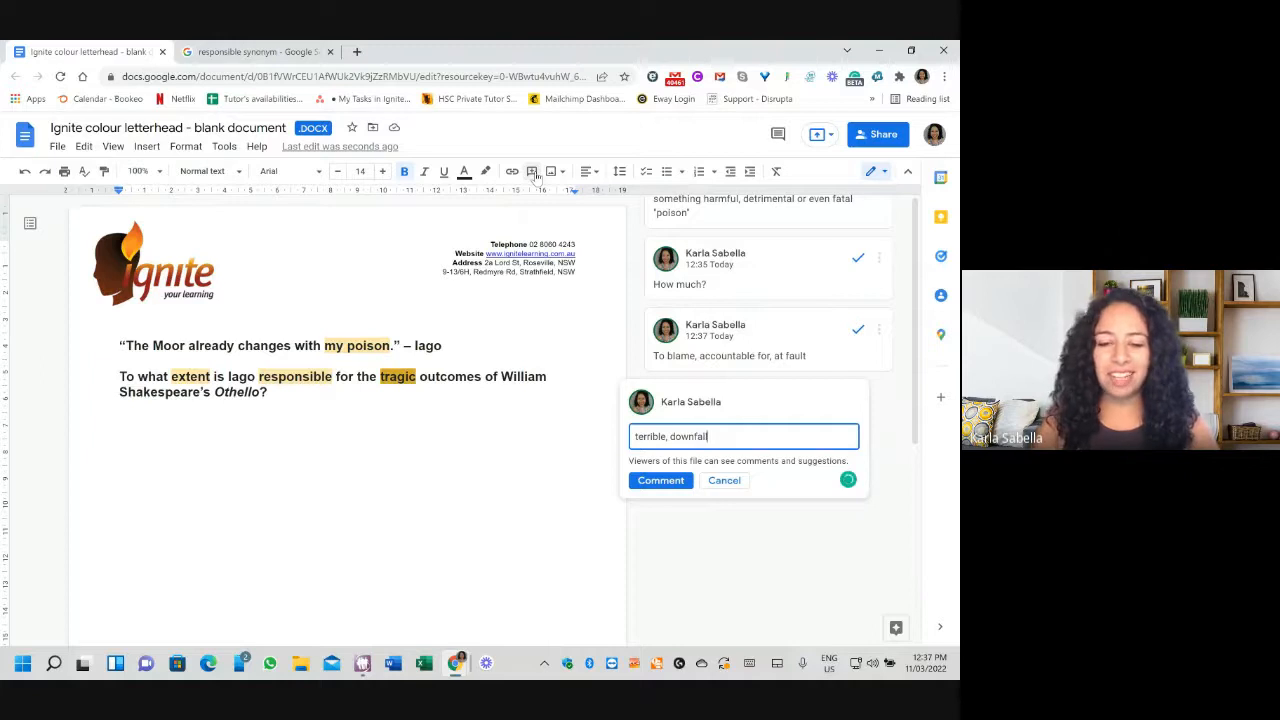
type(", c")
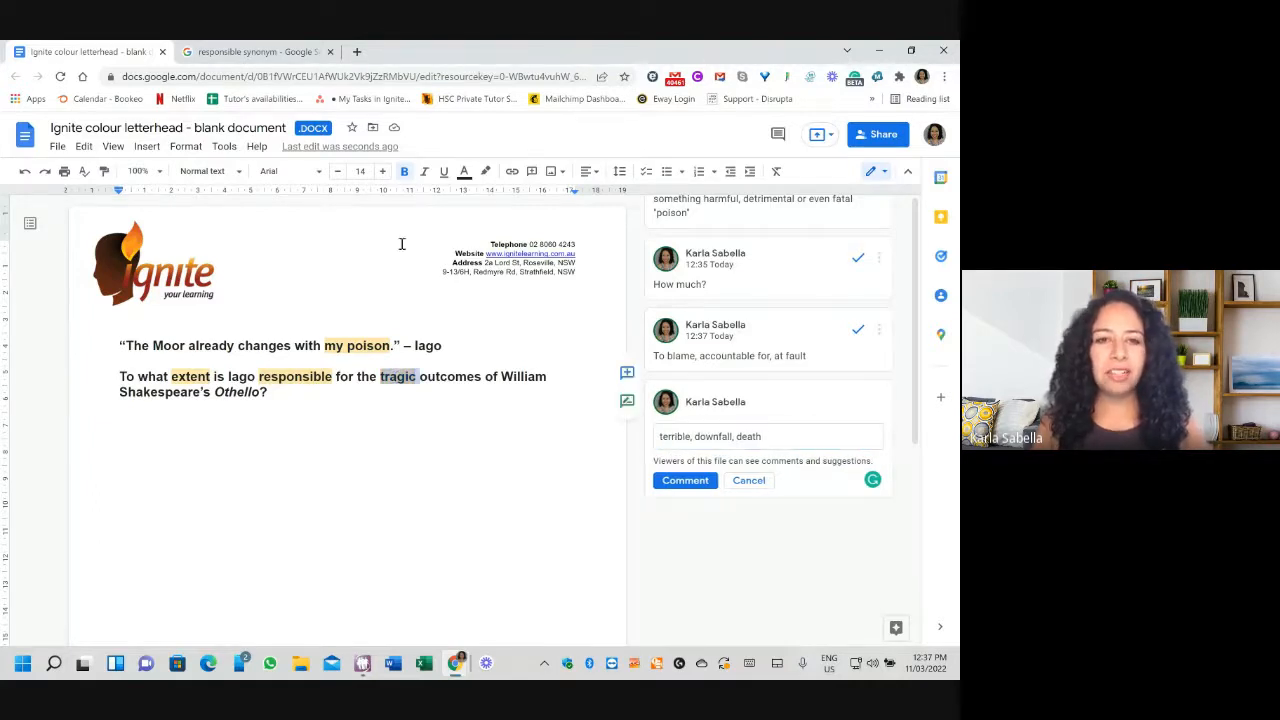
- Search Google for synonyms of 'tragic' and return to the essay document
left_click(256, 52)
type("tragic synonym")
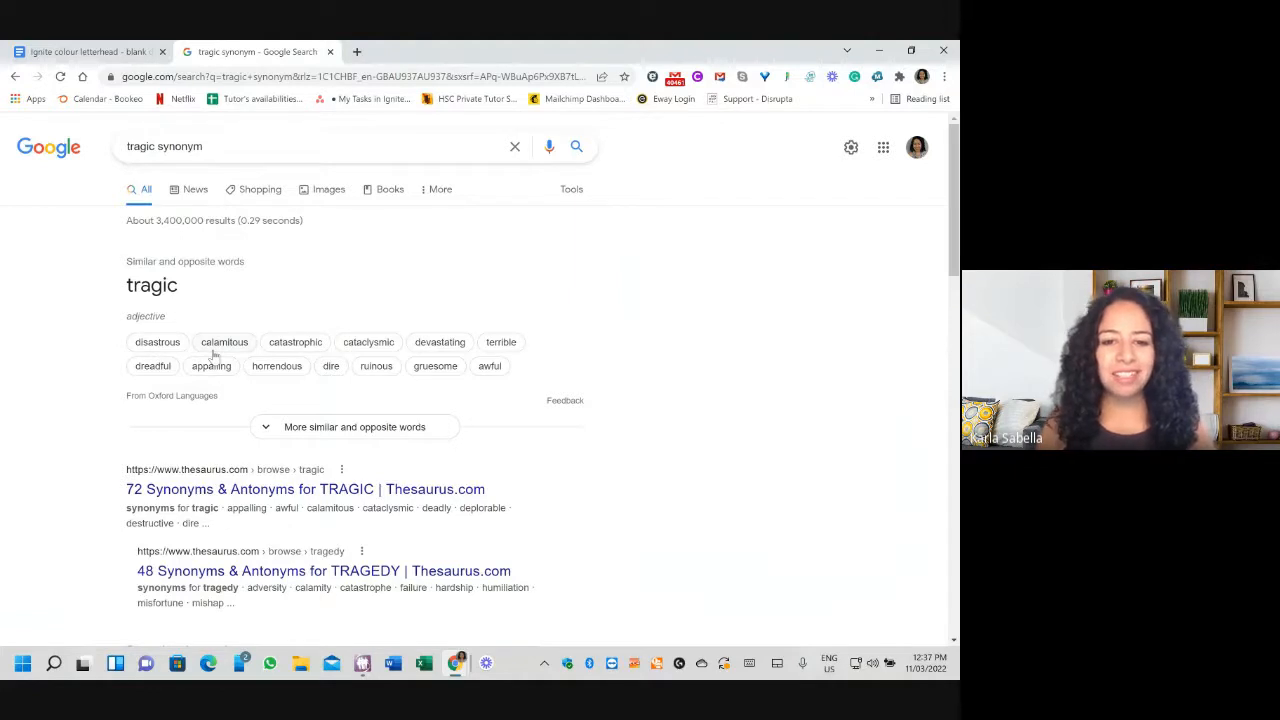
mouse_move(458, 320)
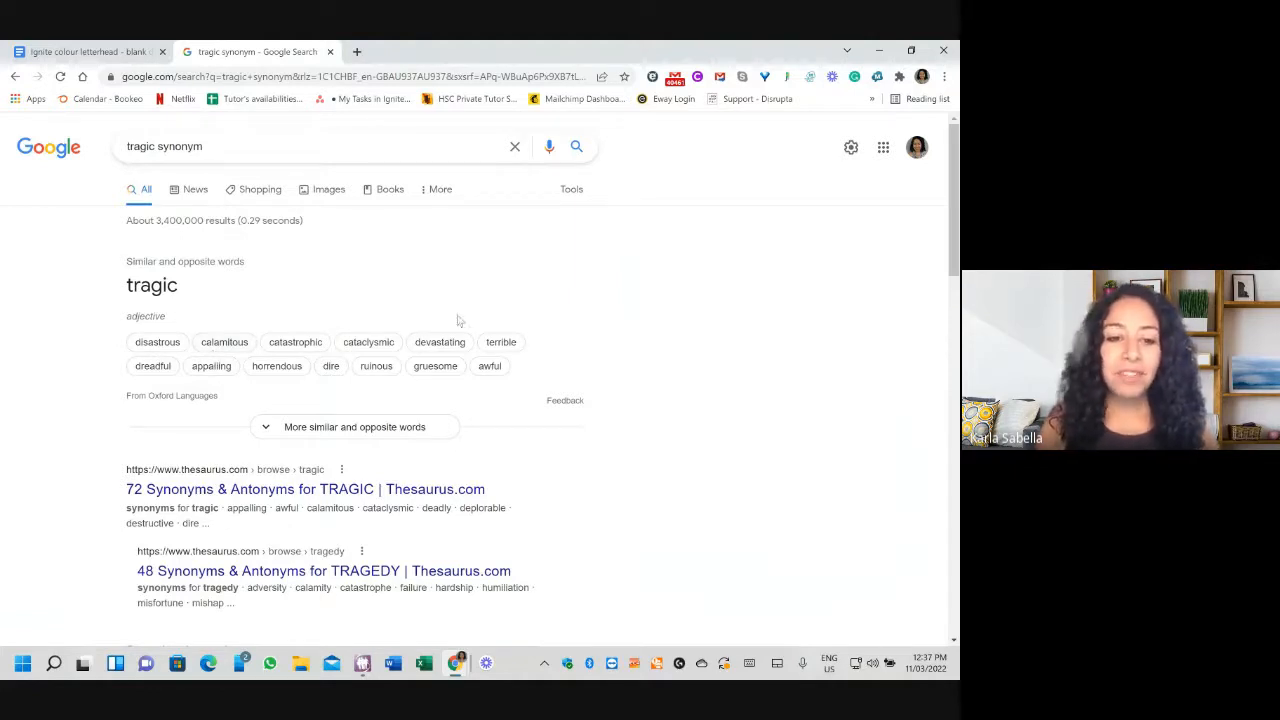
left_click(90, 52)
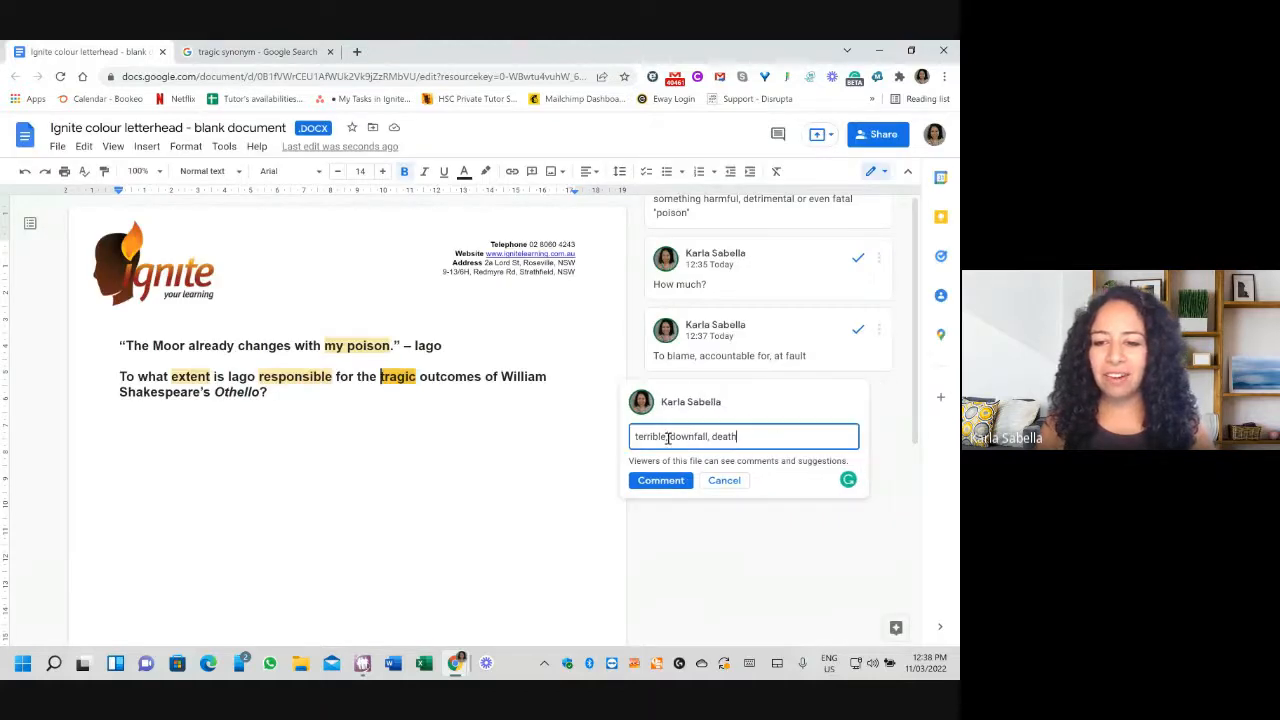
- Insert 'calamitous' and 'devastating' into the draft and post the comment on 'tragic'
type("calamatous,")
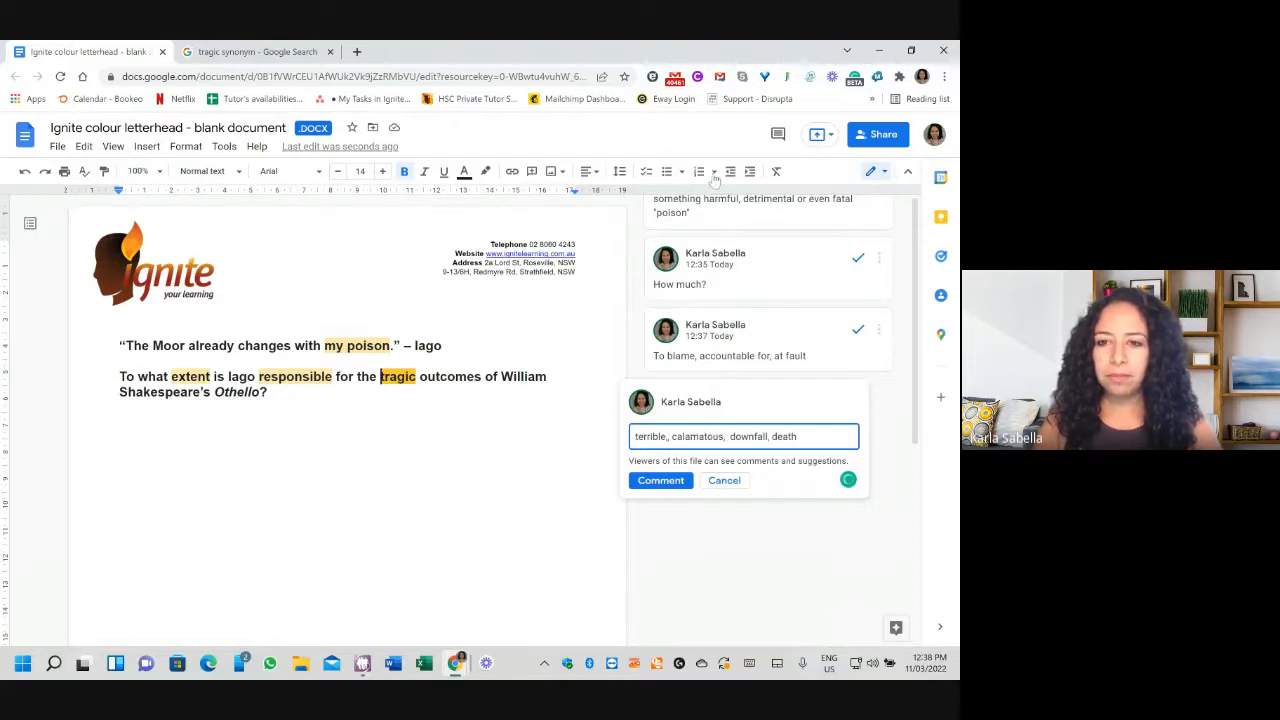
left_click(256, 52)
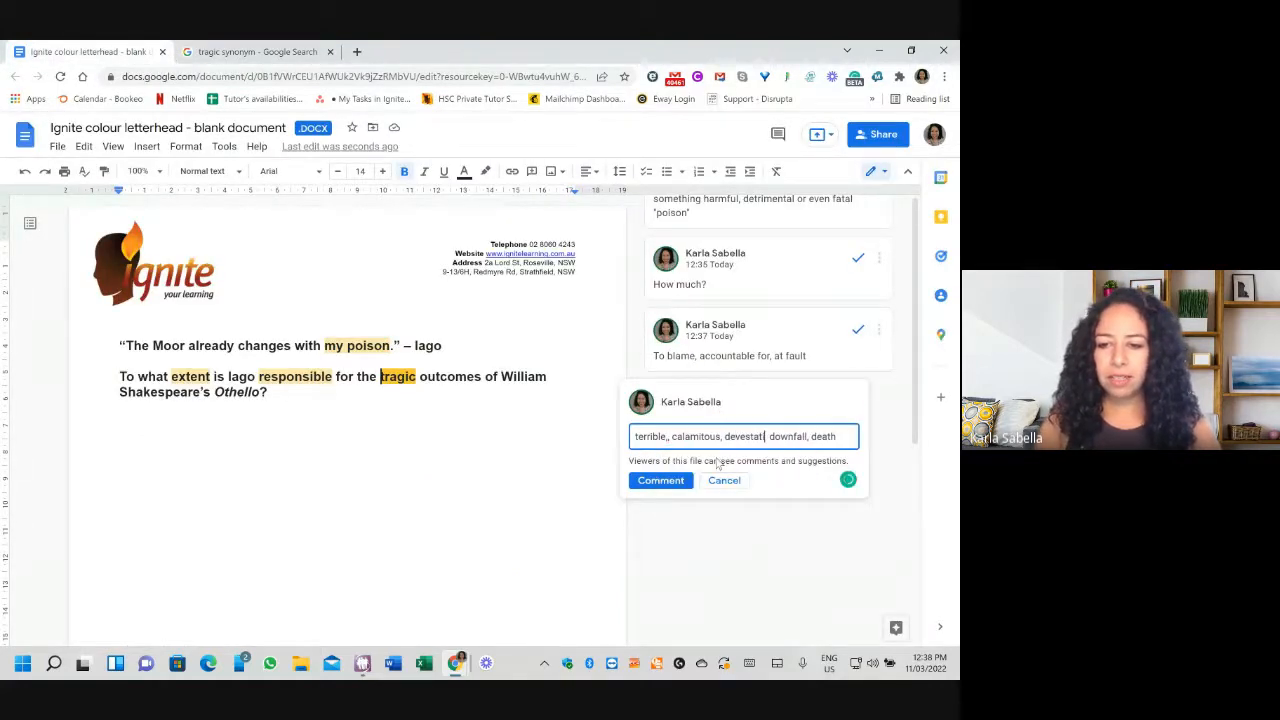
type("ing,")
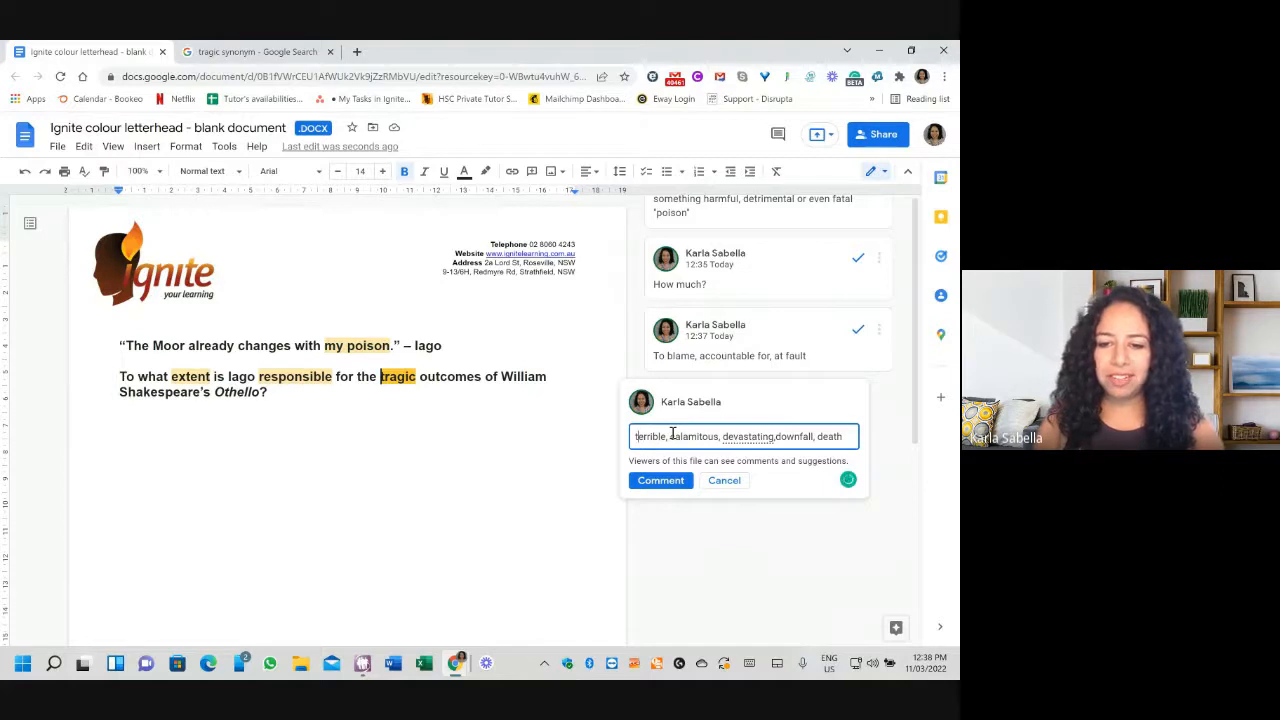
left_click(660, 480)
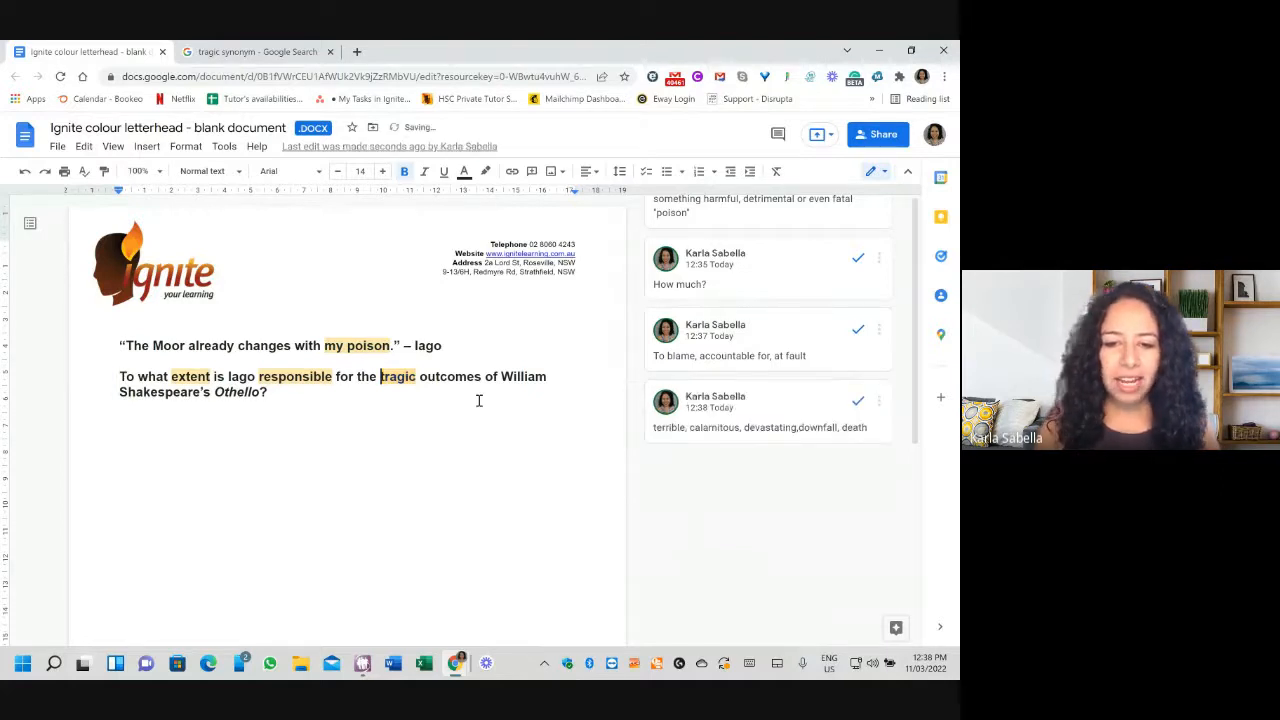
- Post the comment 'Consequence, ramification - deaths' on 'outcomes'
double_click(448, 376)
type("c")
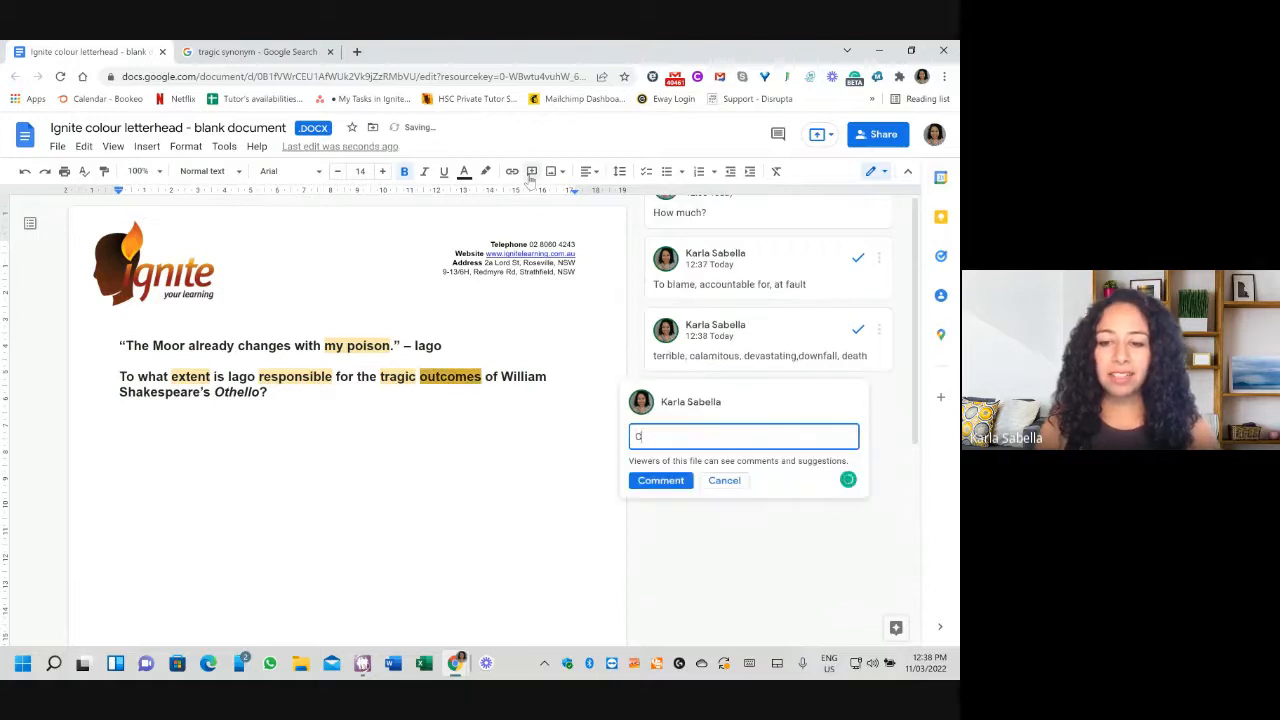
type("onsequence, ramification")
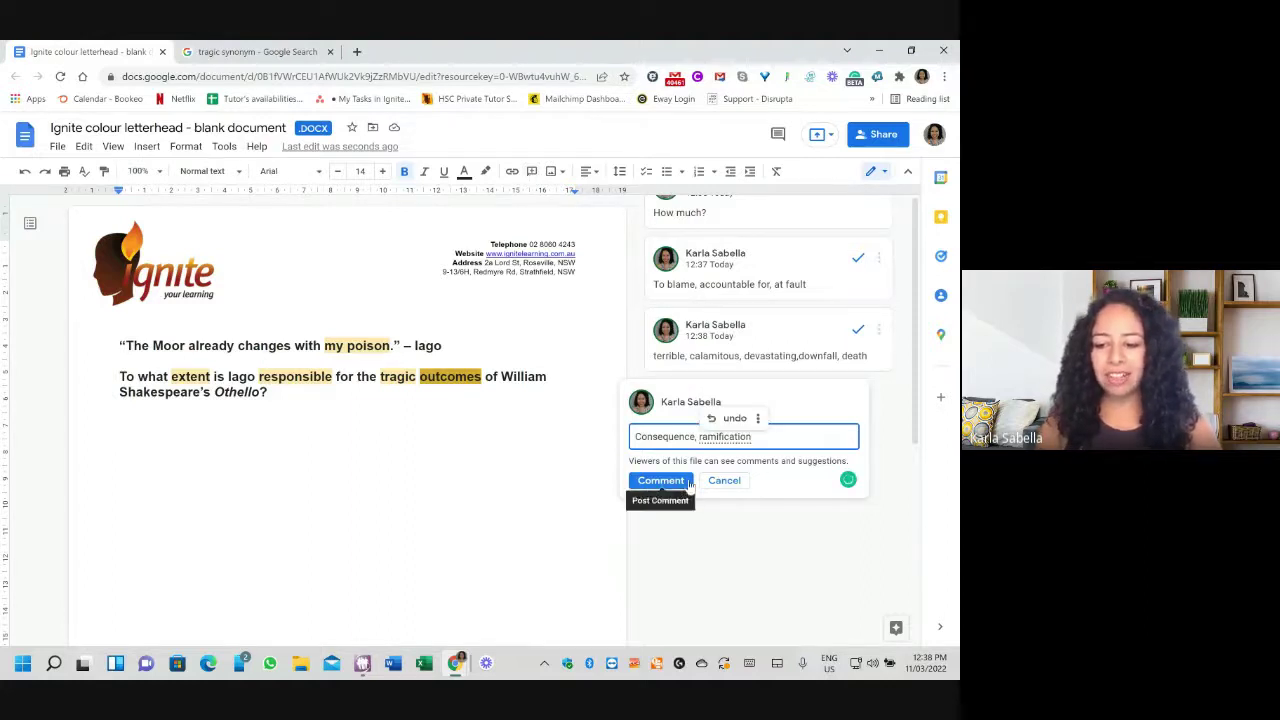
type("- deaths")
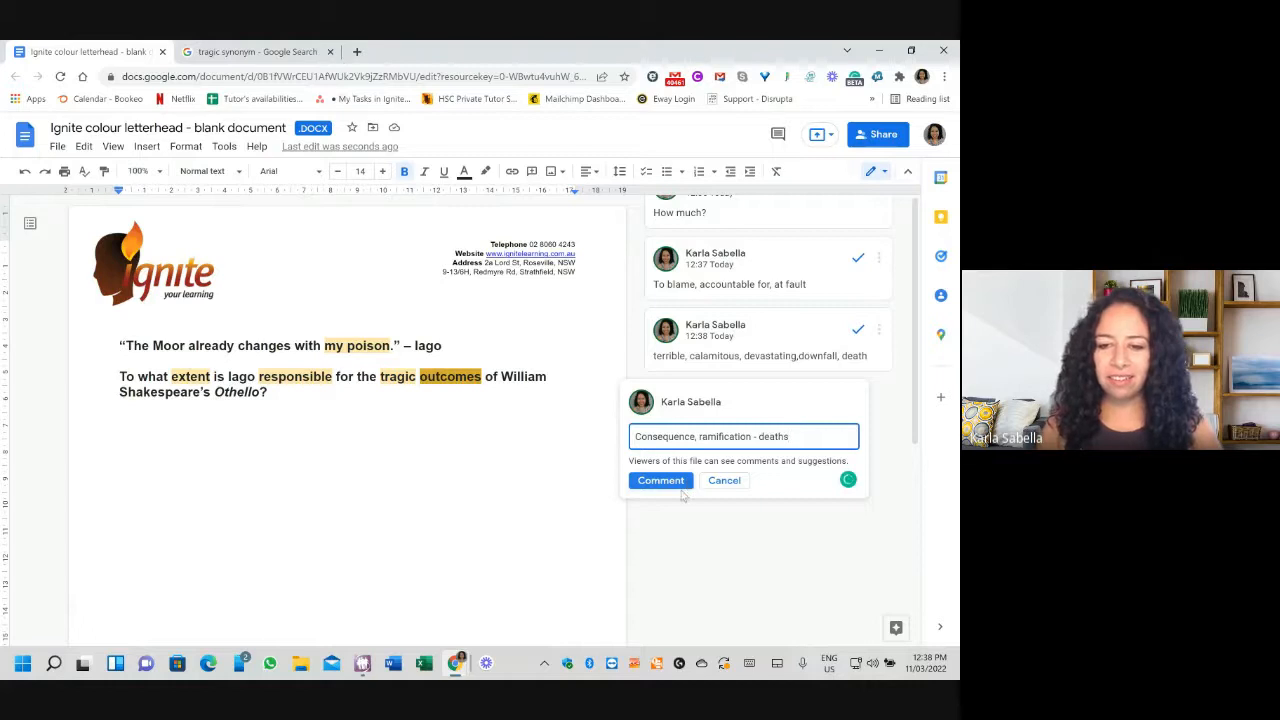
left_click(660, 480)
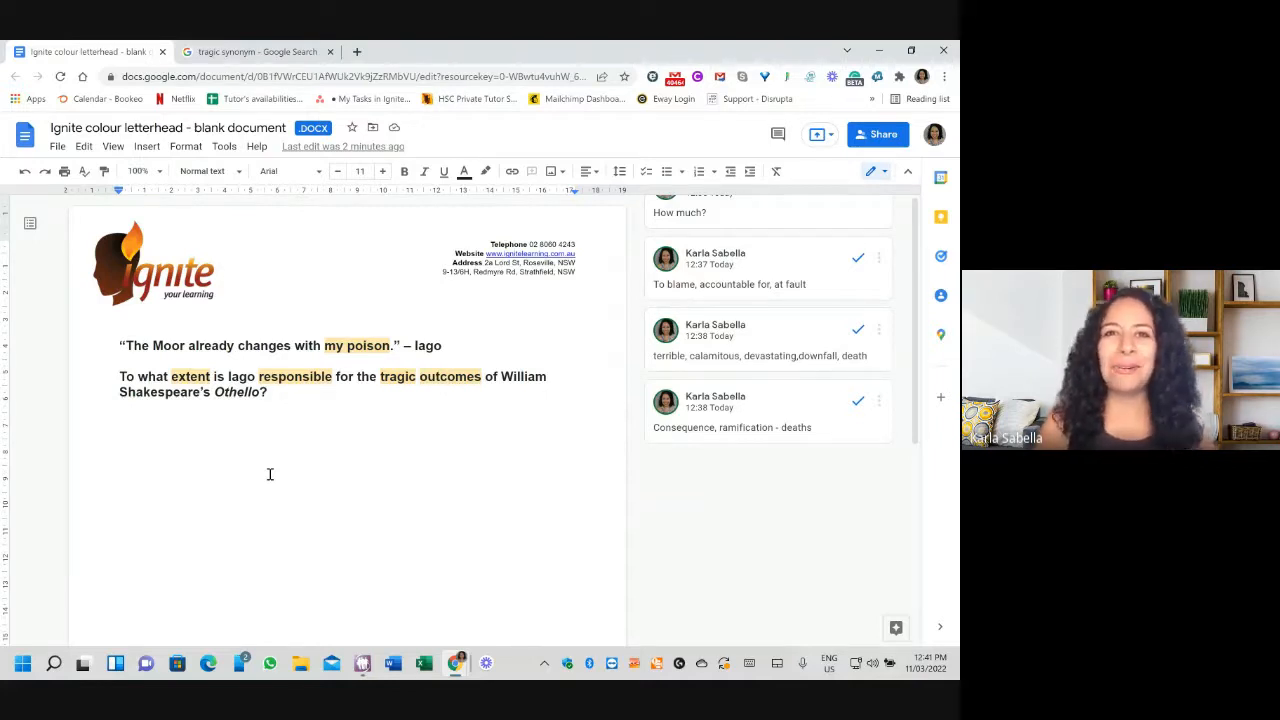
left_click(120, 418)
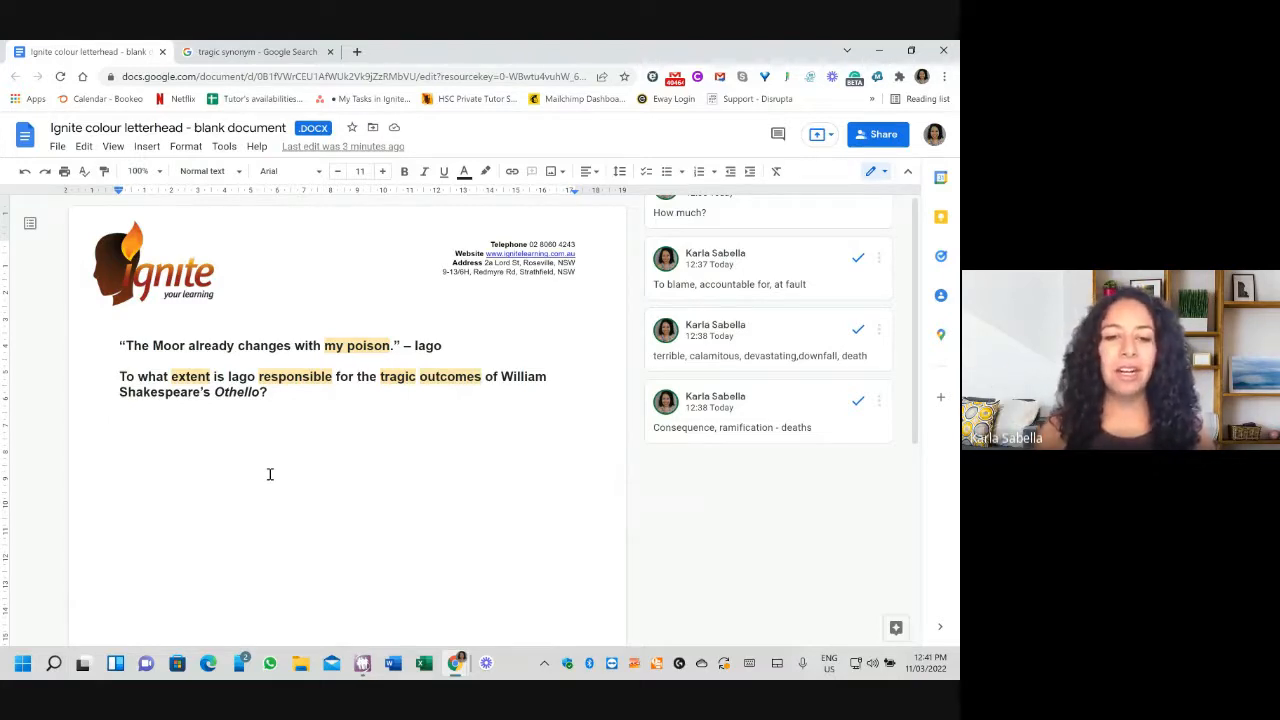
left_click(120, 418)
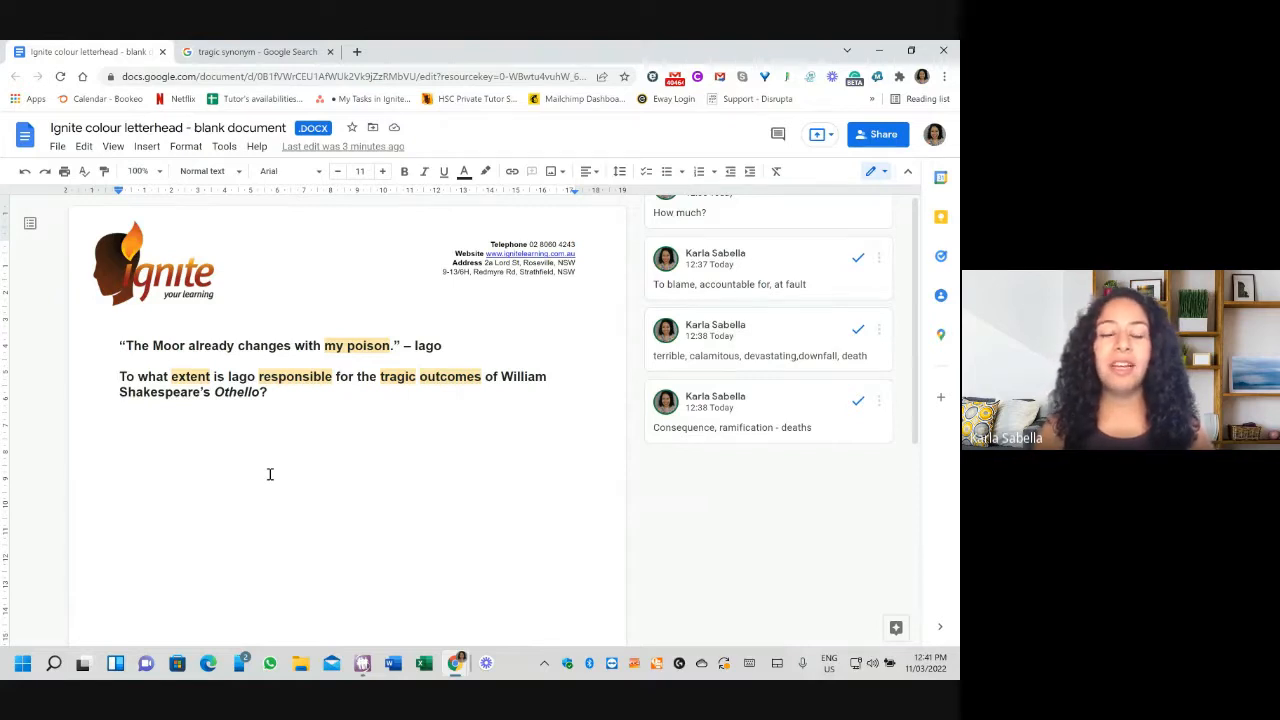
left_click(120, 418)
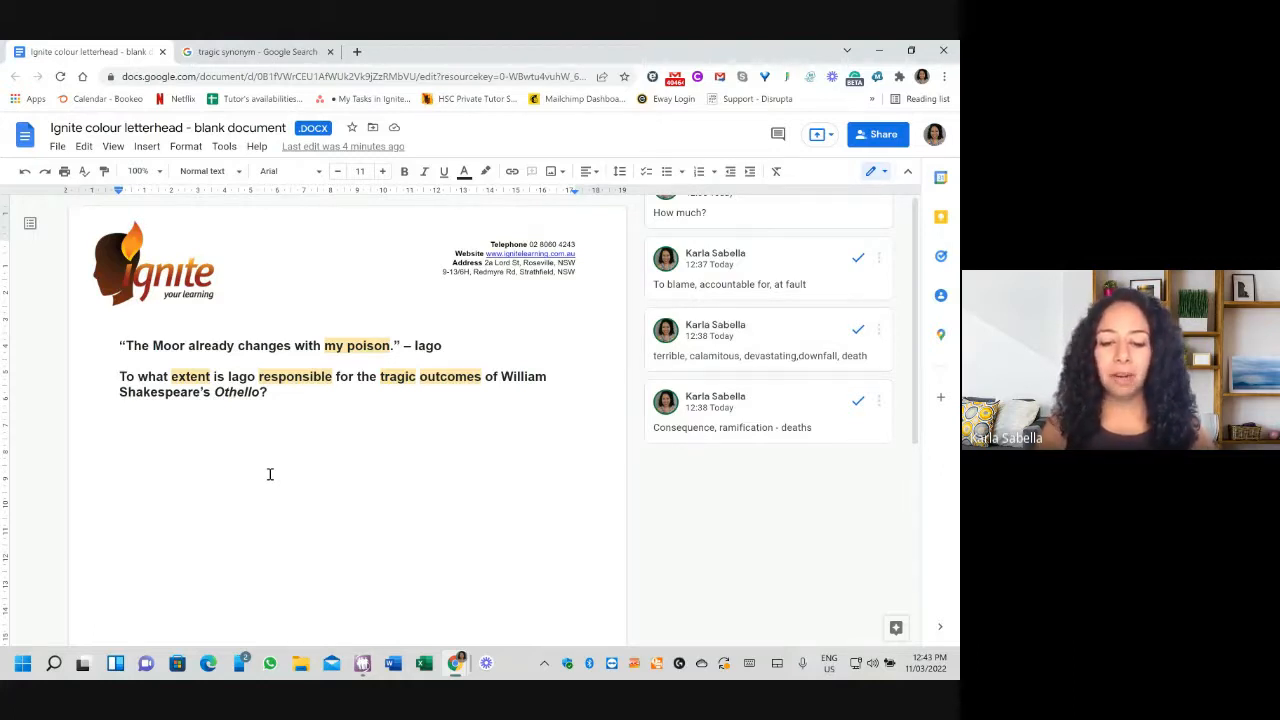
- Write 'T1:' and begin: Iago's villainous actions, which have been metaphorically likened..
type("Th")
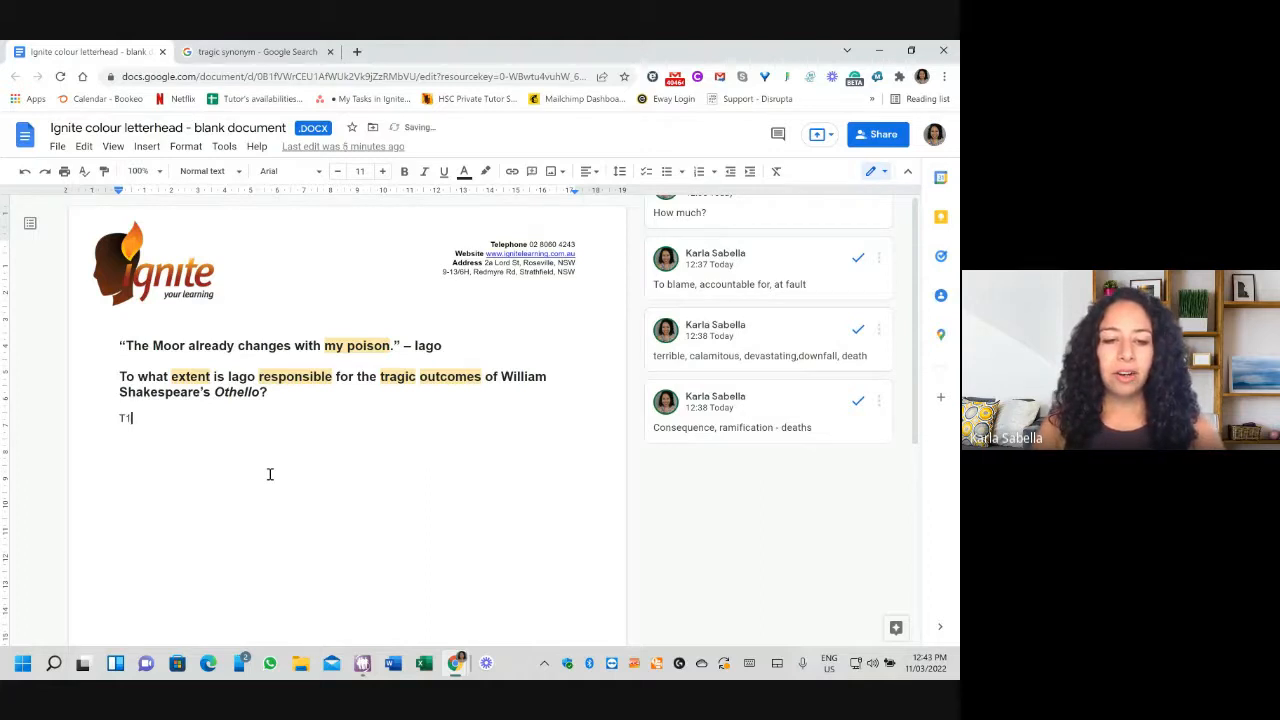
type("1:")
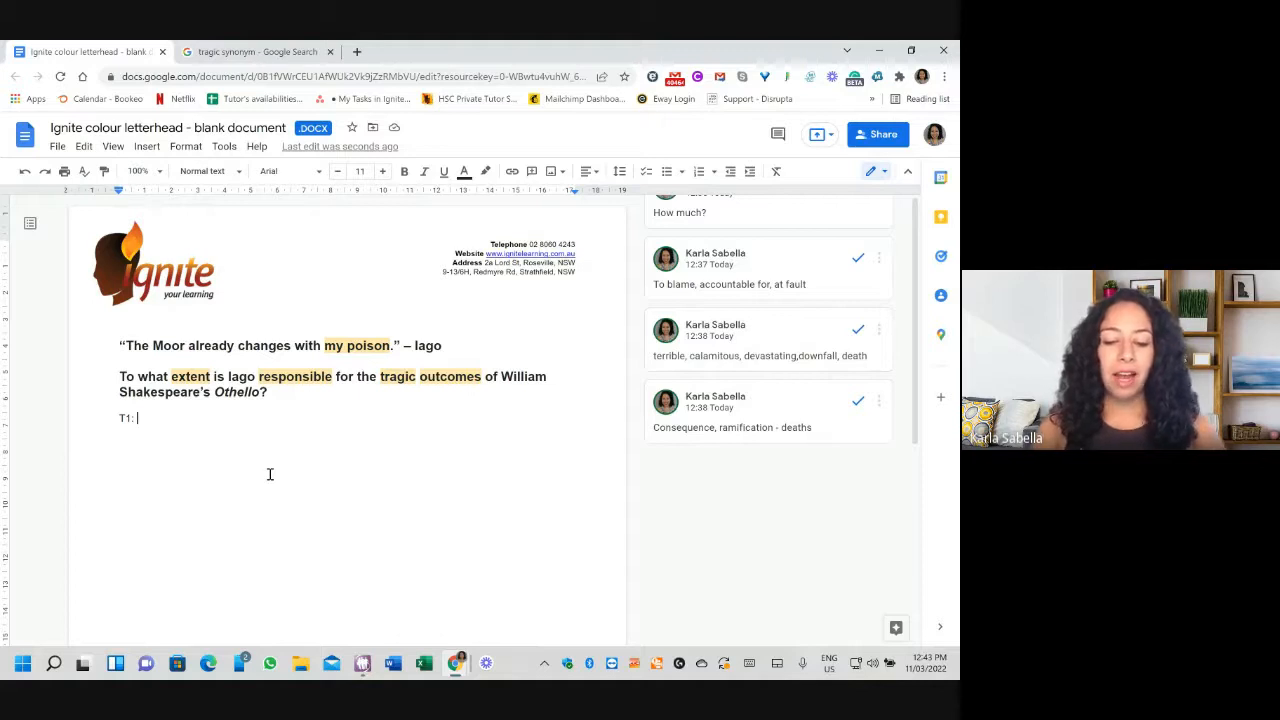
type("Iago's")
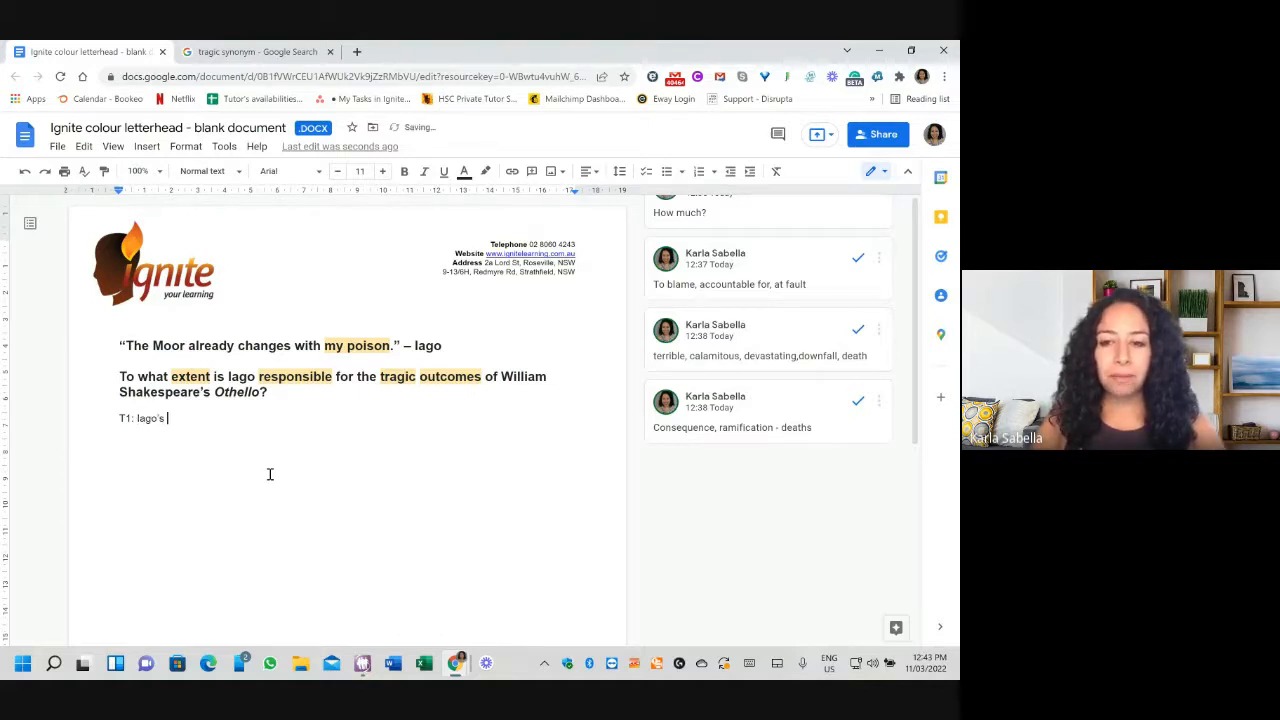
type("villanous")
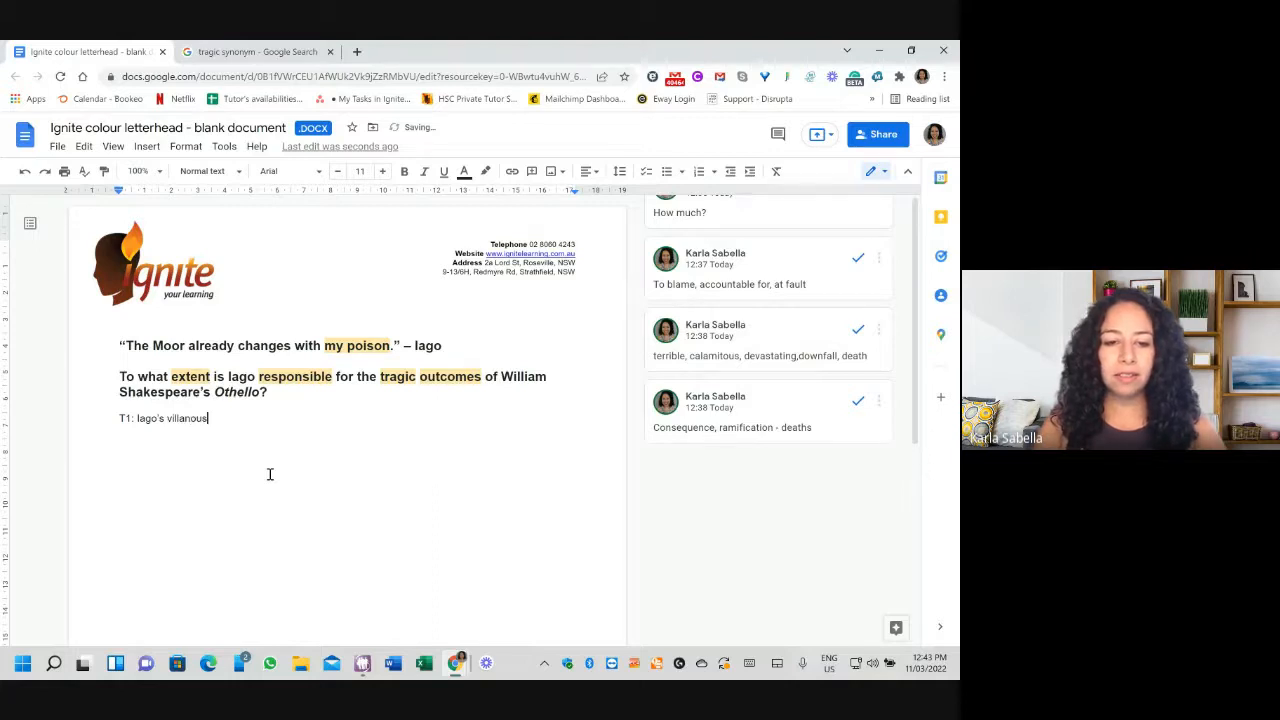
type("actions")
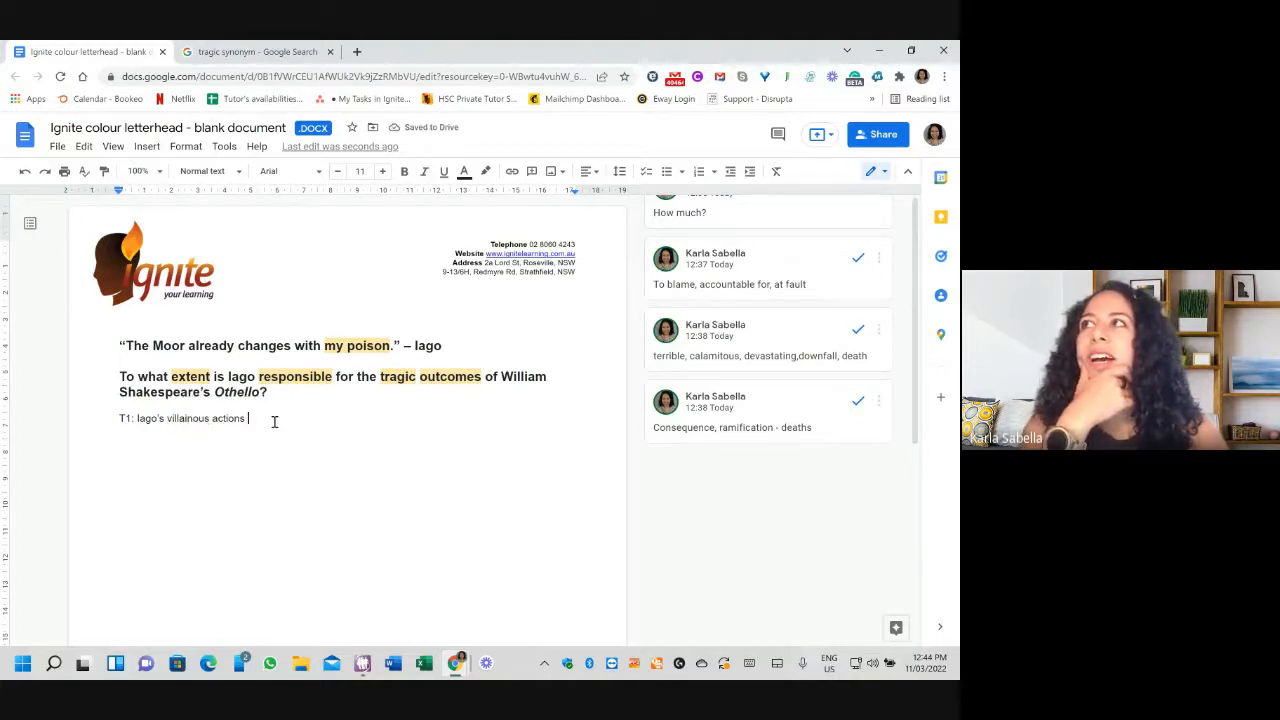
type("which have")
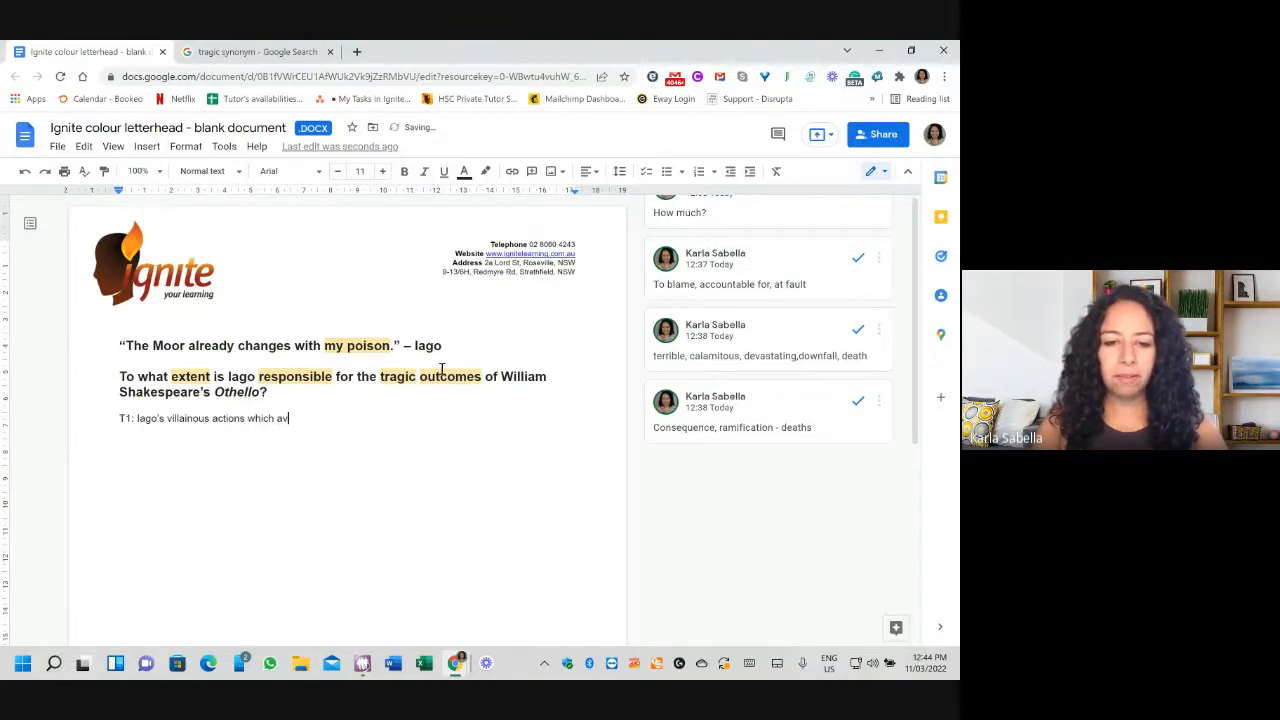
type("have been meta")
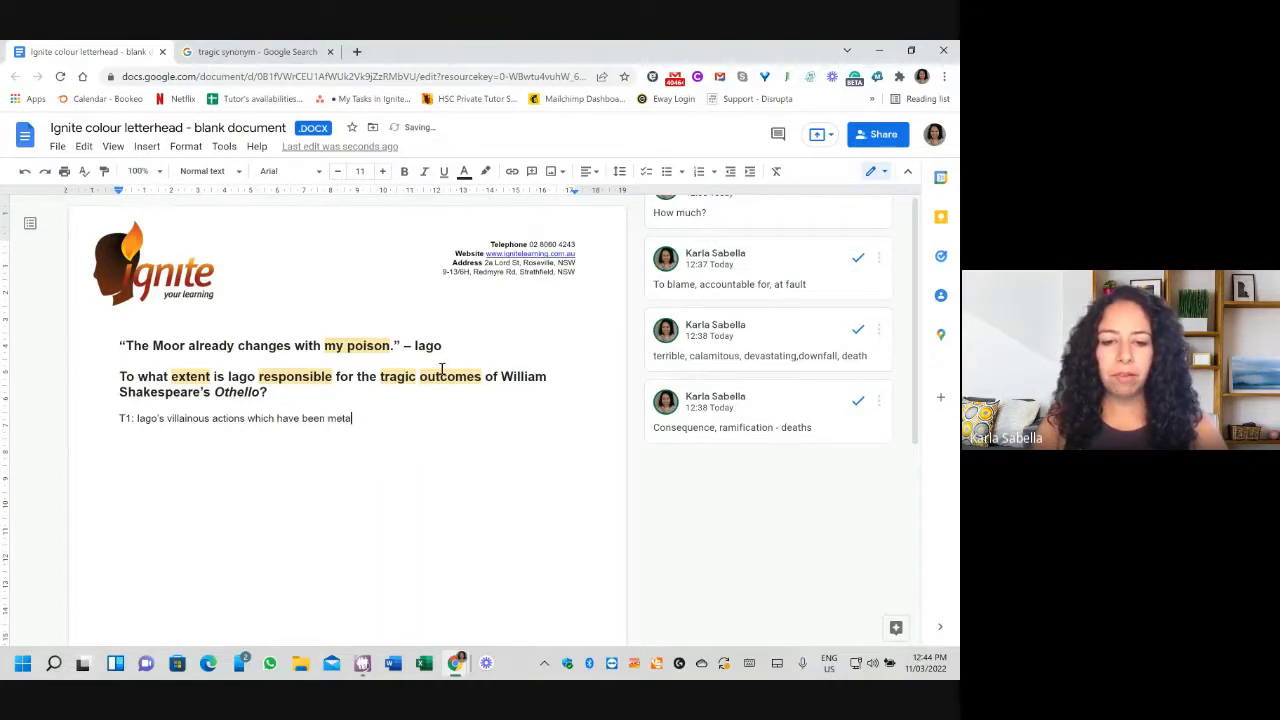
type("phorically likened to a \"poison\" in the")
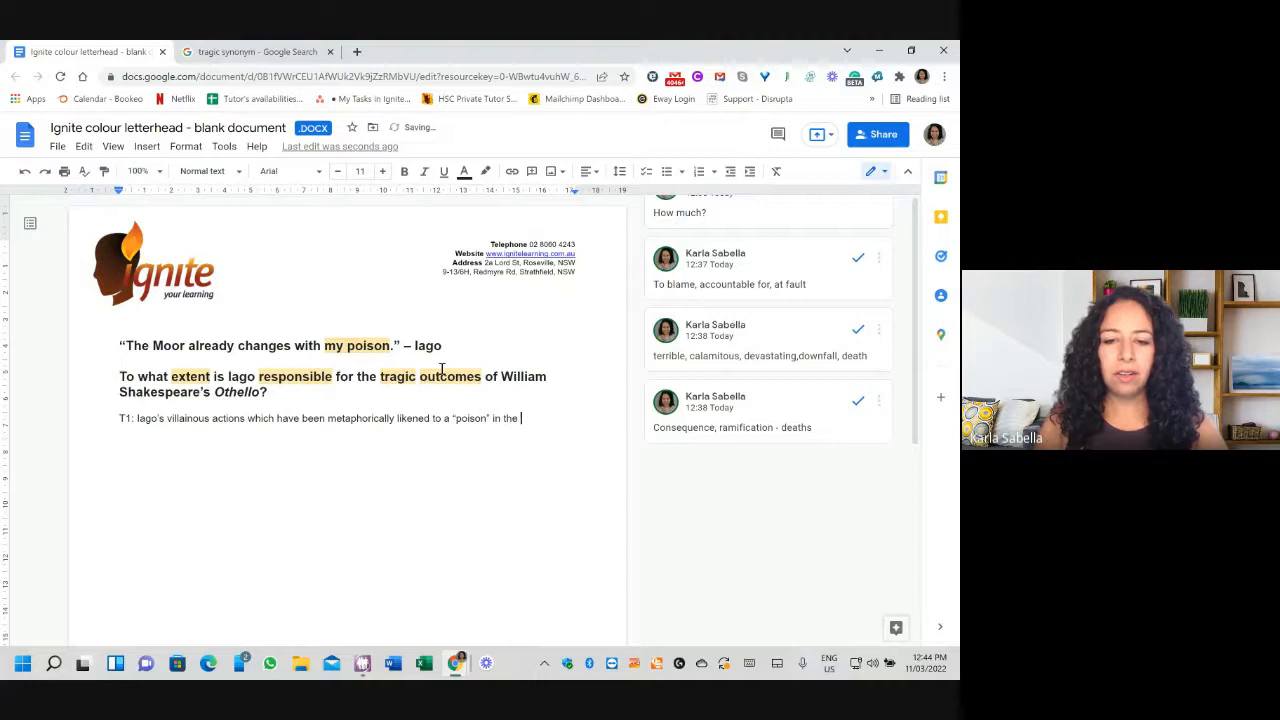
- Continue: ...to poison in the given quote do make him responsible for the tragic outcomes
type("given quote")
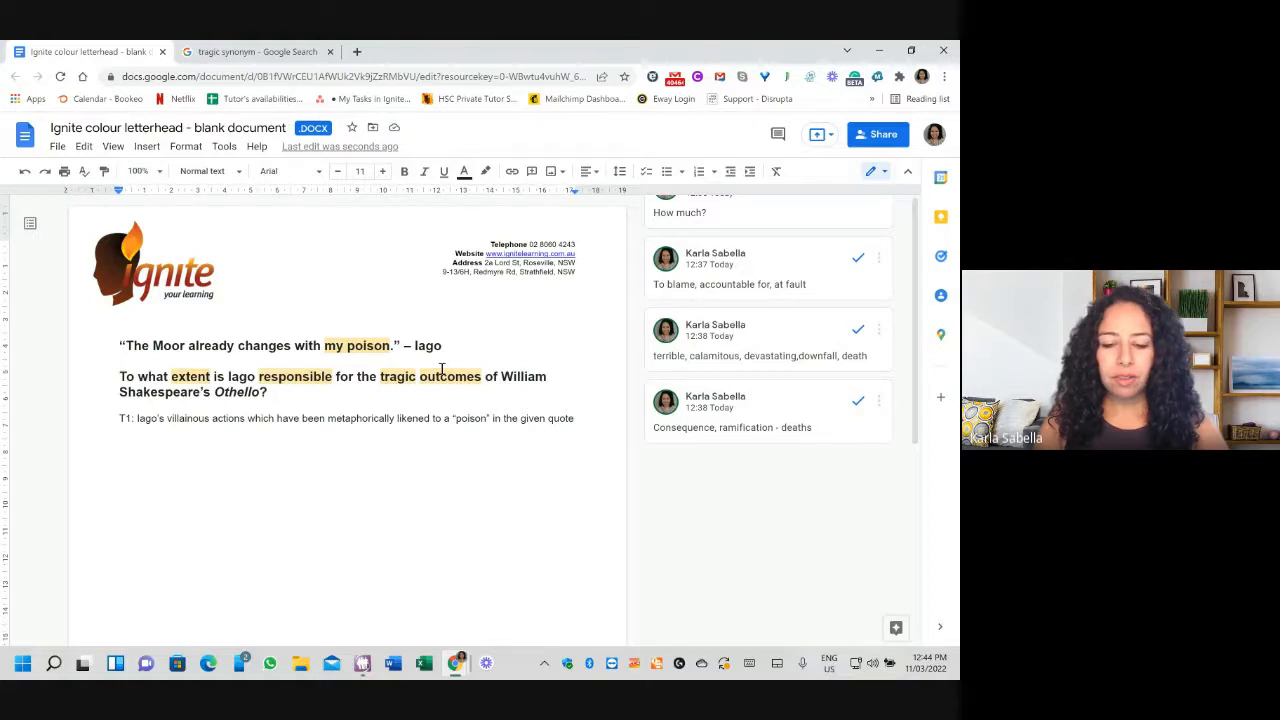
type("do make him")
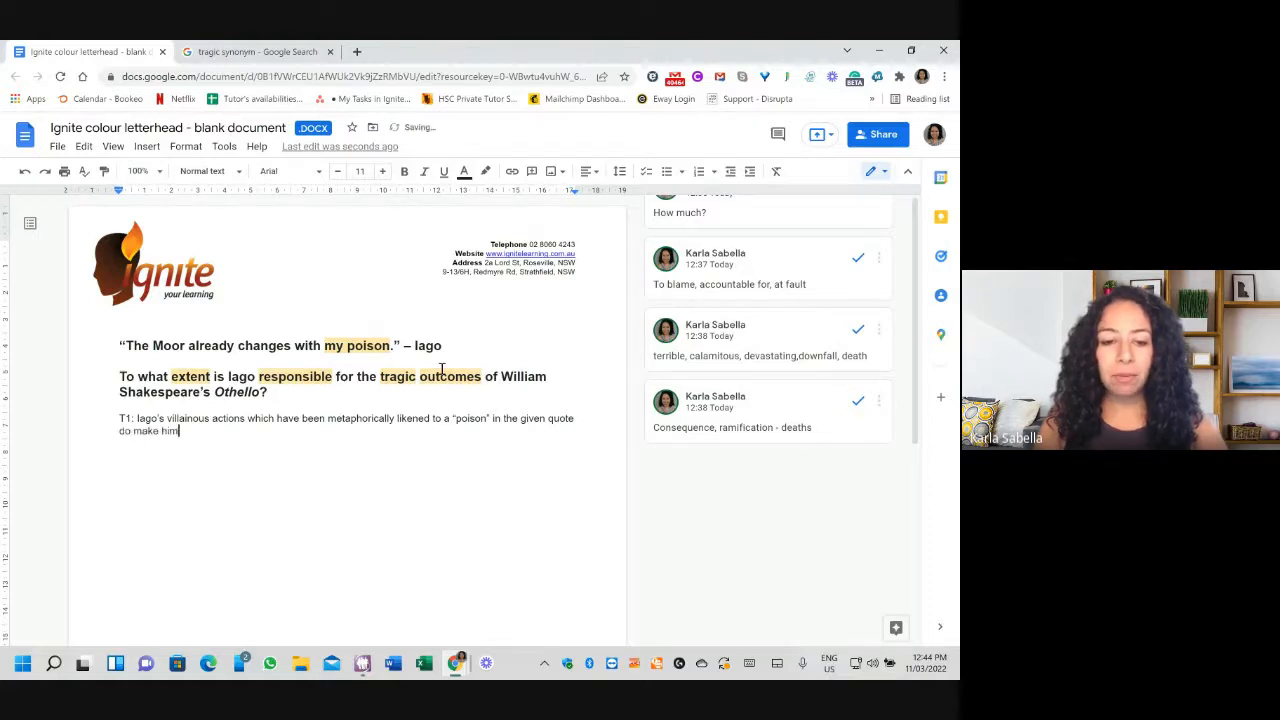
type("responsible")
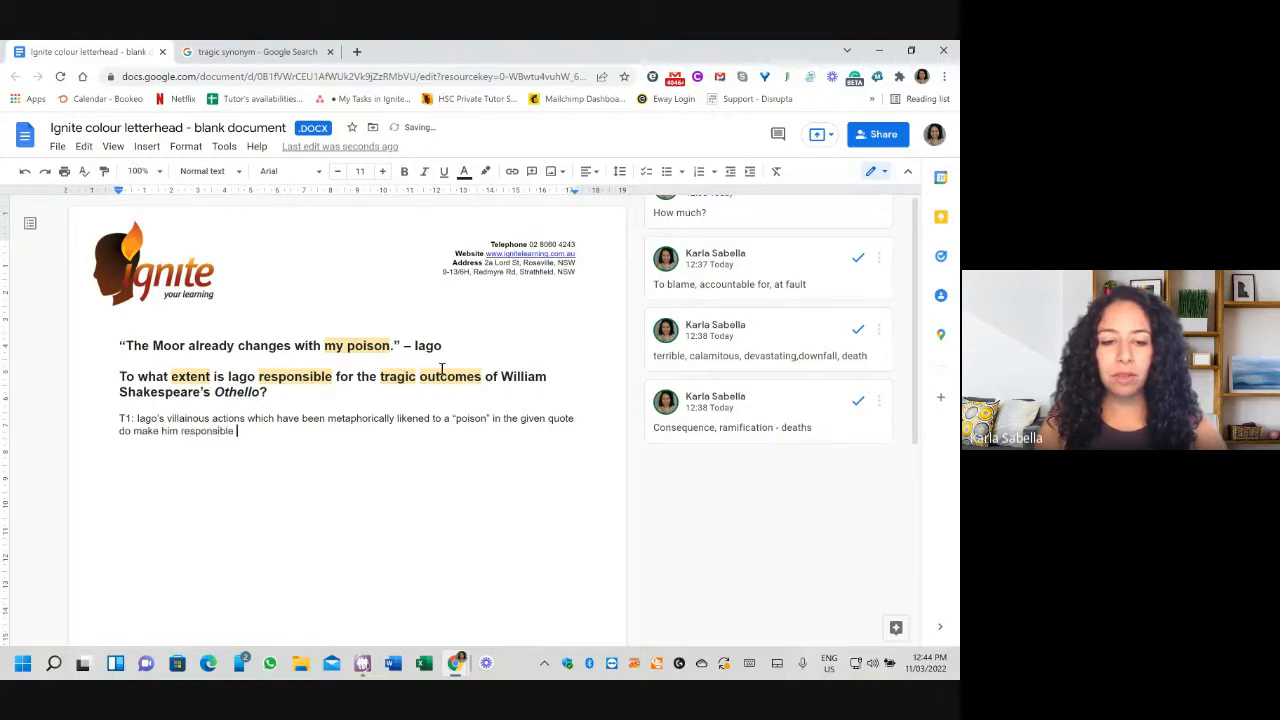
type("for the tragic outcomes of")
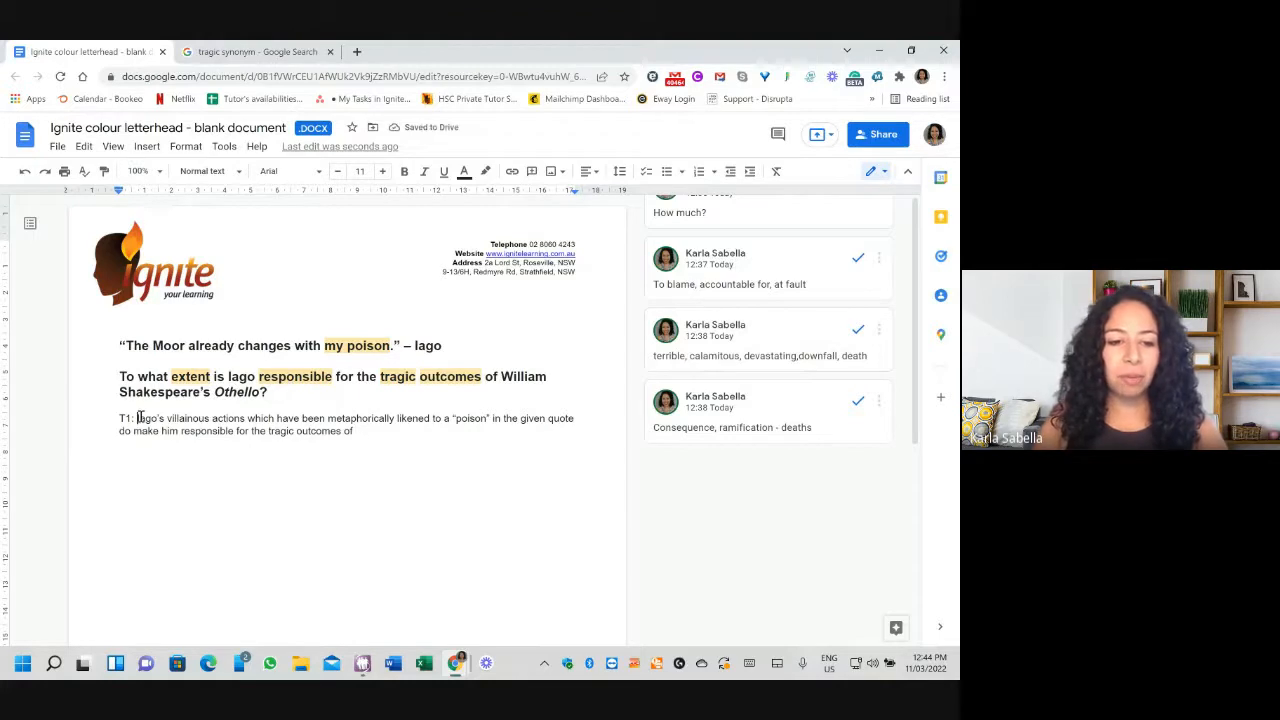
key("backspace")
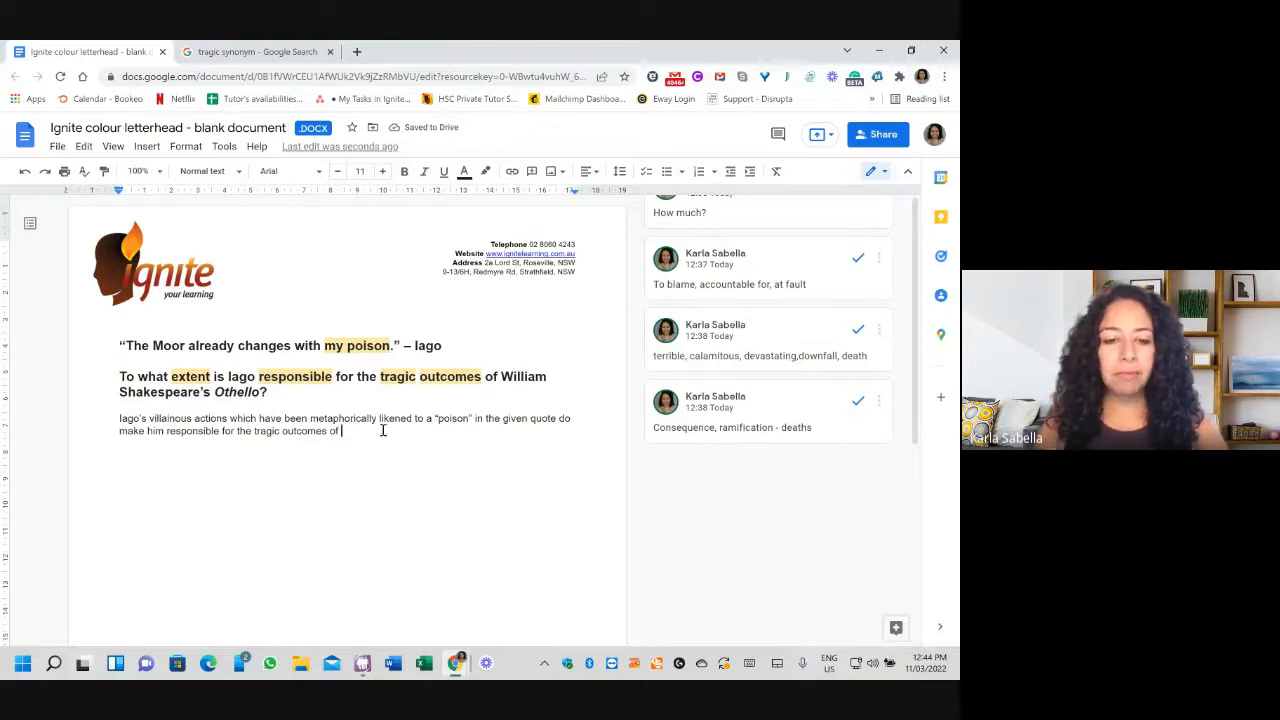
mouse_move(470, 496)
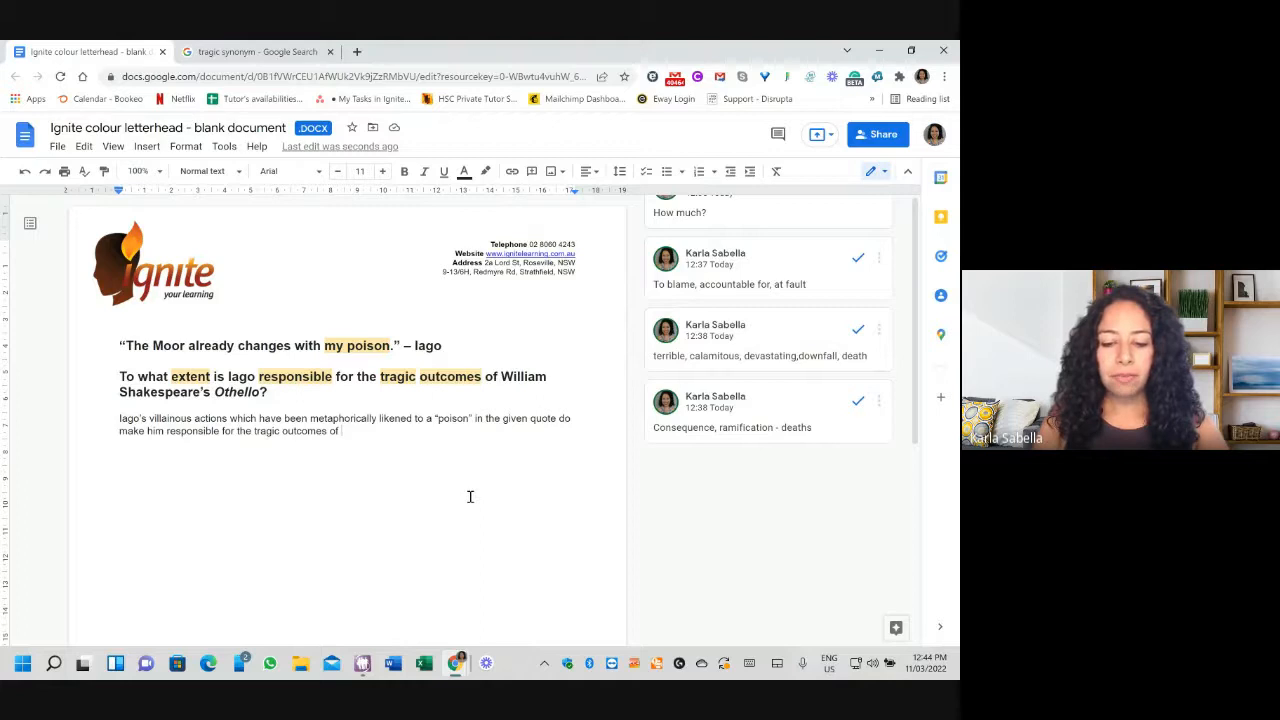
- Replace the unfinished name with 'death and murder at the end of the play, however, these cons'
type("Desdem")
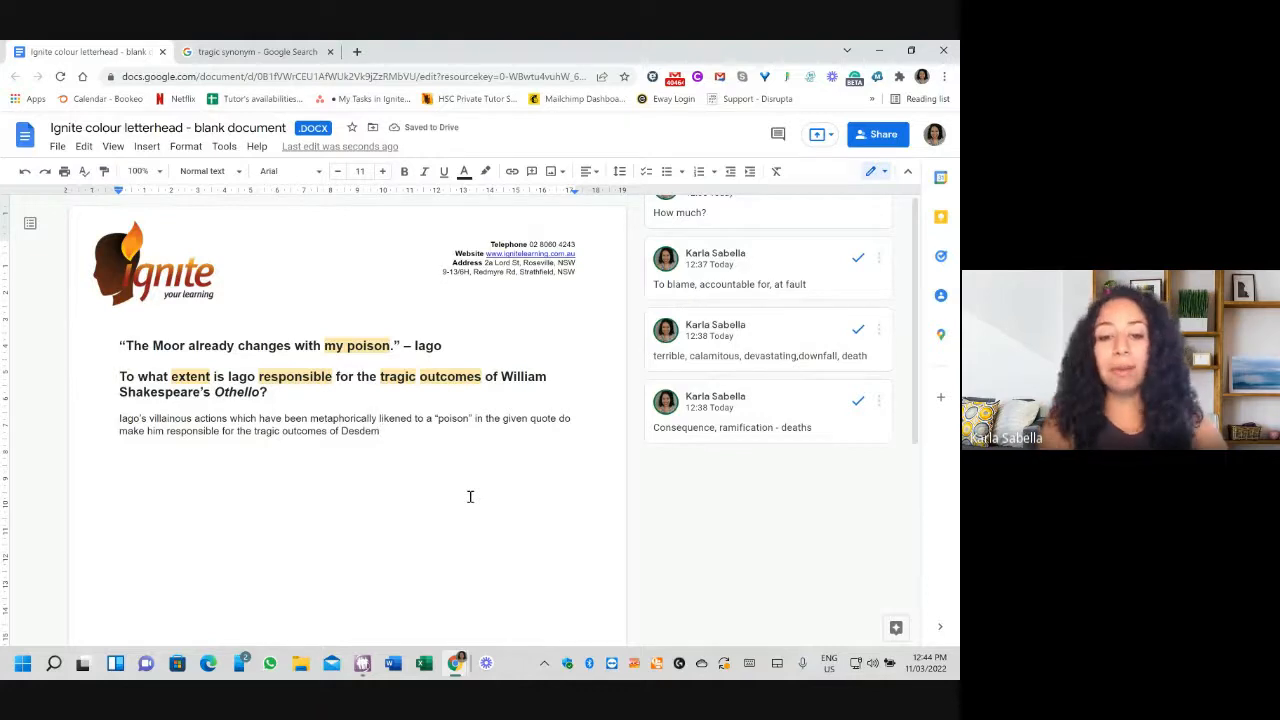
left_click(730, 428)
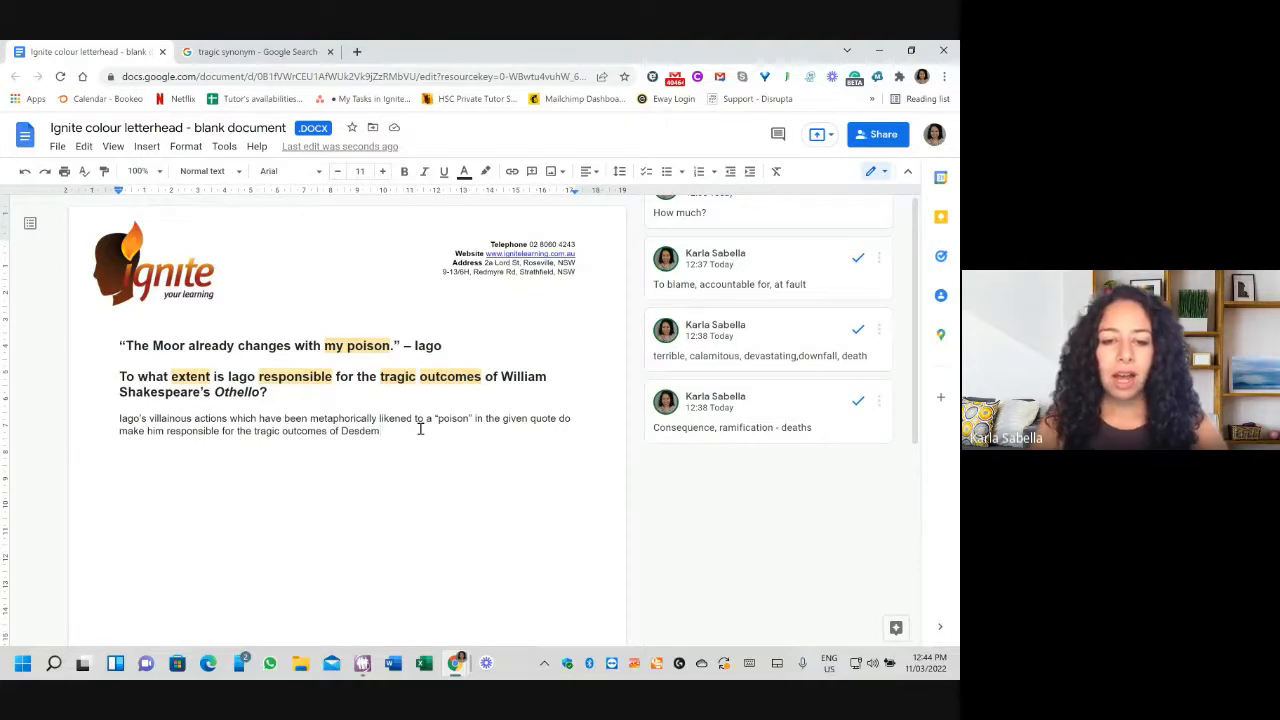
key("backspace")
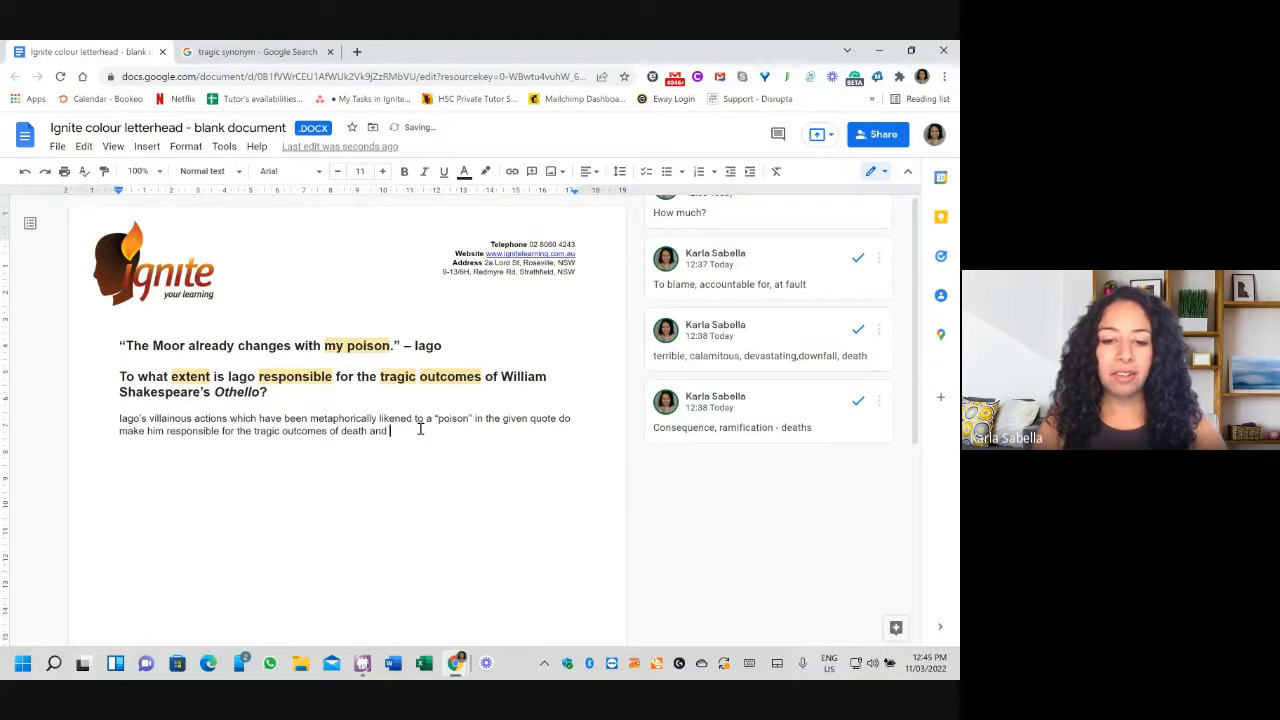
type("murder")
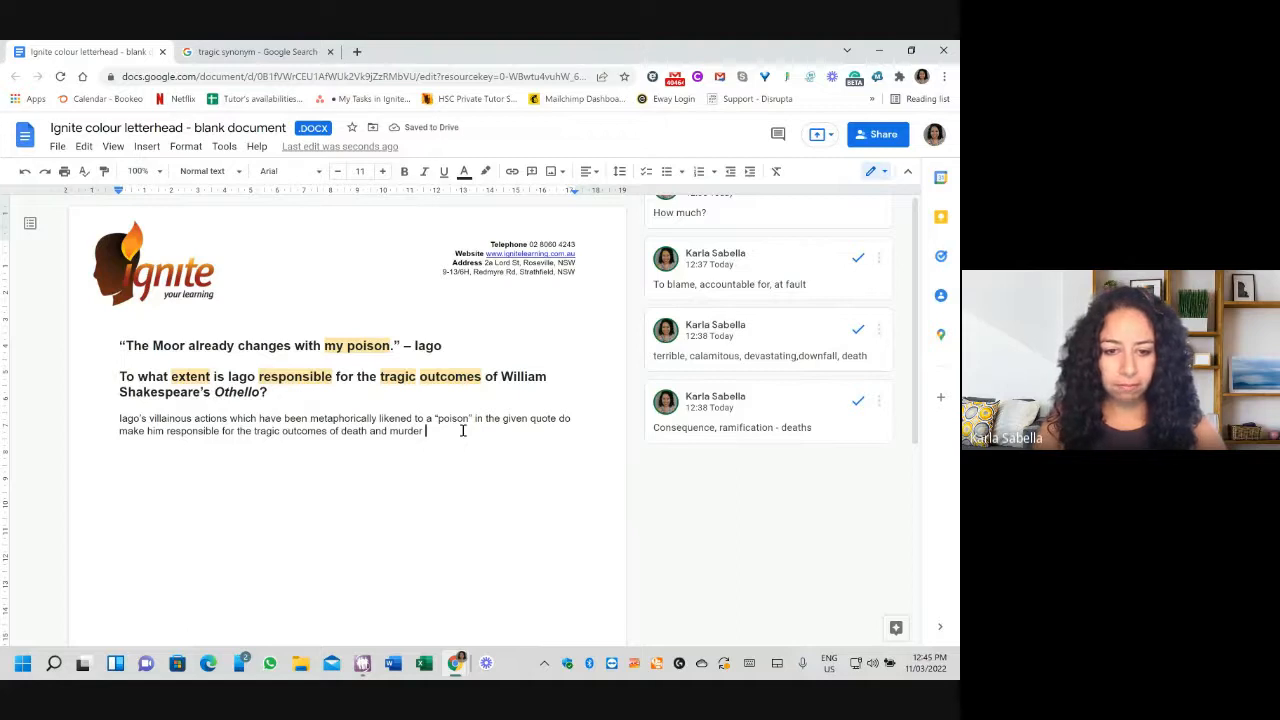
type("at the end of the play,")
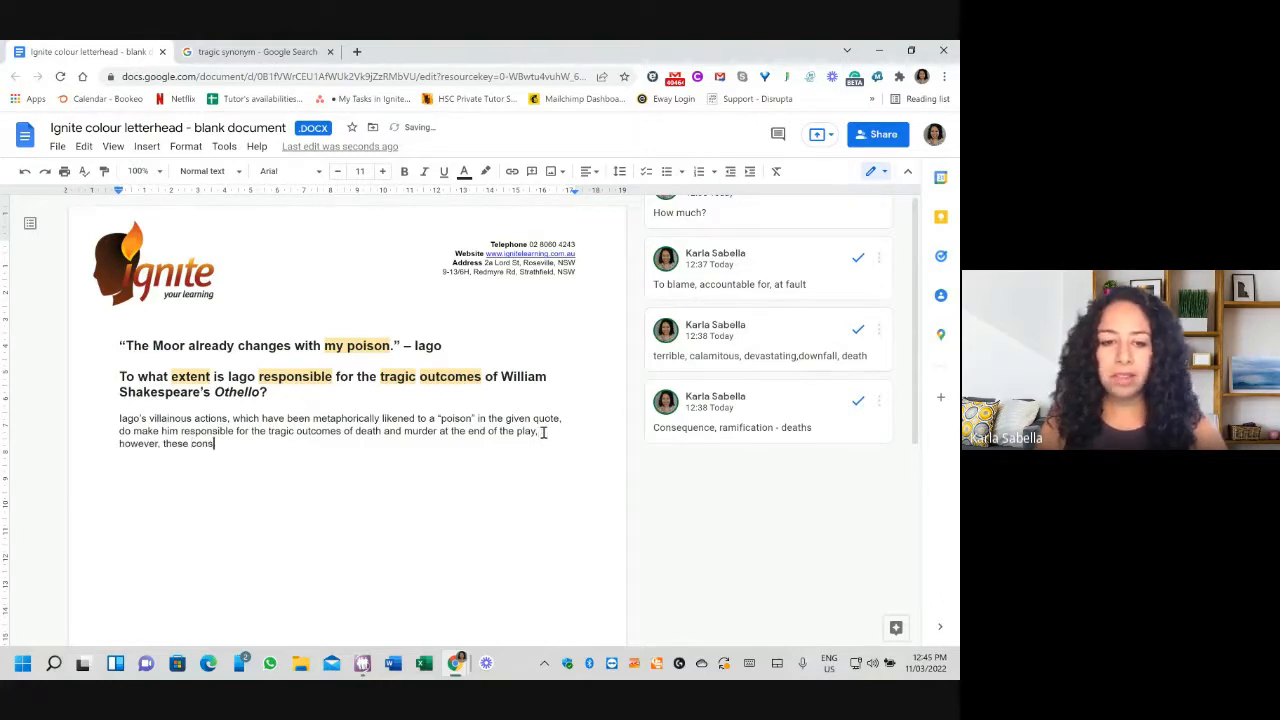
- Write that these devastating consequences could also be attributed to racially prejudiced Elizabethan values to a large extent
type("ca")
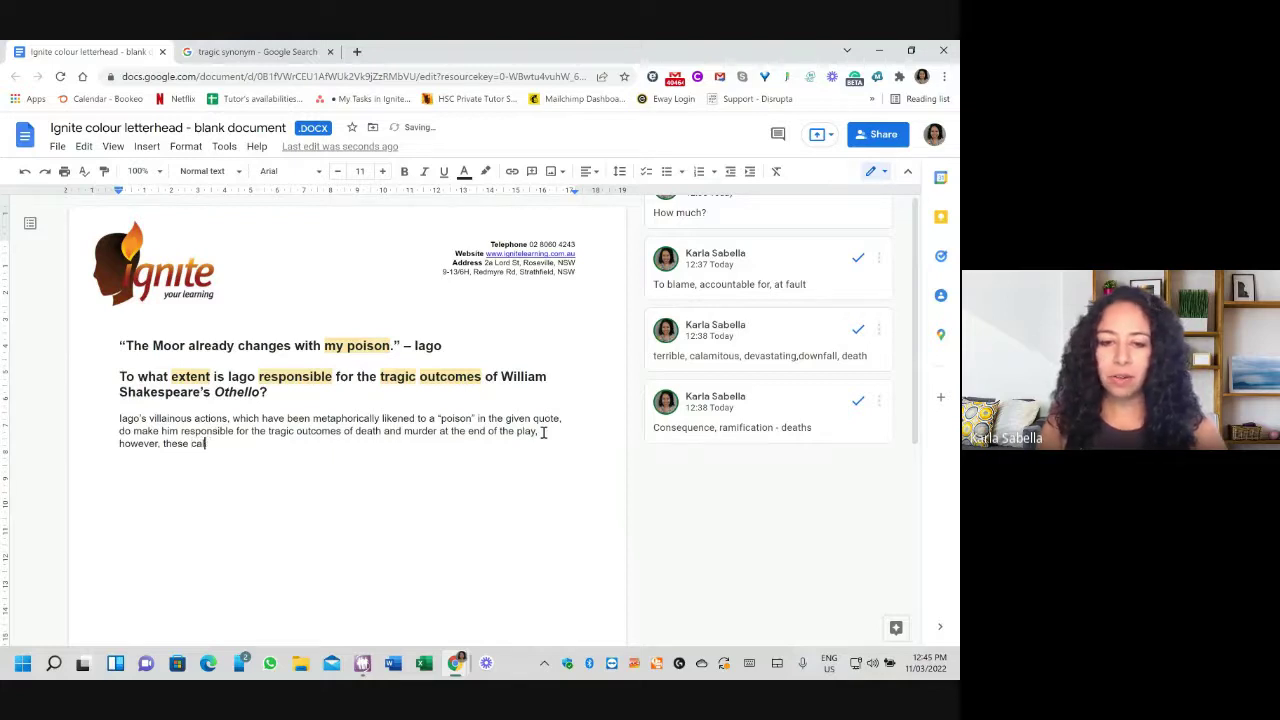
type("devastating consequences")
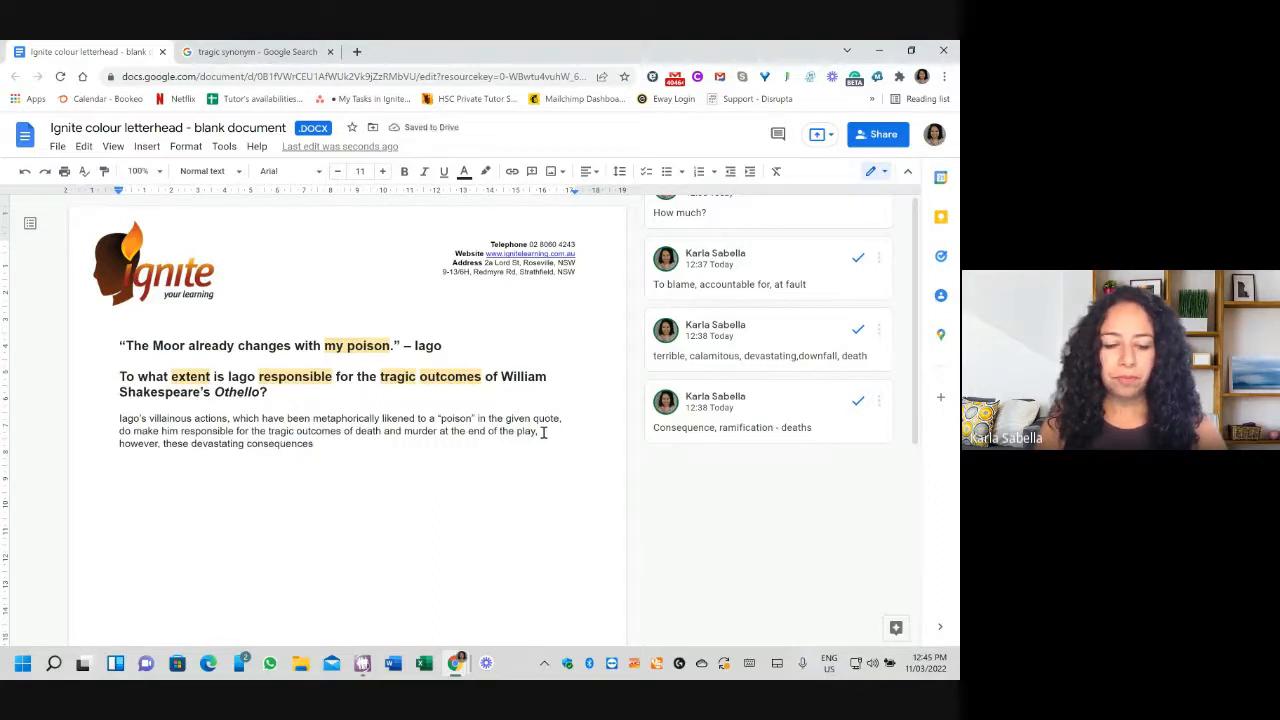
type("could also be attributed to the")
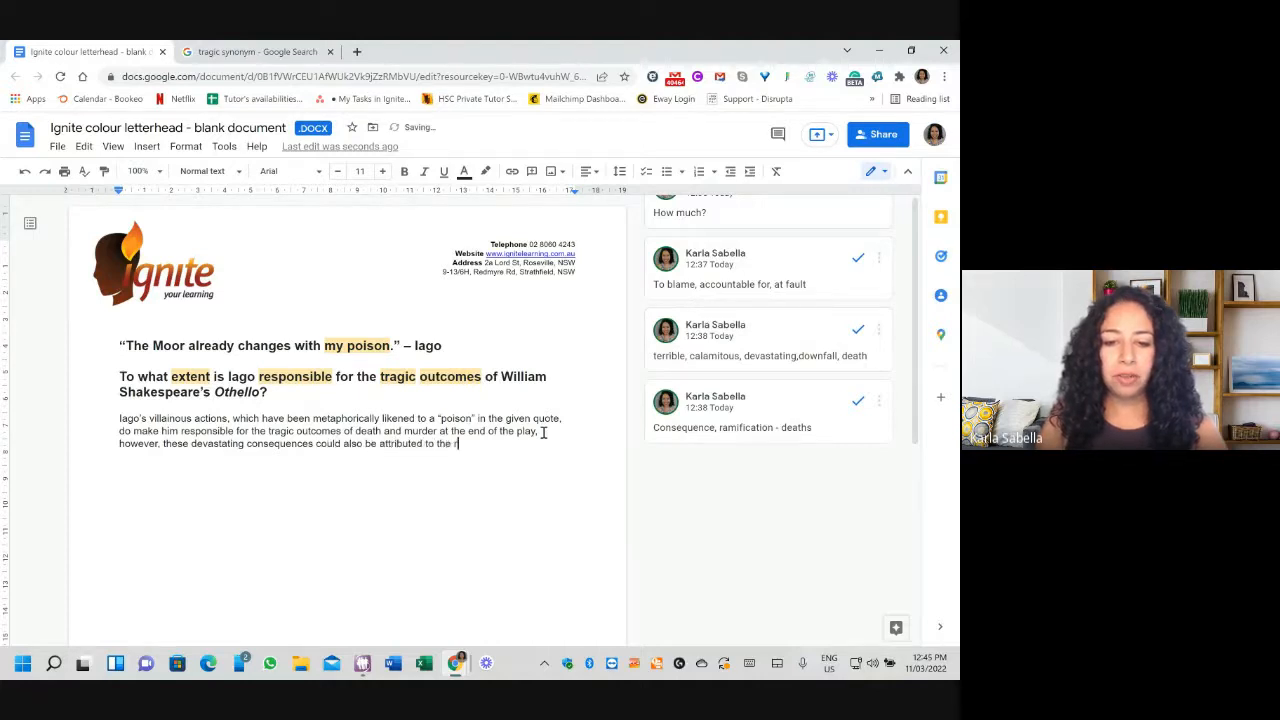
type("racial")
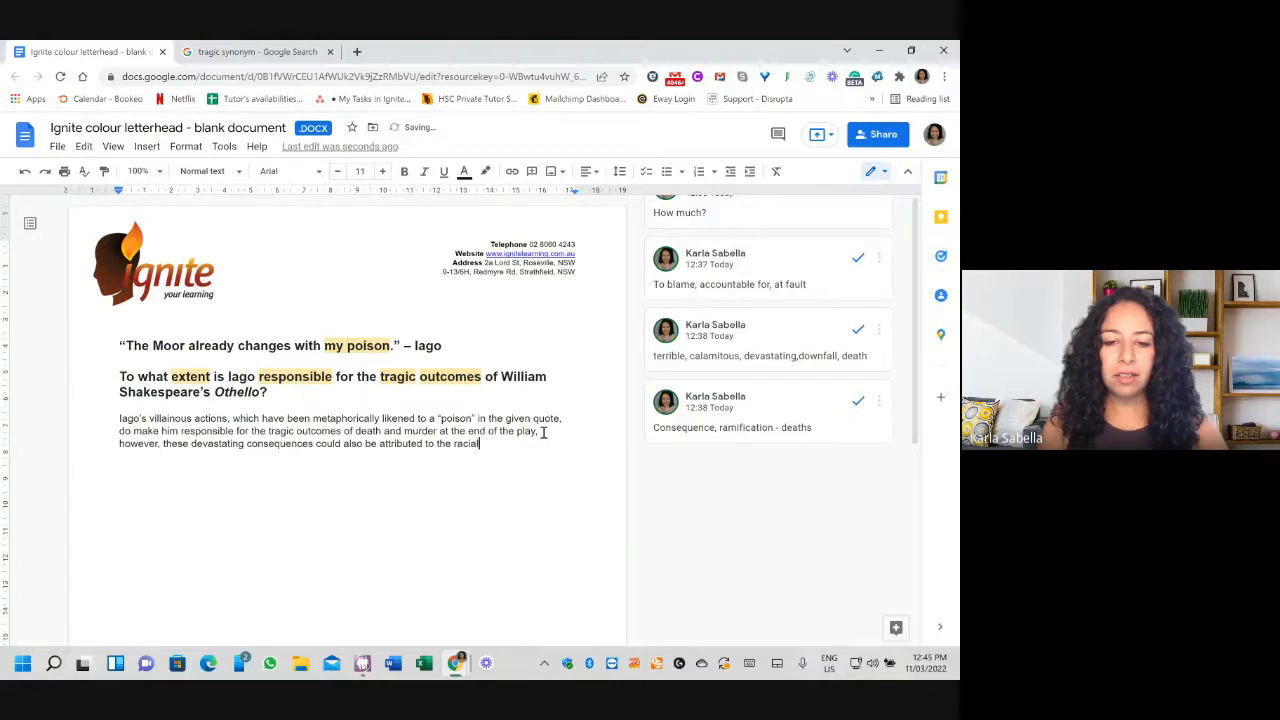
type("ly prejudiced")
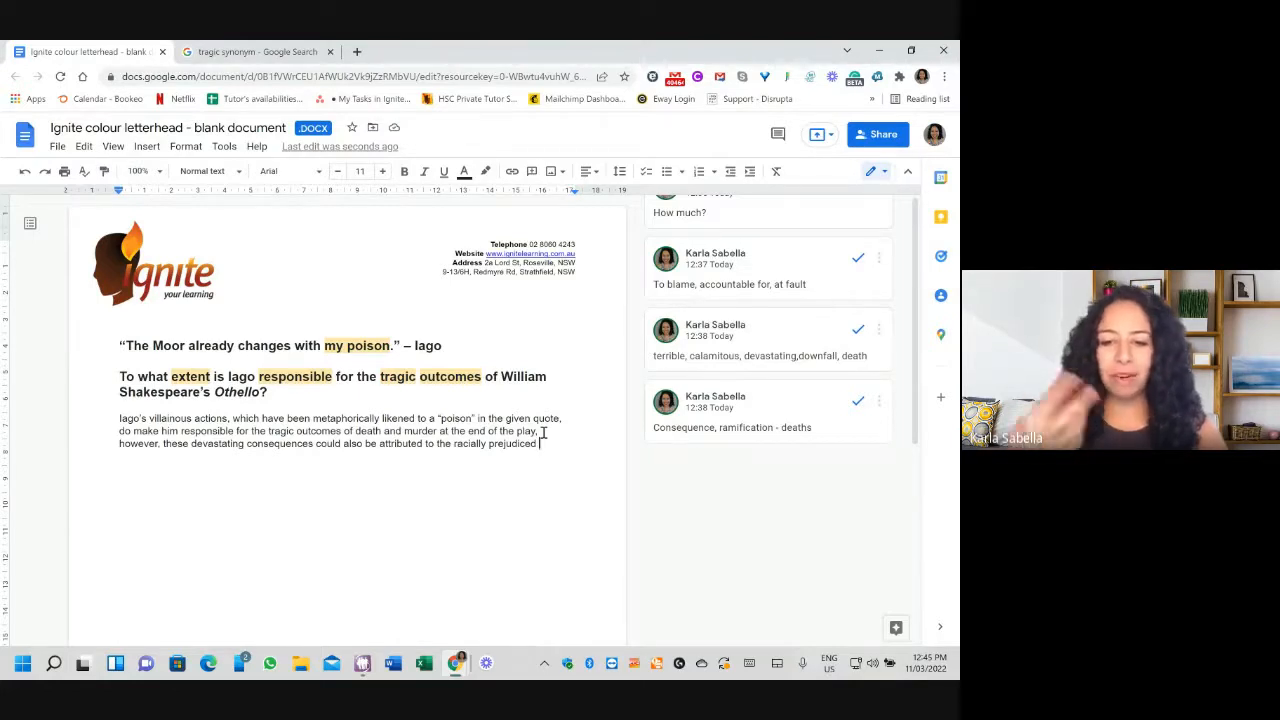
type("values")
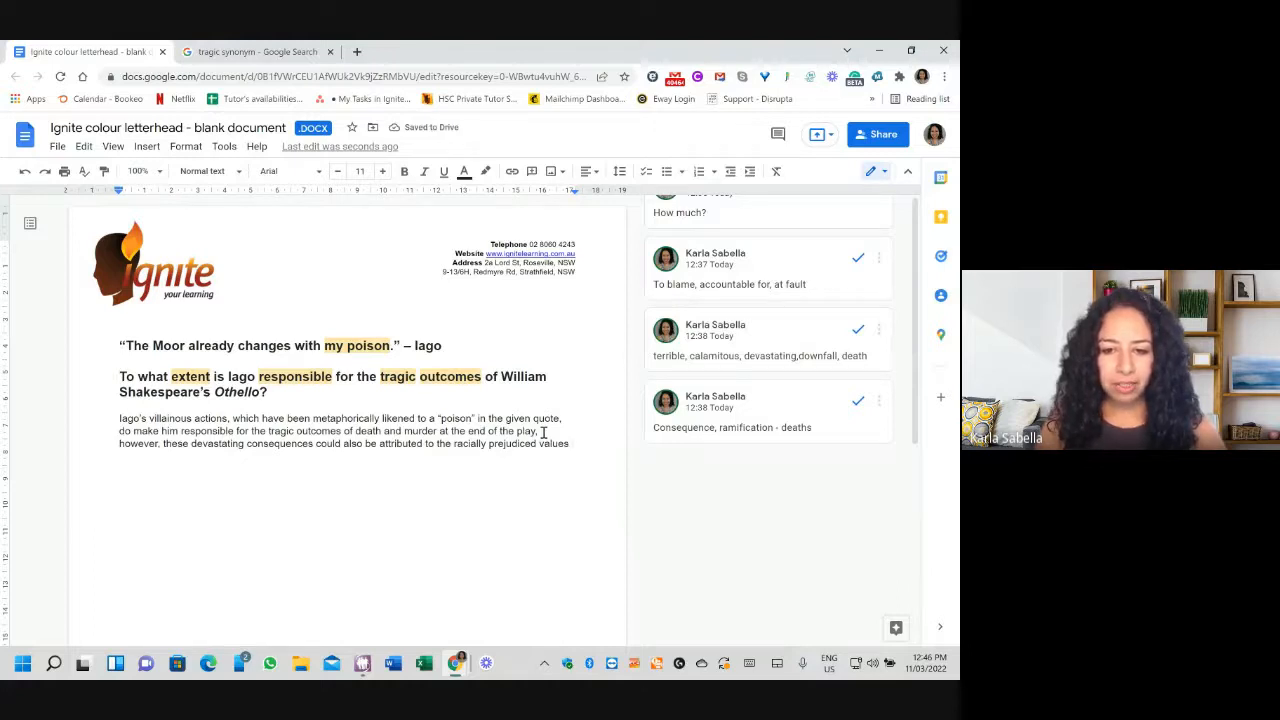
type("of the E")
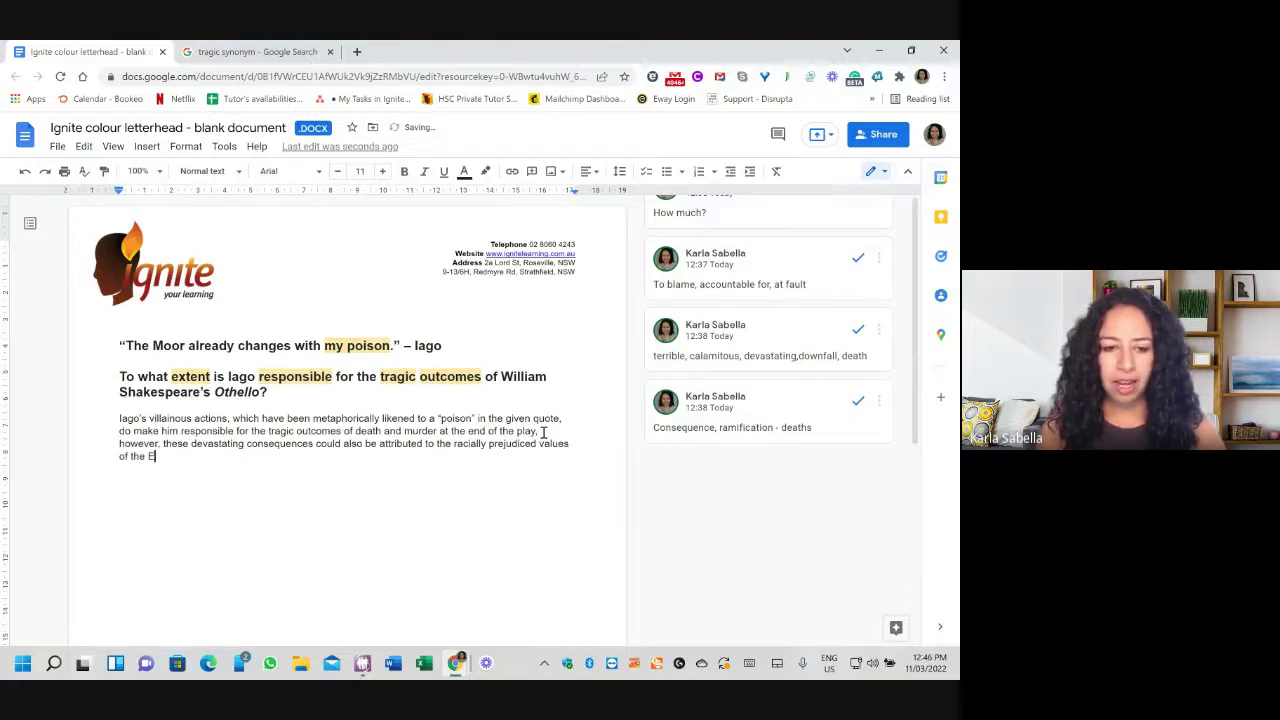
type("lizabethan era to a")
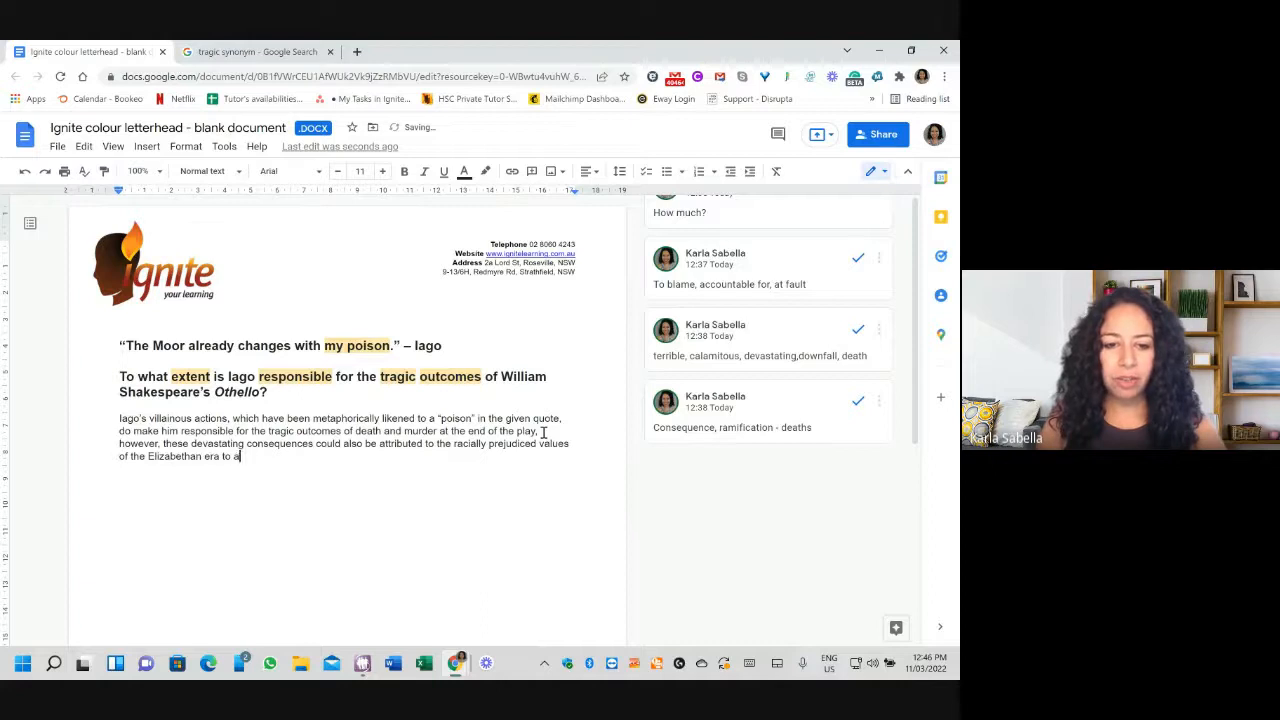
type("large extent.")
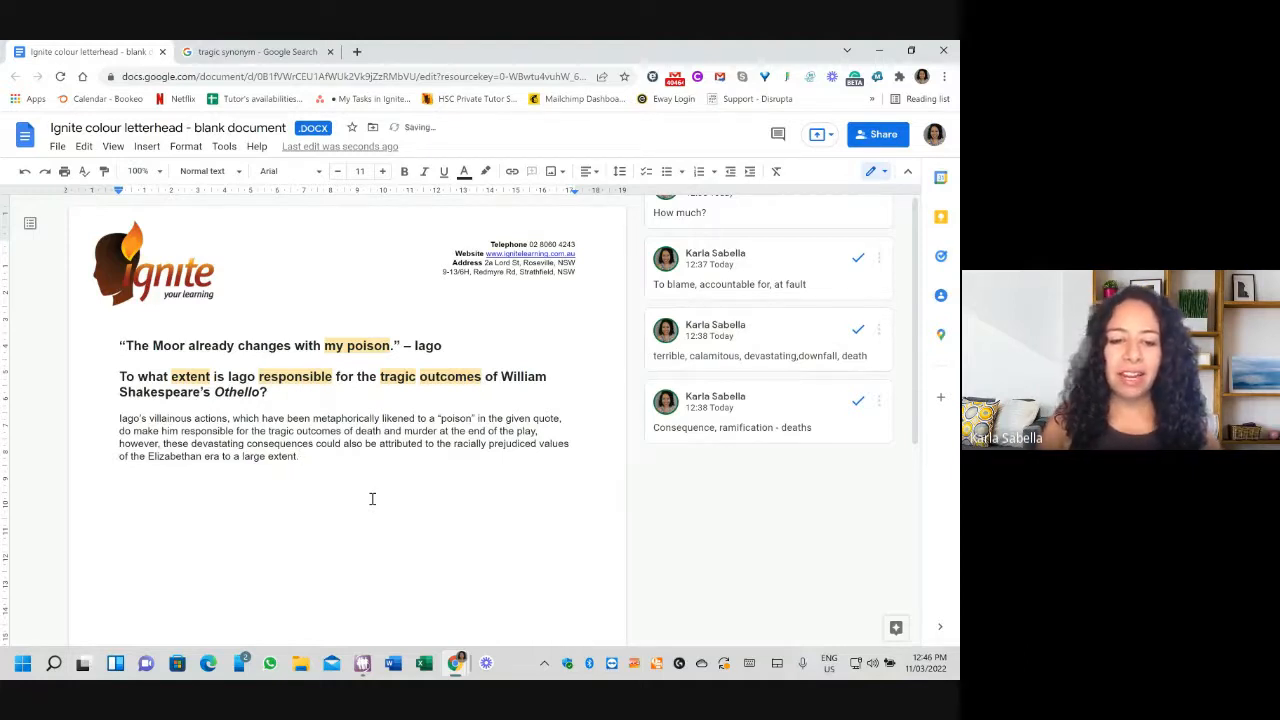
type("T")
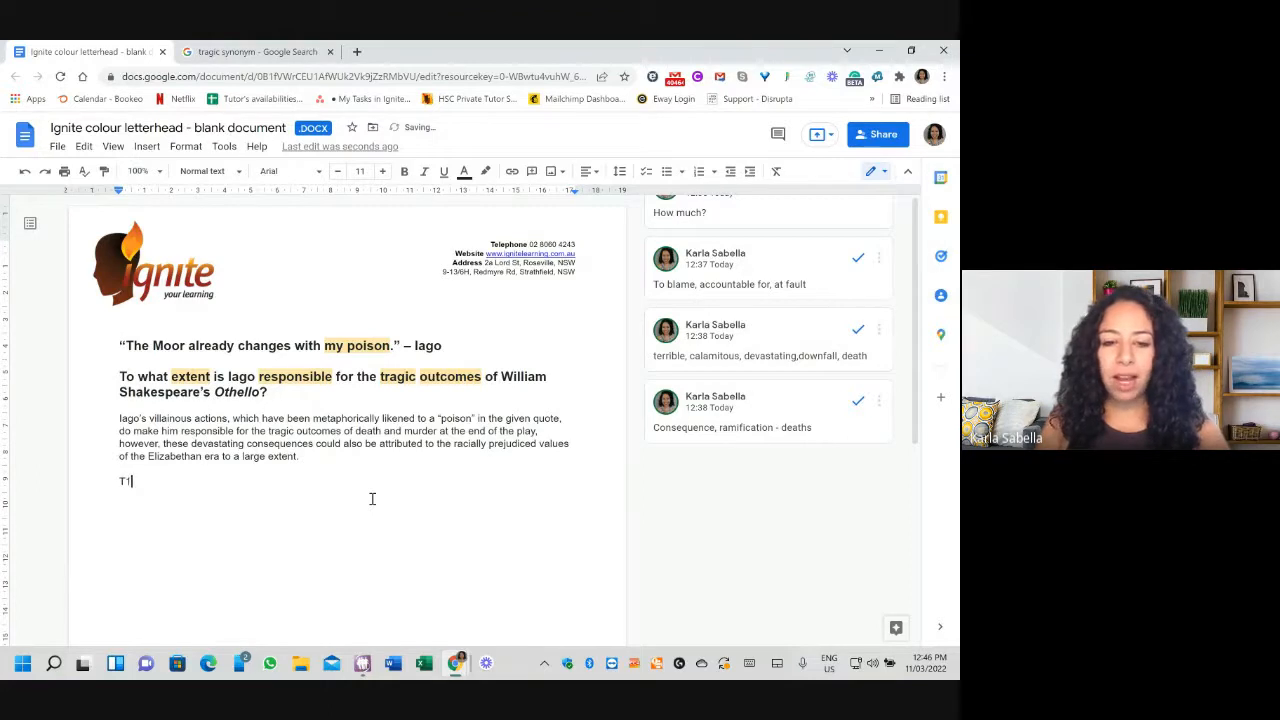
- Write 'T1: Establish Iago's poison (his deceit)' and the Elizabethan era's racial prejudices and stereotypes
type(":")
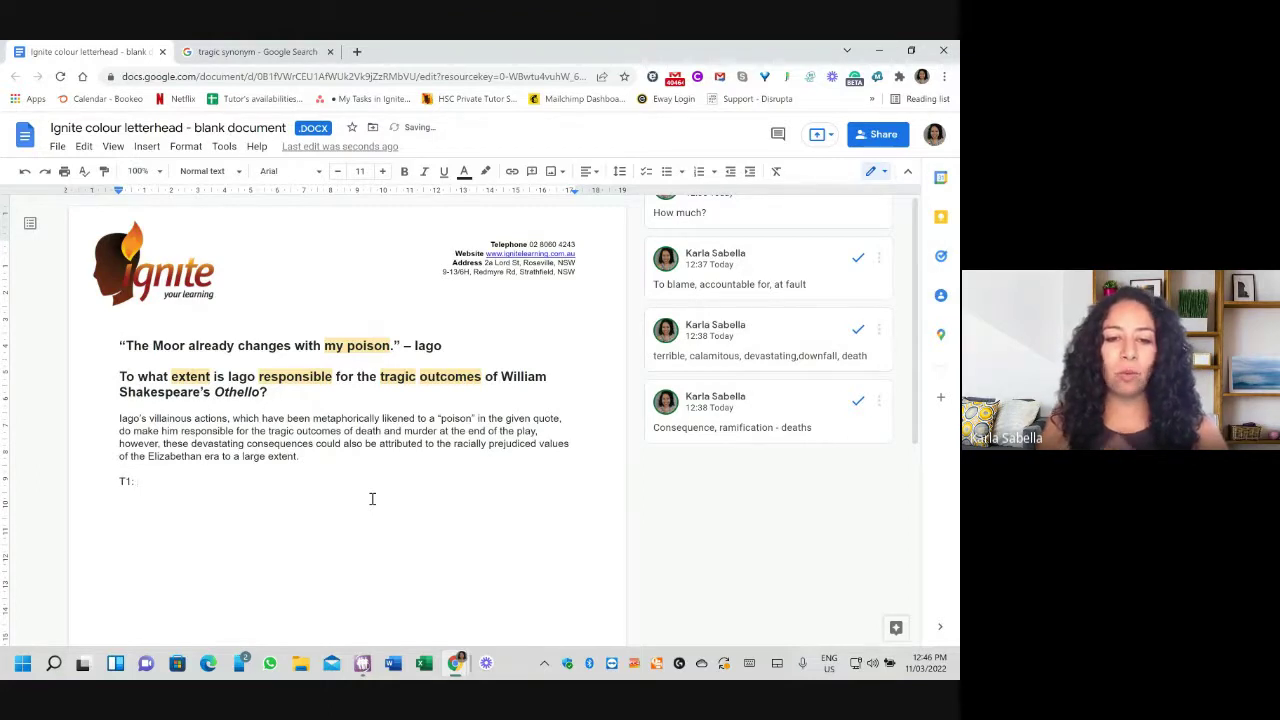
type("Establish Iago's poison, as well as")
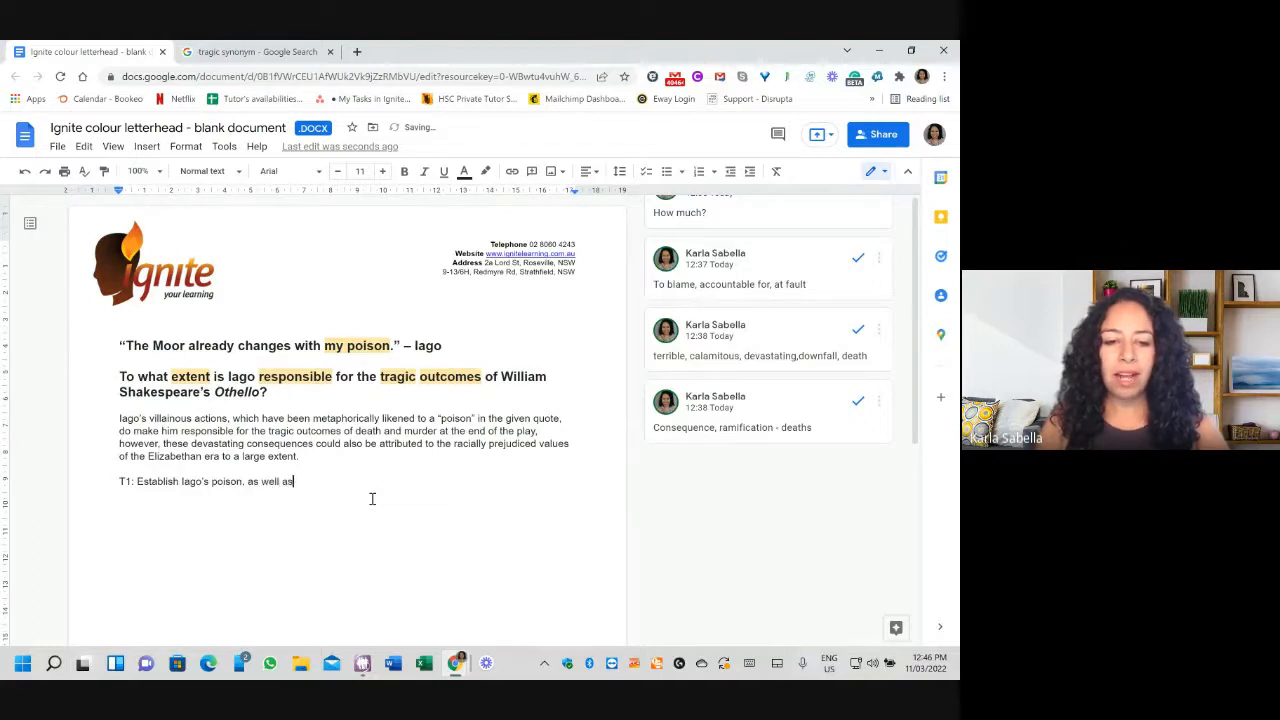
type("the context of the")
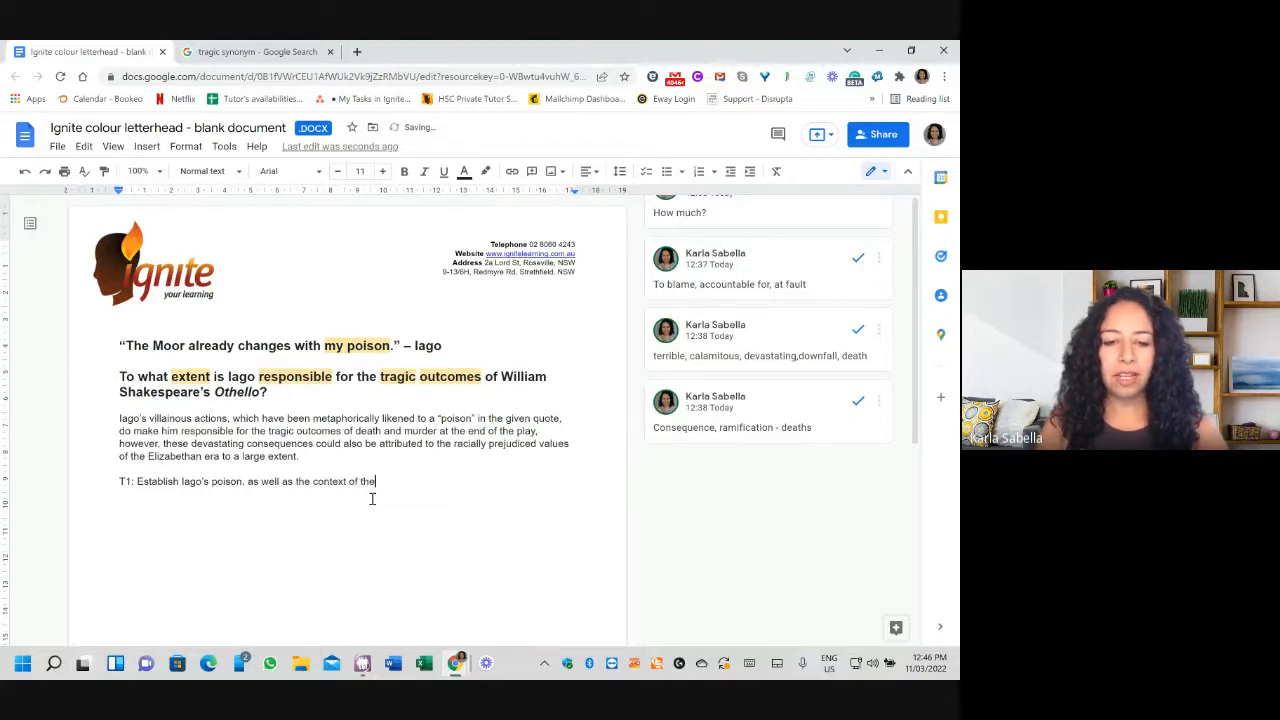
type("Elizabethan era (eg")
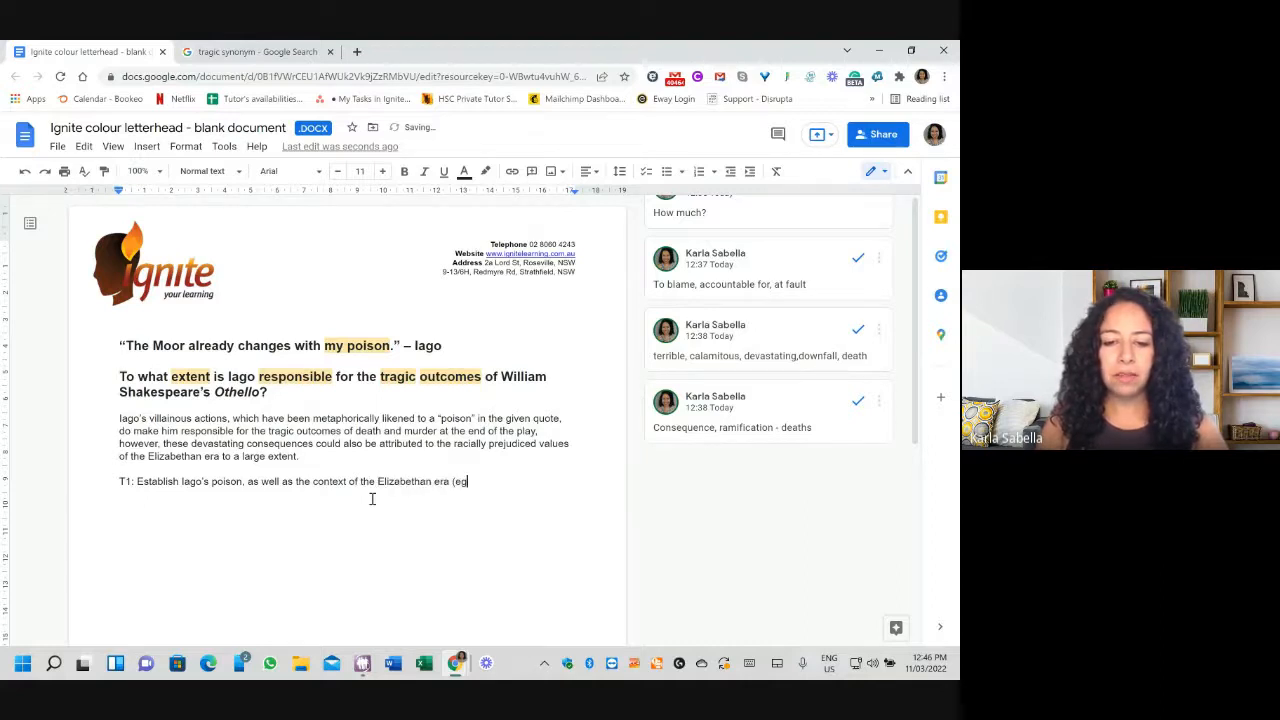
type("particularly r")
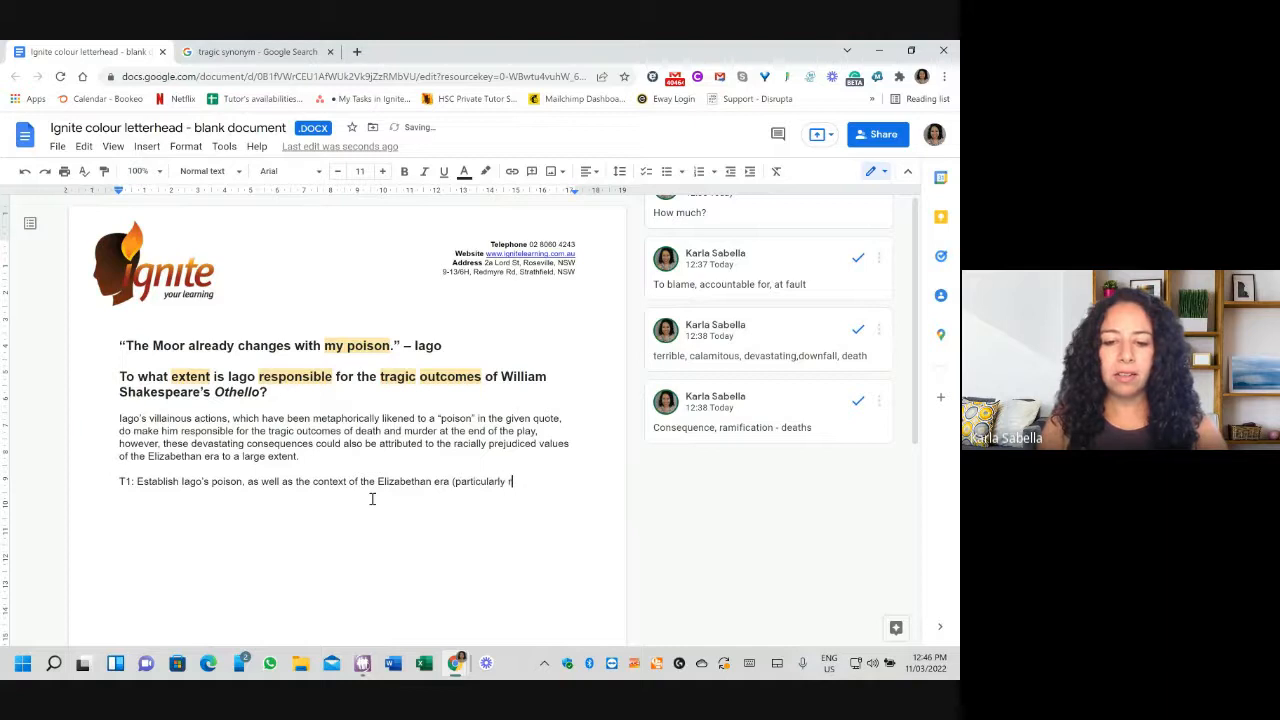
type("regarding the")
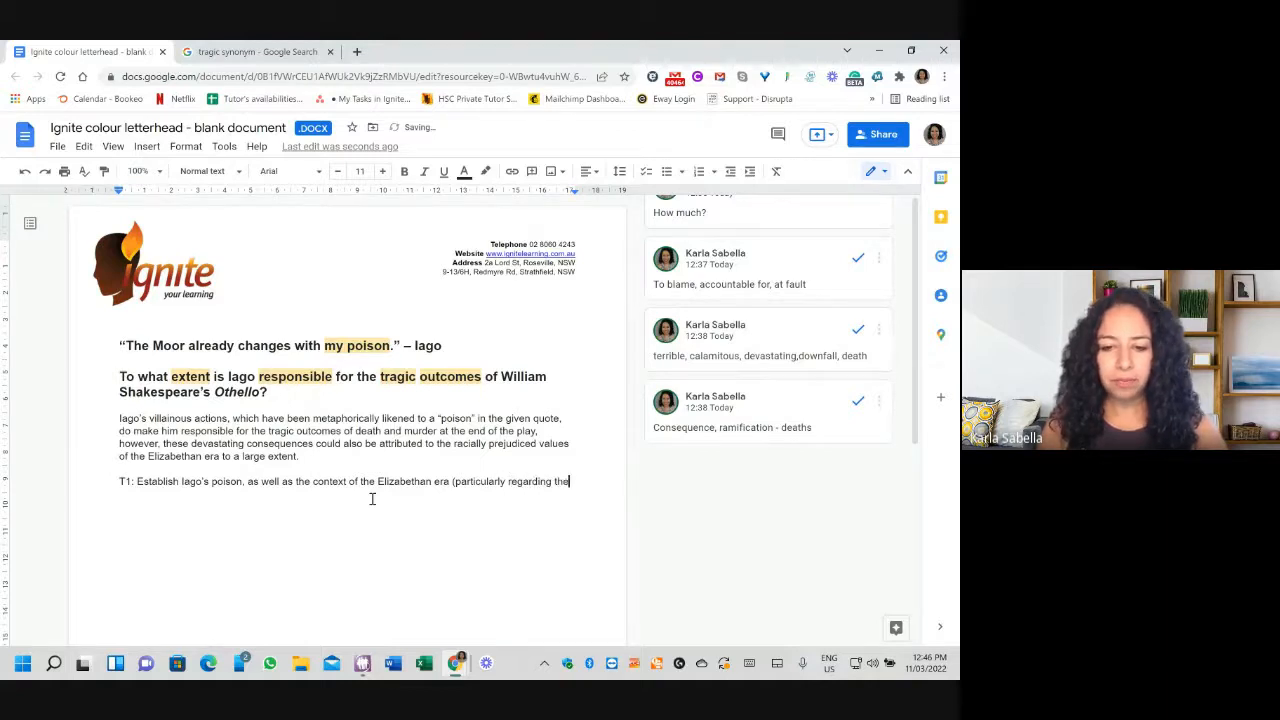
type("racial prejudices and stereotypes prevalent)")
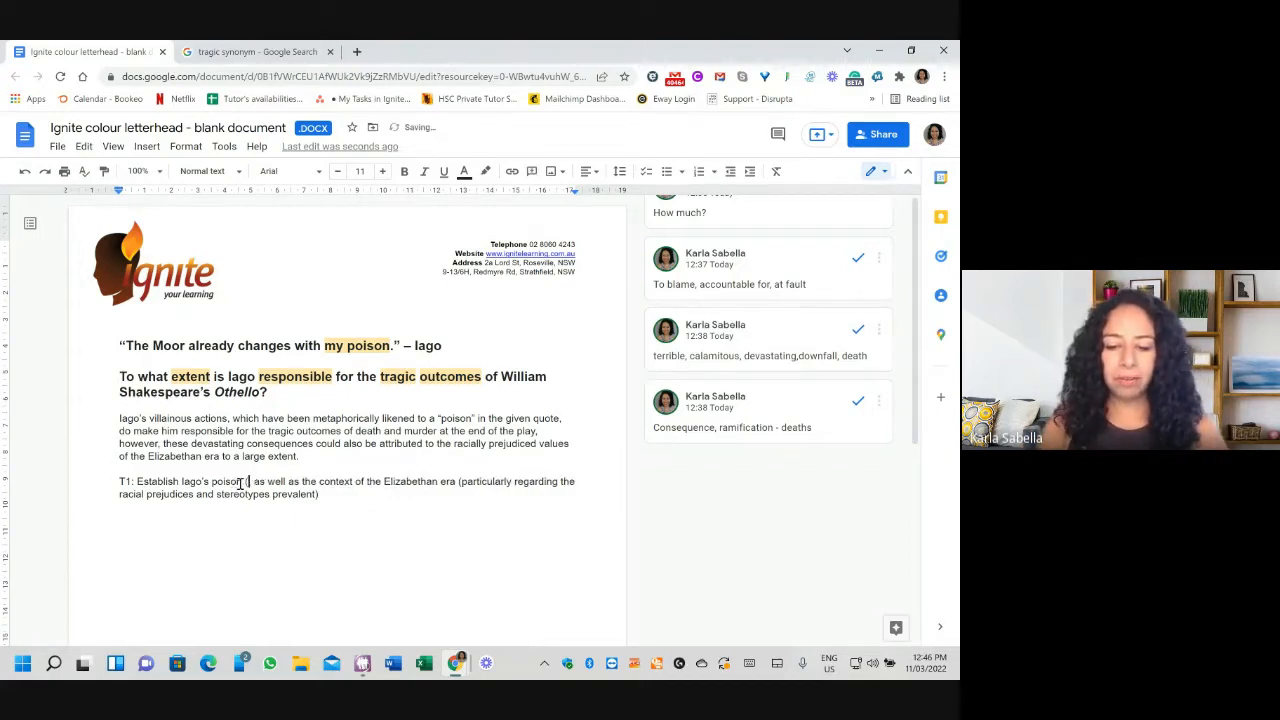
type("(his deceit)")
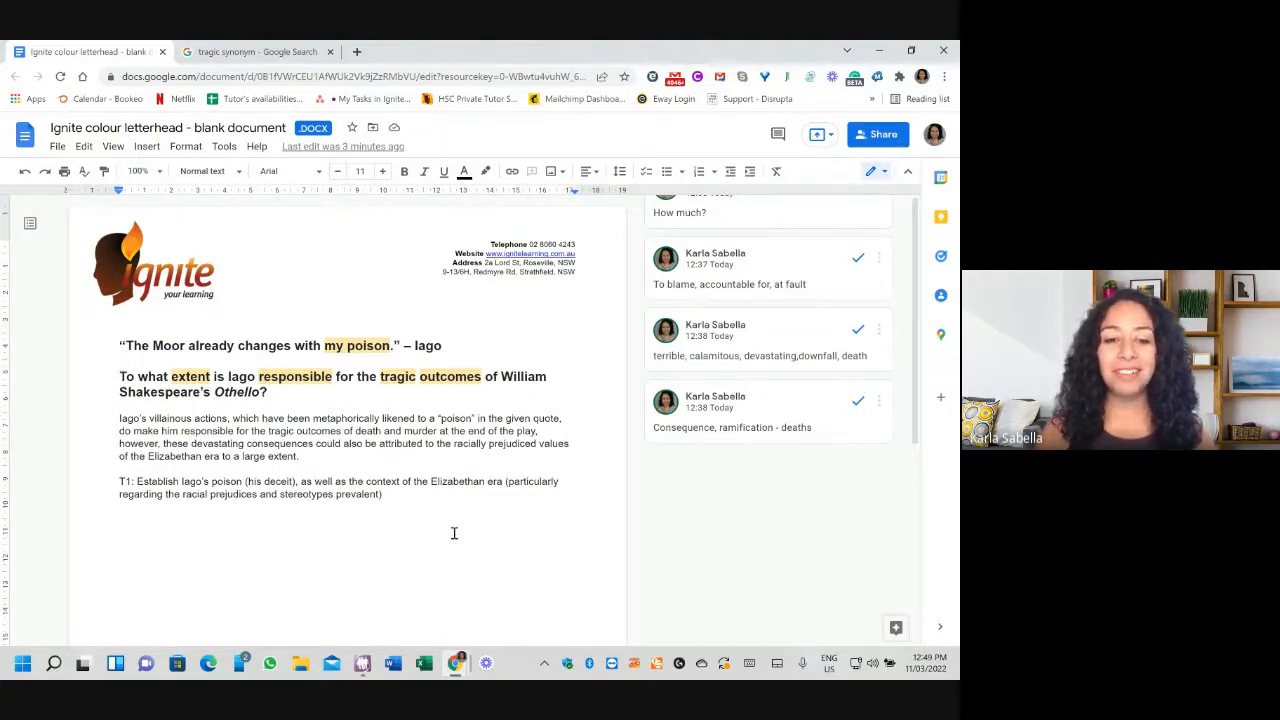
mouse_move(428, 556)
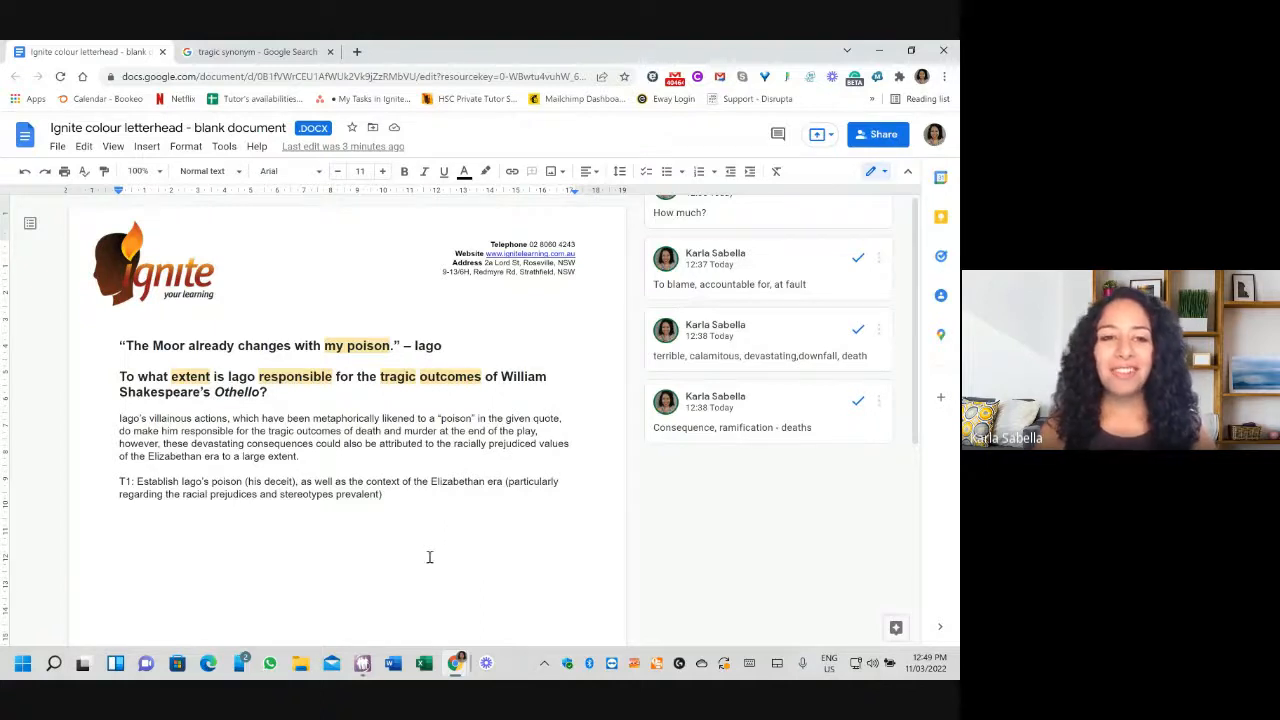